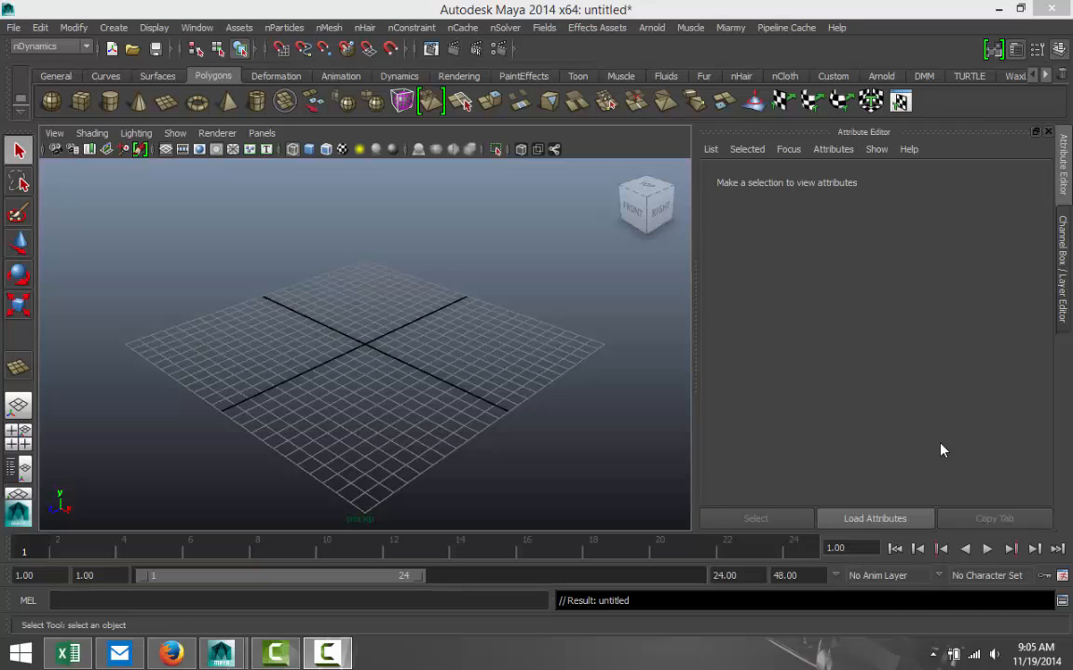
mouse_move(514, 374)
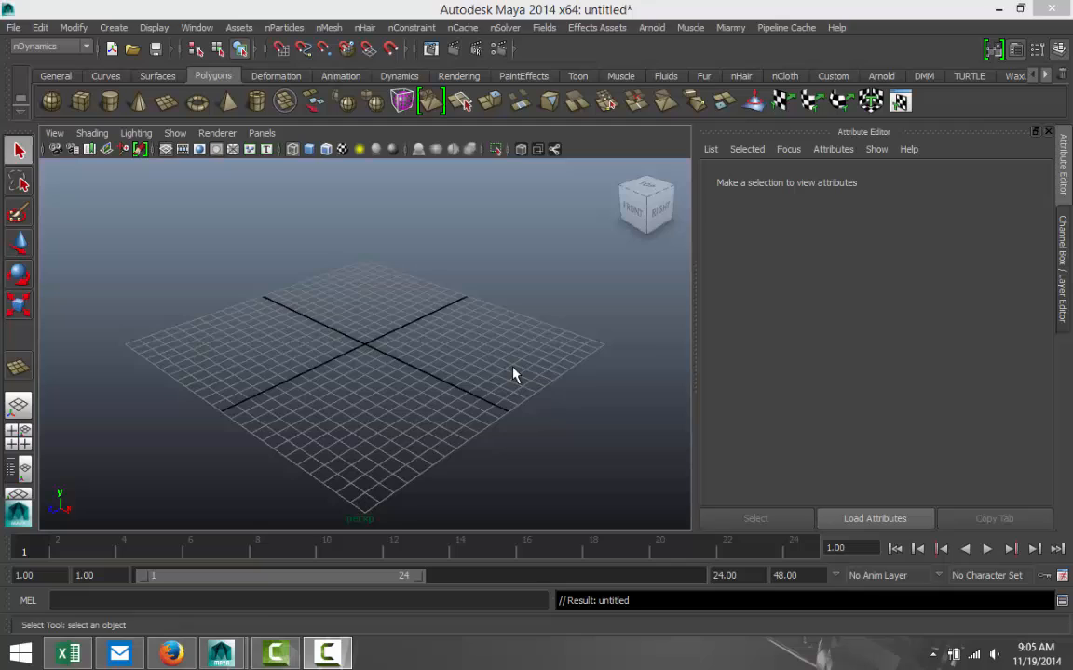
Create a polygon cube, switch to shaded display, and select its top face for removal
left_click_drag(515, 375, 571, 410)
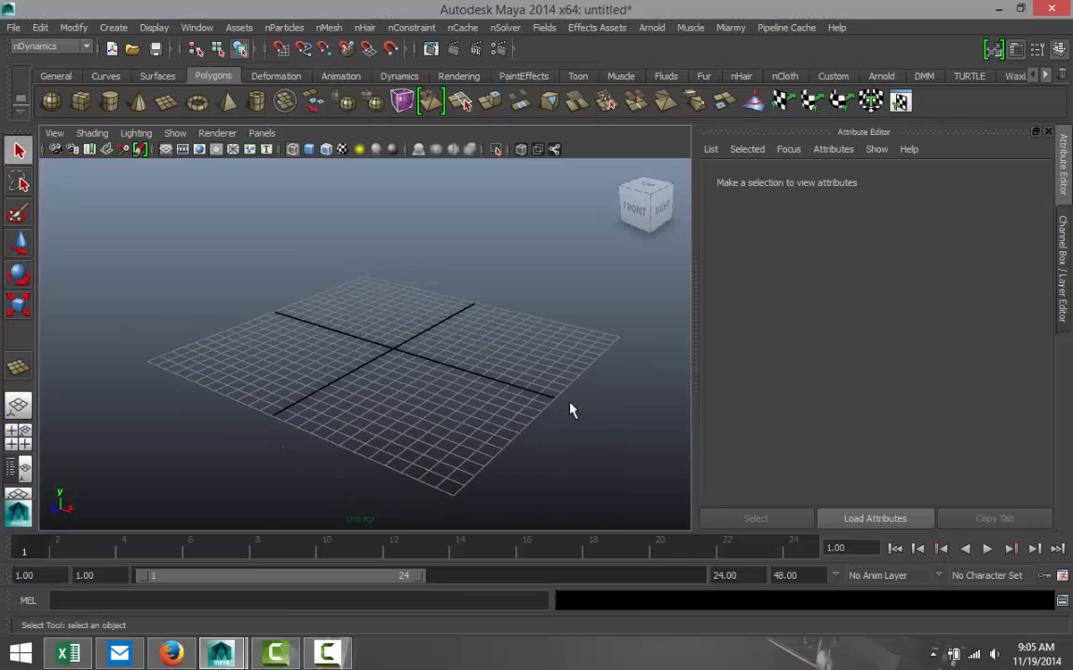
mouse_move(116, 179)
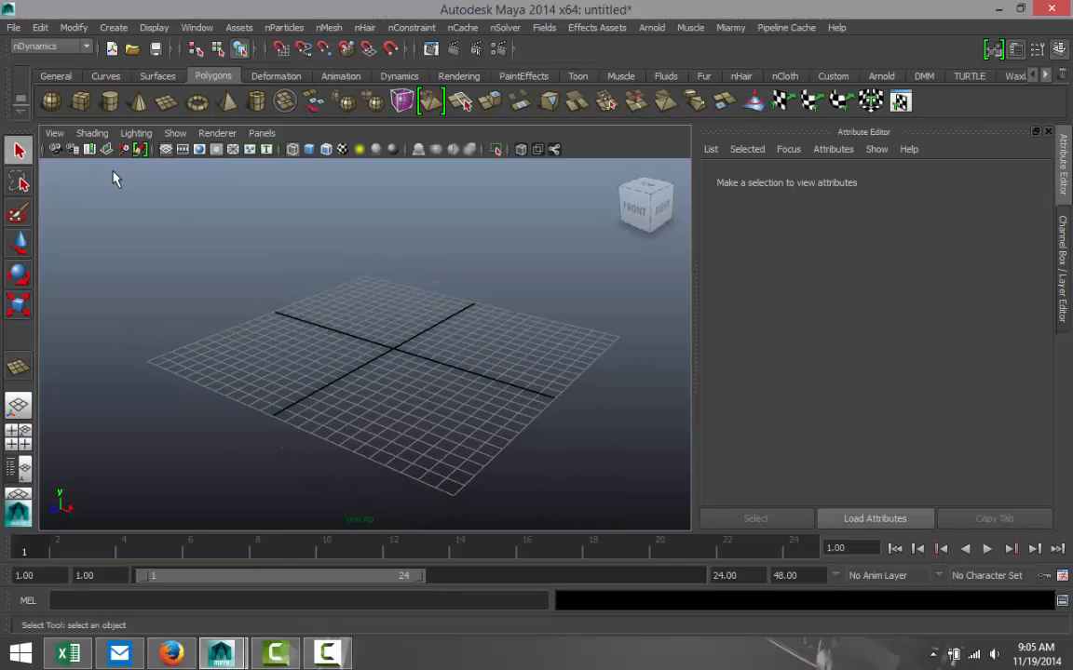
mouse_move(80, 101)
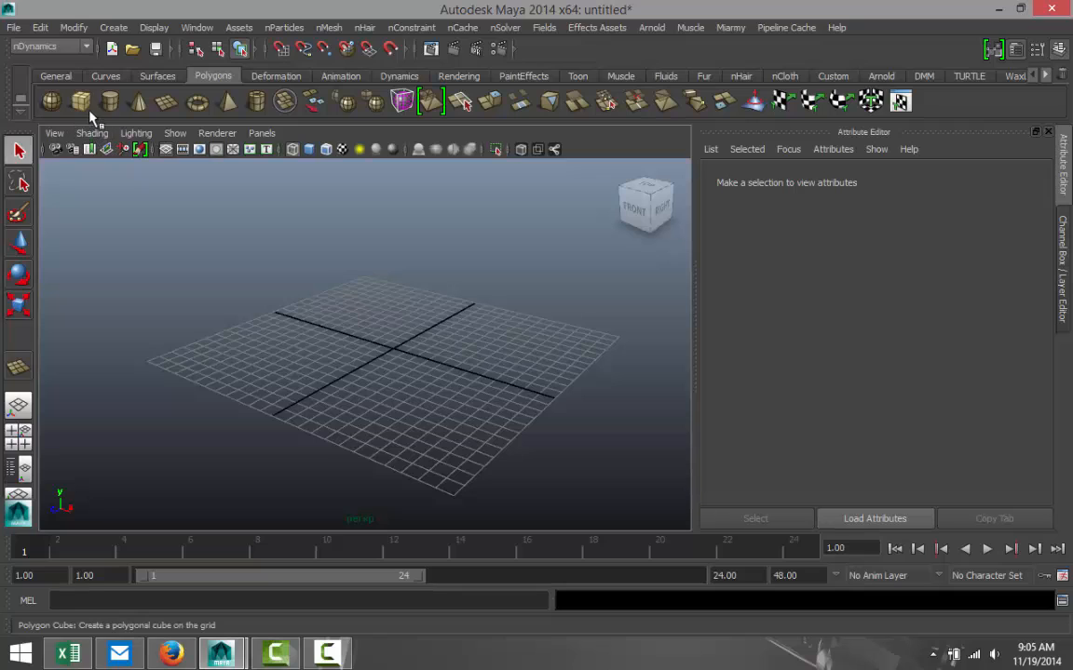
mouse_move(81, 103)
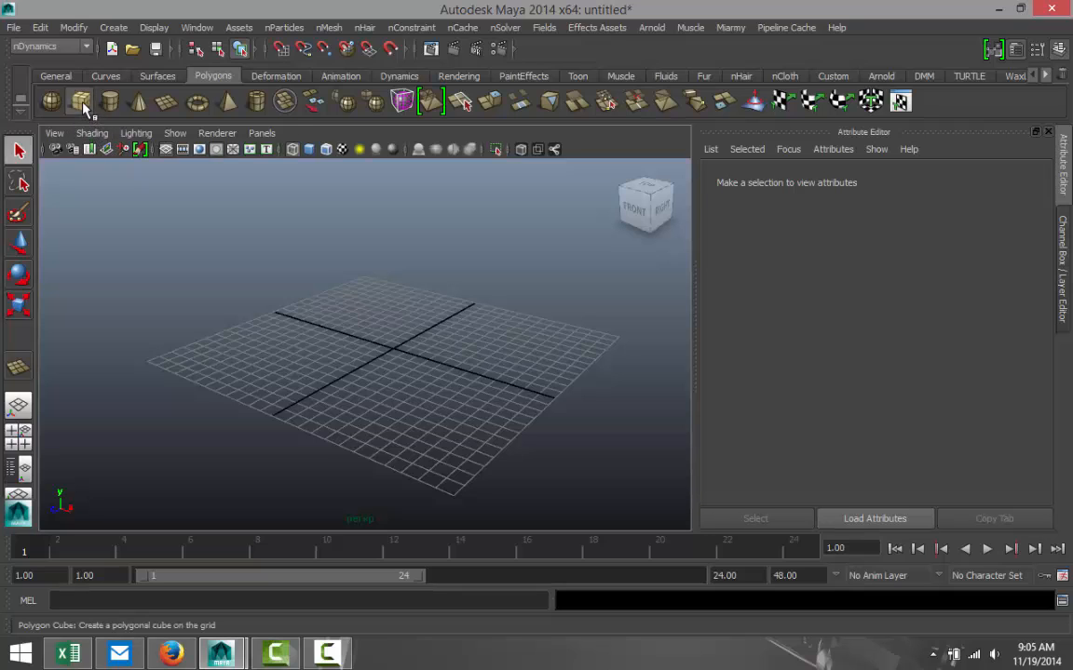
left_click(79, 102)
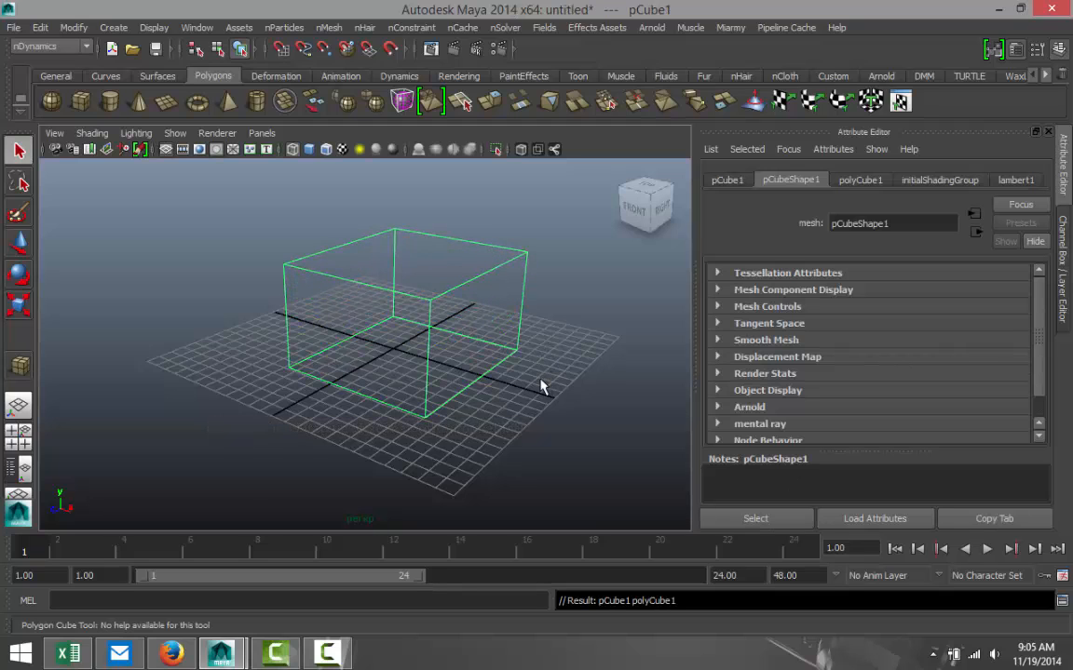
key("5")
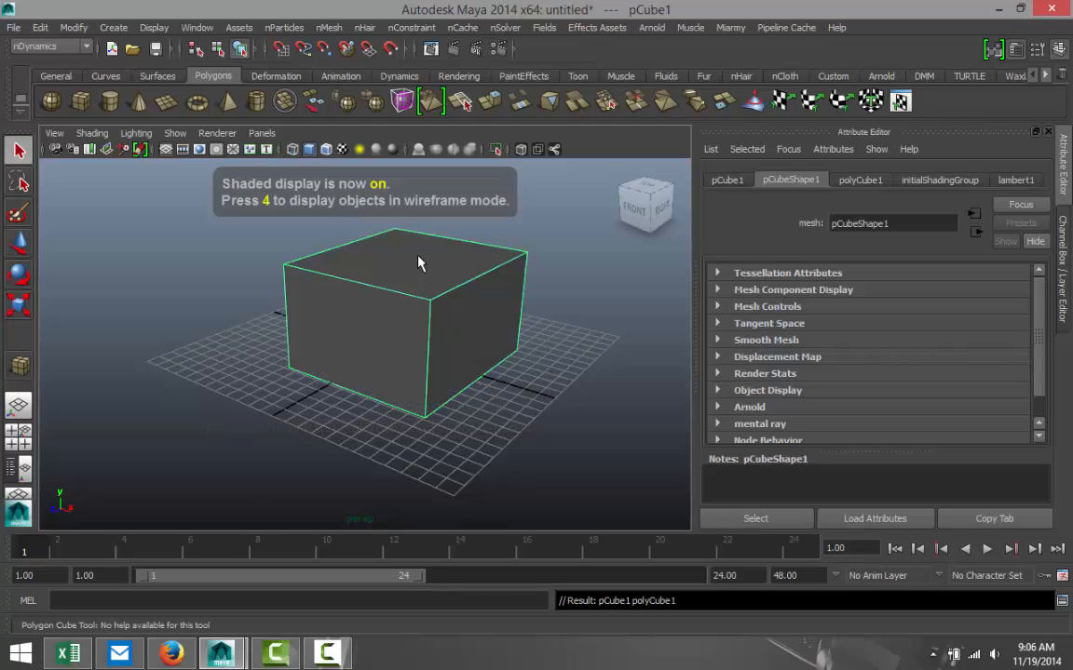
left_click(405, 270)
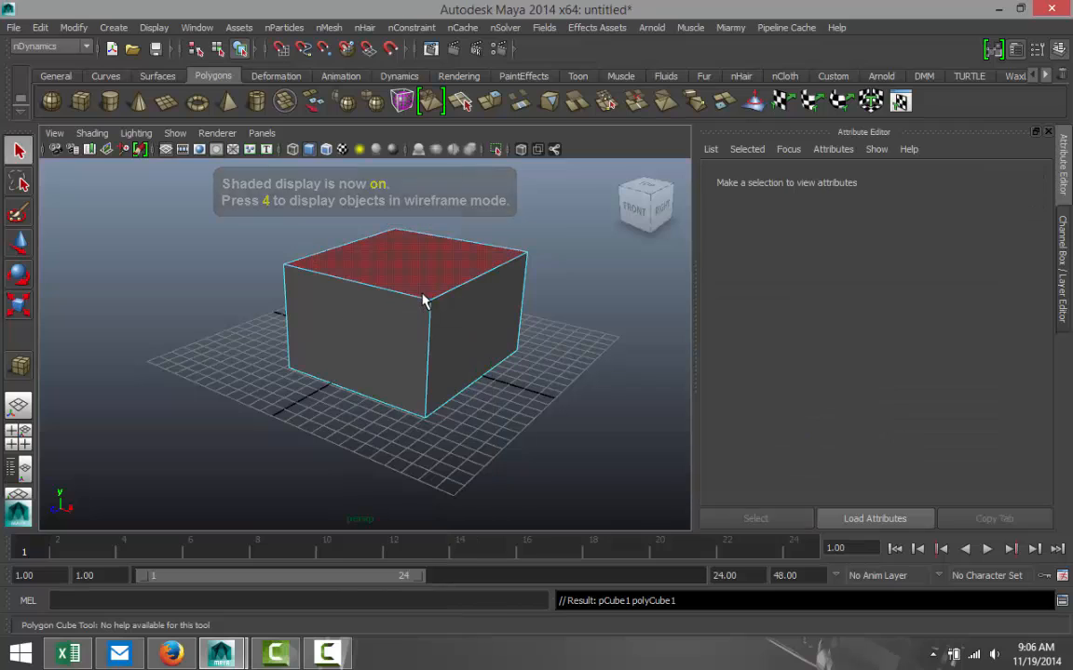
left_click(423, 301)
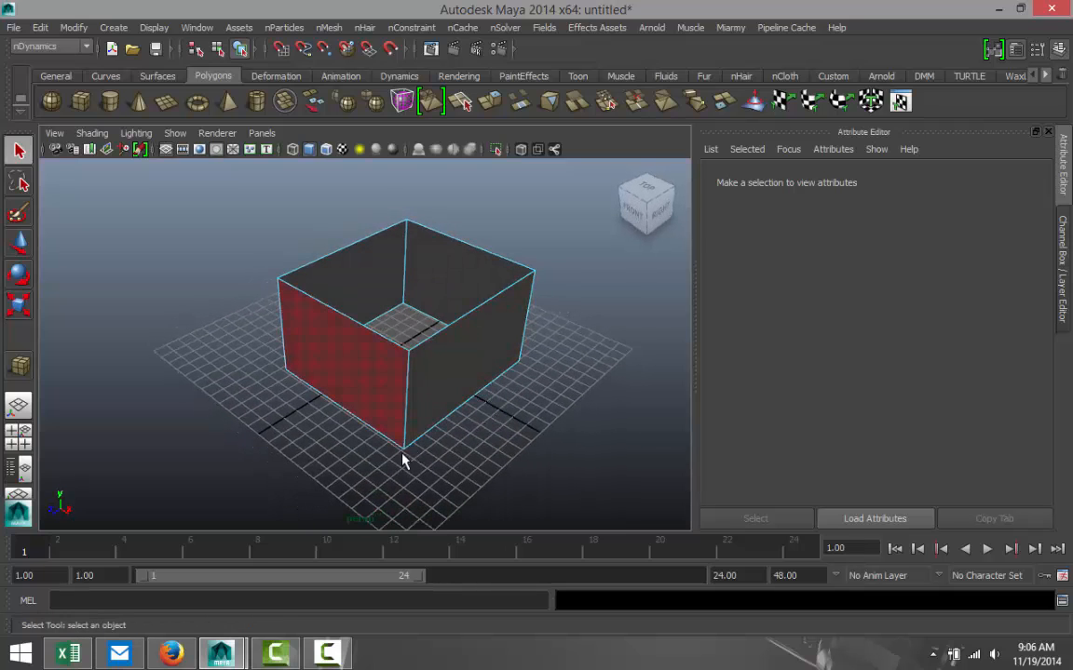
Enter vertex mode on the box and drag three corner vertices outward to widen it
right_click(405, 461)
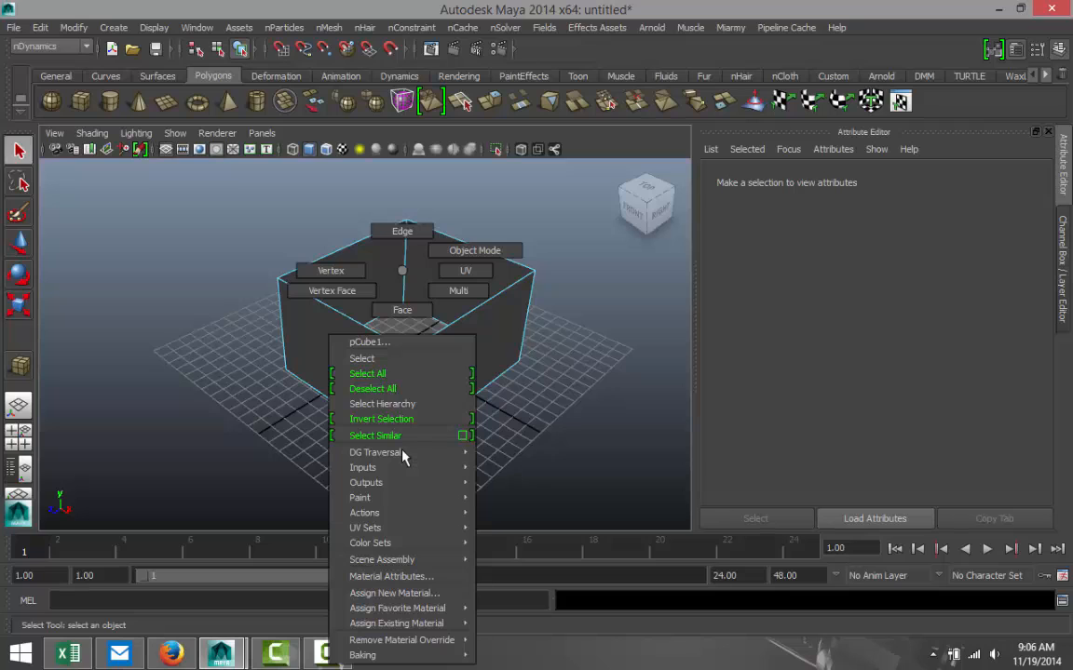
mouse_move(330, 270)
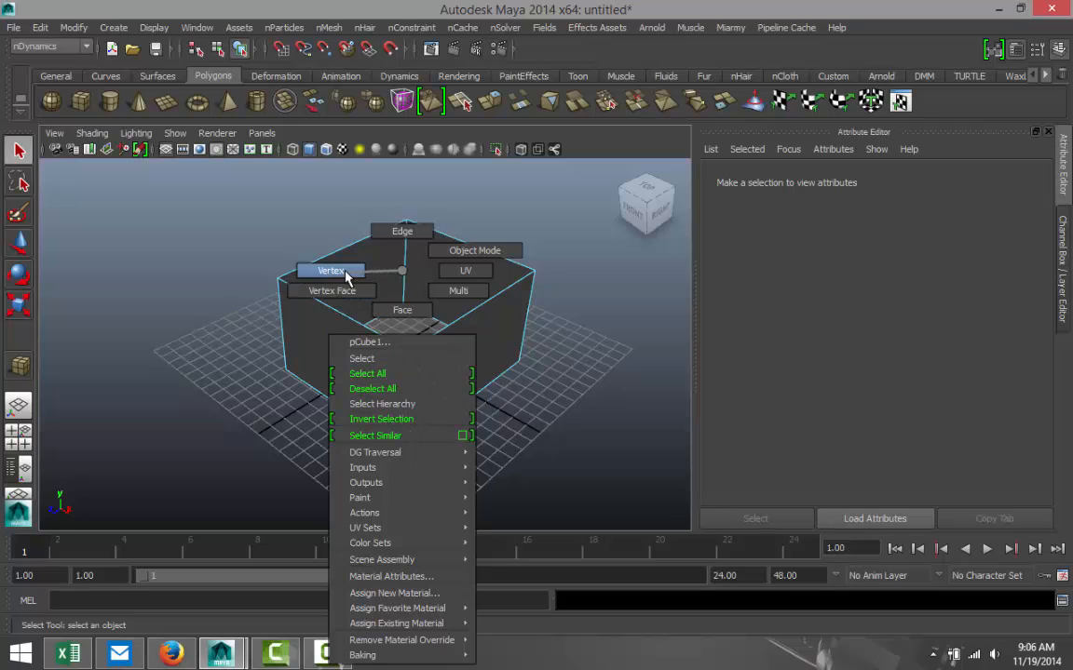
left_click(330, 271)
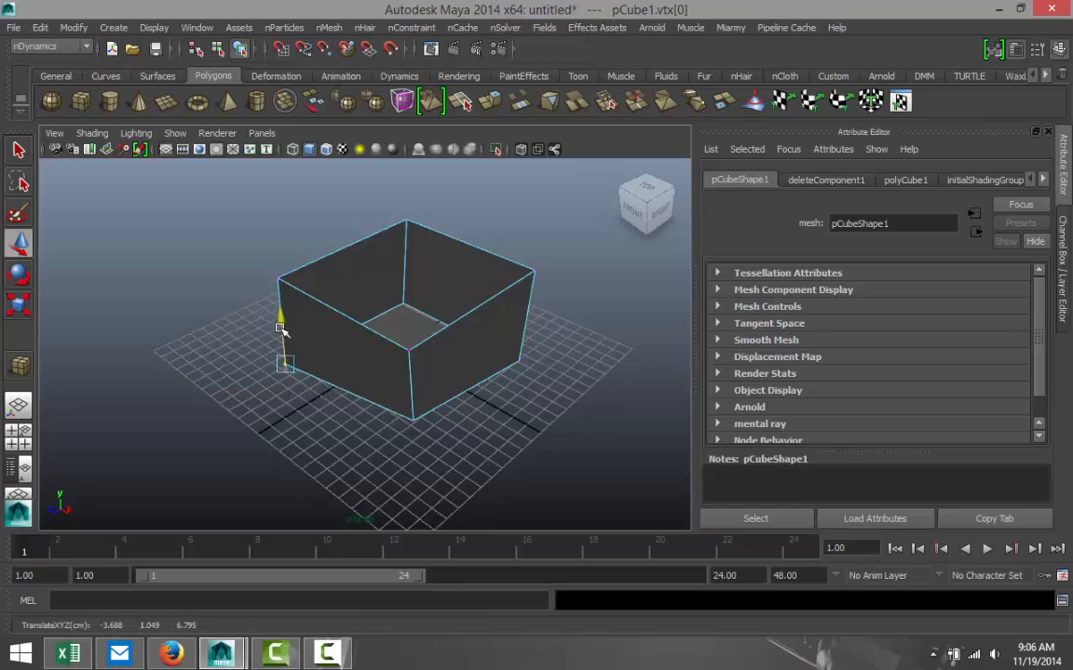
left_click_drag(400, 326, 386, 466)
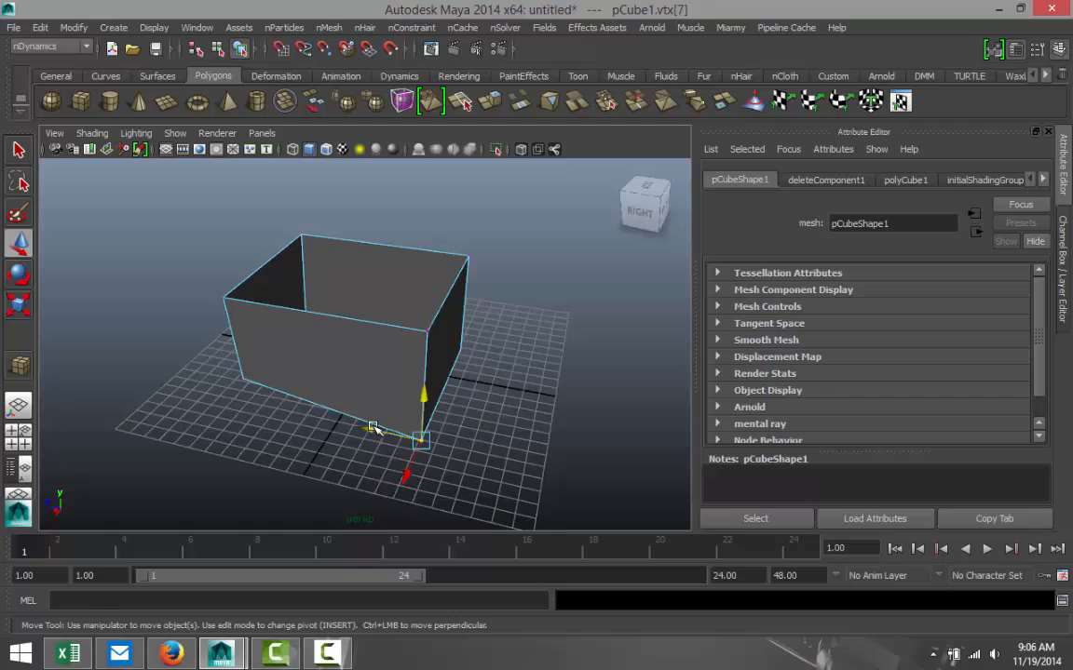
left_click_drag(373, 428, 419, 396)
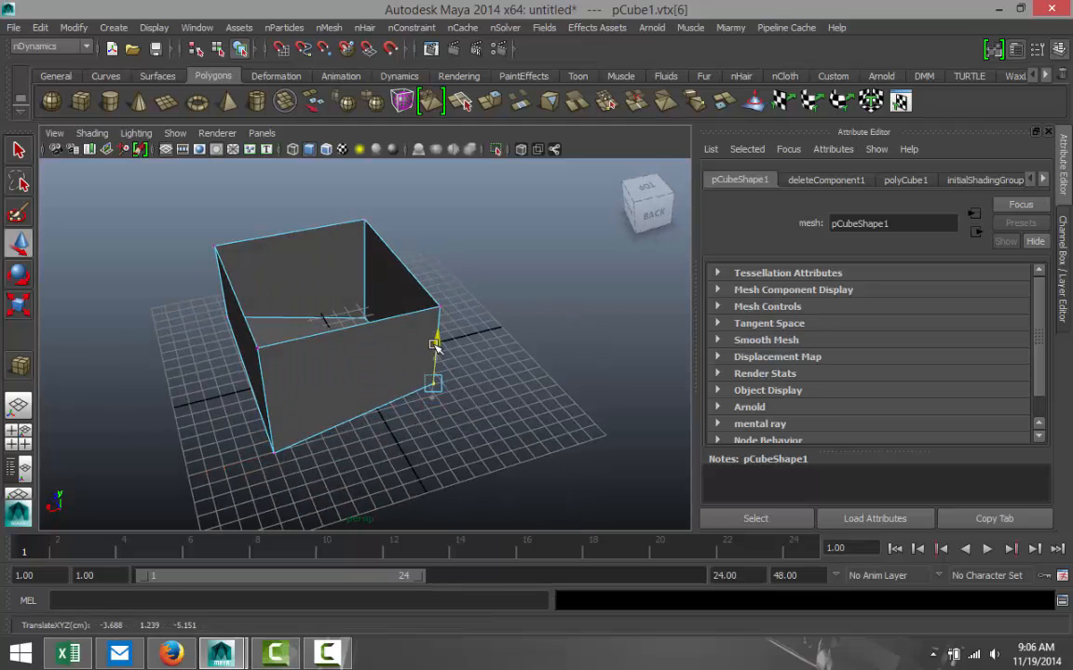
left_click_drag(437, 345, 540, 471)
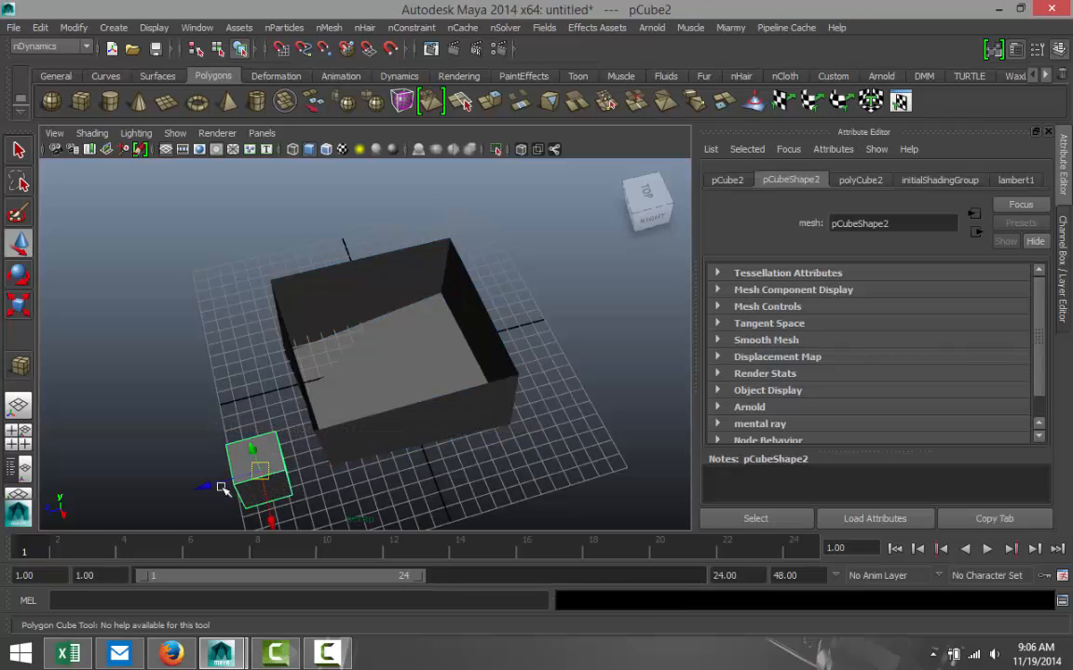
Move the small cube and cylinder onto the enclosure floor, then select all three objects
left_click_drag(256, 466, 387, 437)
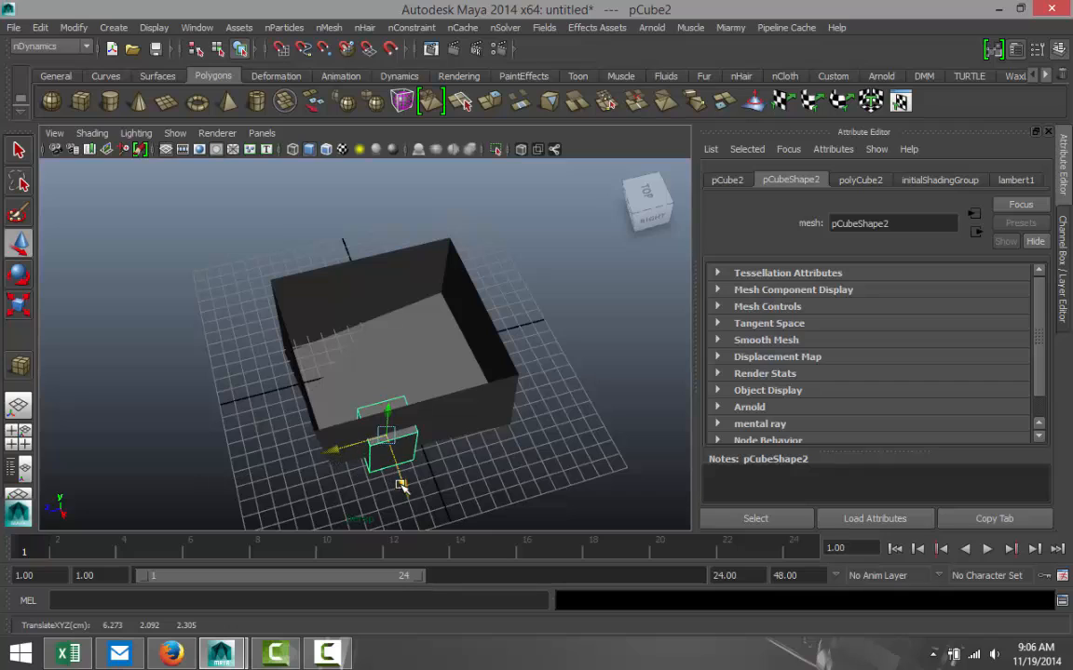
left_click_drag(391, 447, 368, 382)
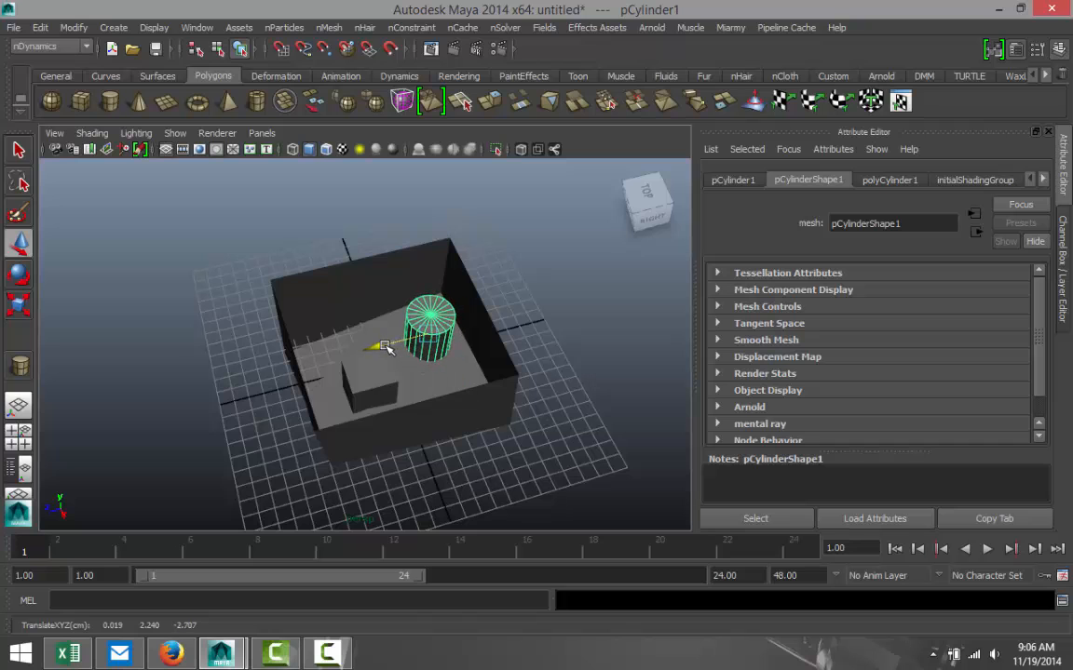
left_click_drag(386, 345, 456, 421)
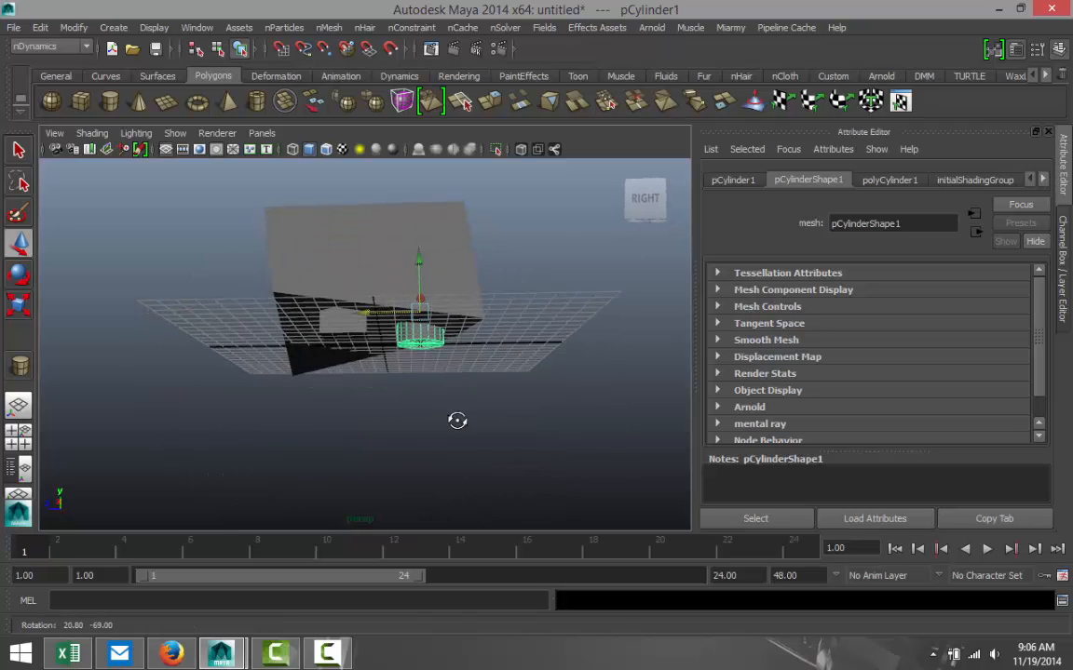
left_click_drag(457, 421, 474, 476)
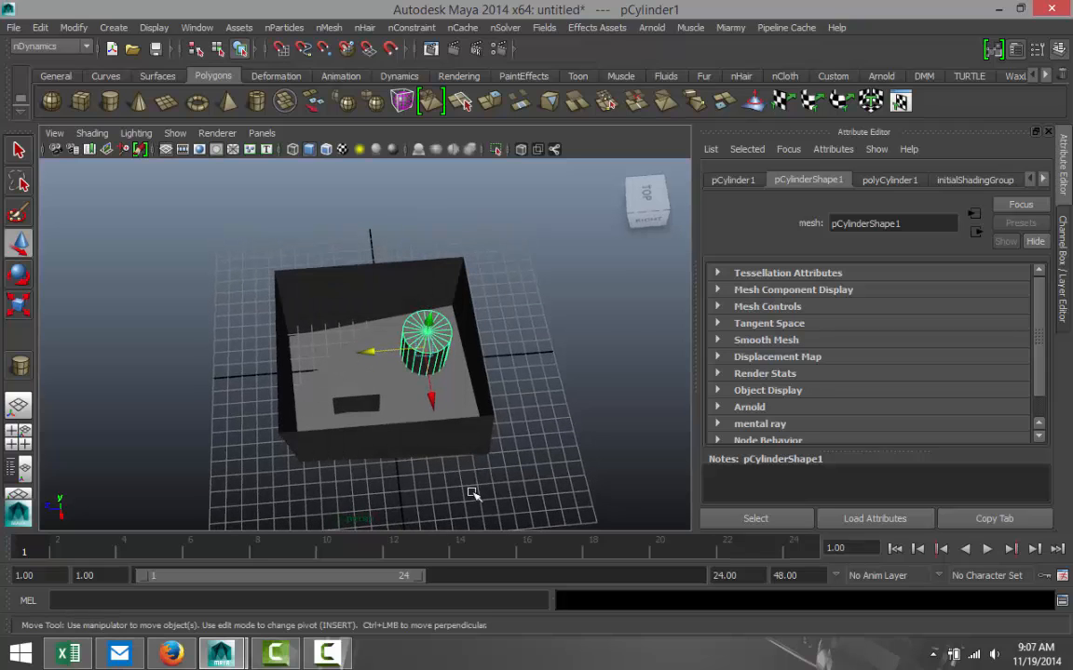
left_click_drag(472, 493, 605, 514)
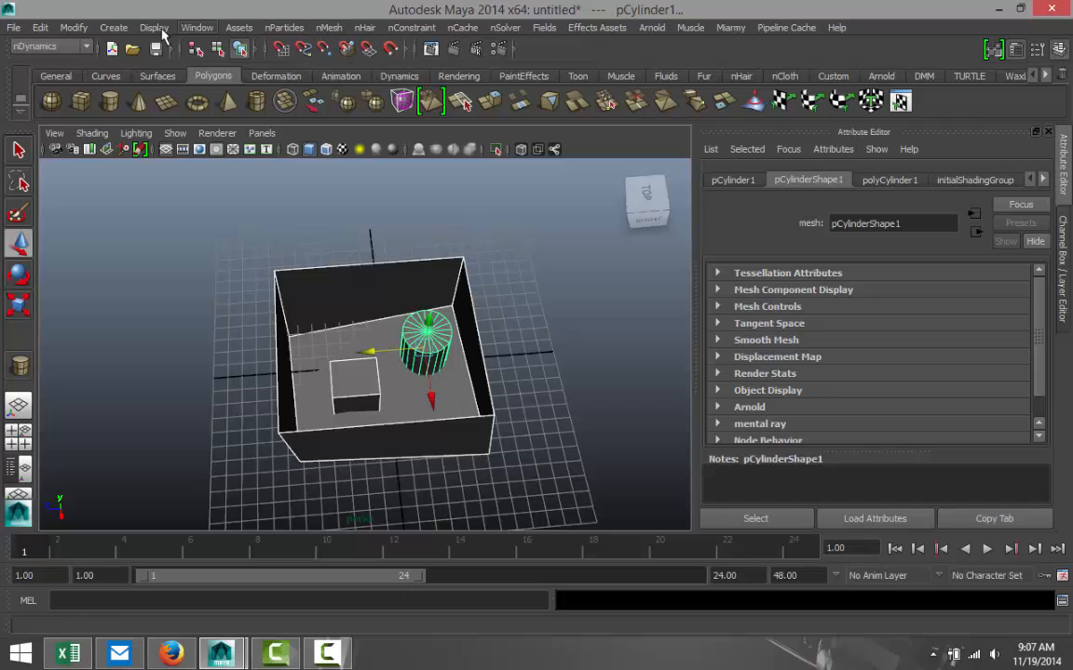
Switch to the Polygons menu set and Combine the enclosure, cube and cylinder
left_click(46, 46)
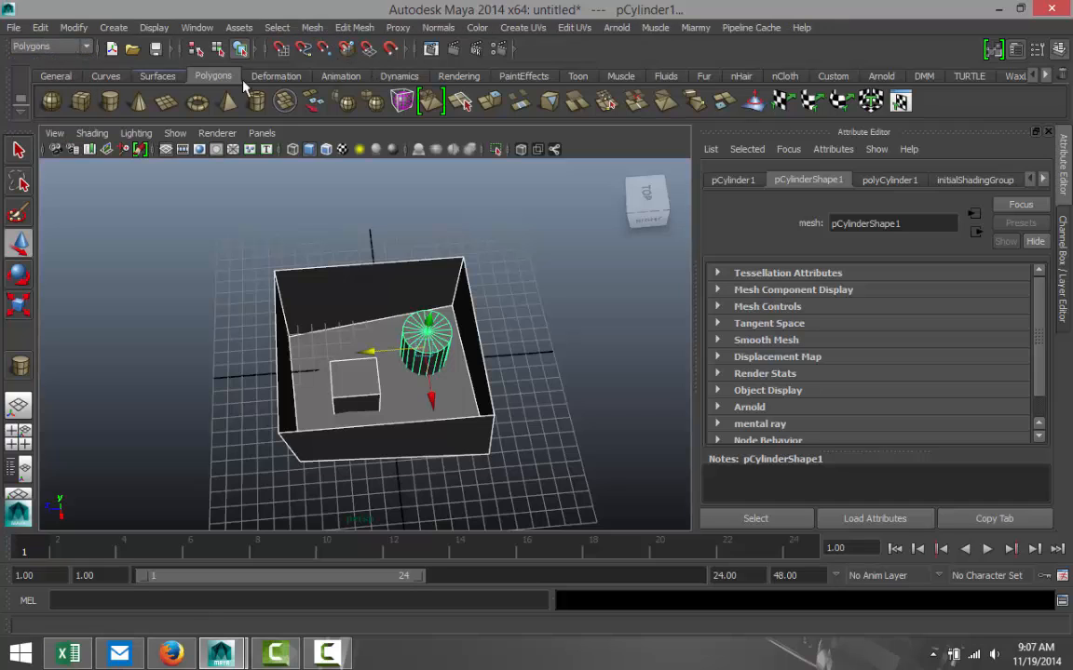
left_click(311, 27)
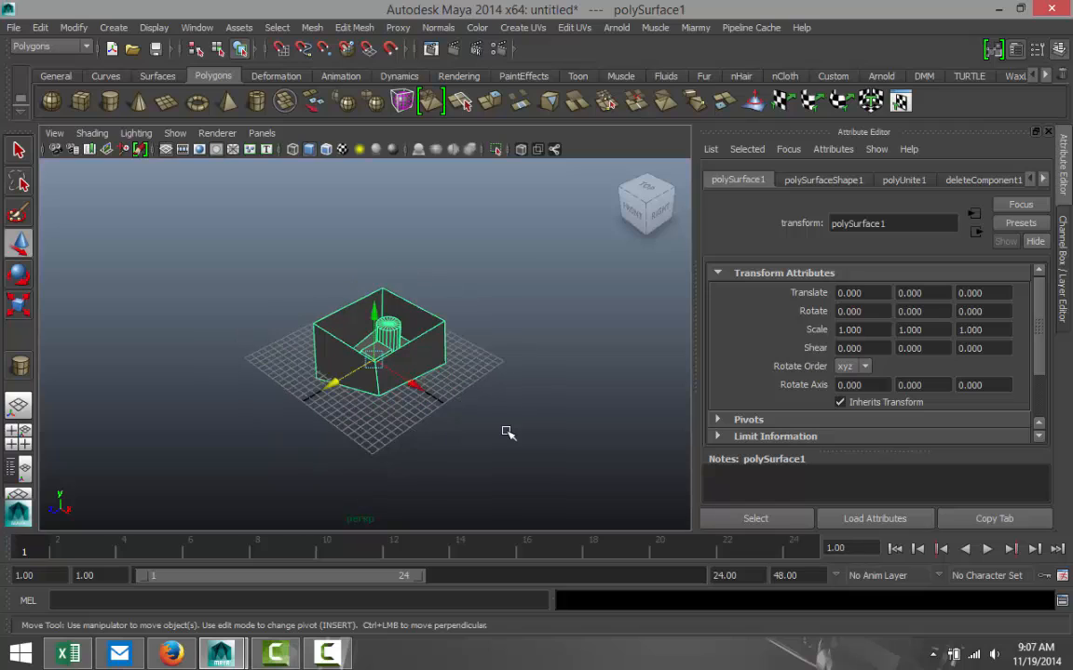
mouse_move(152, 170)
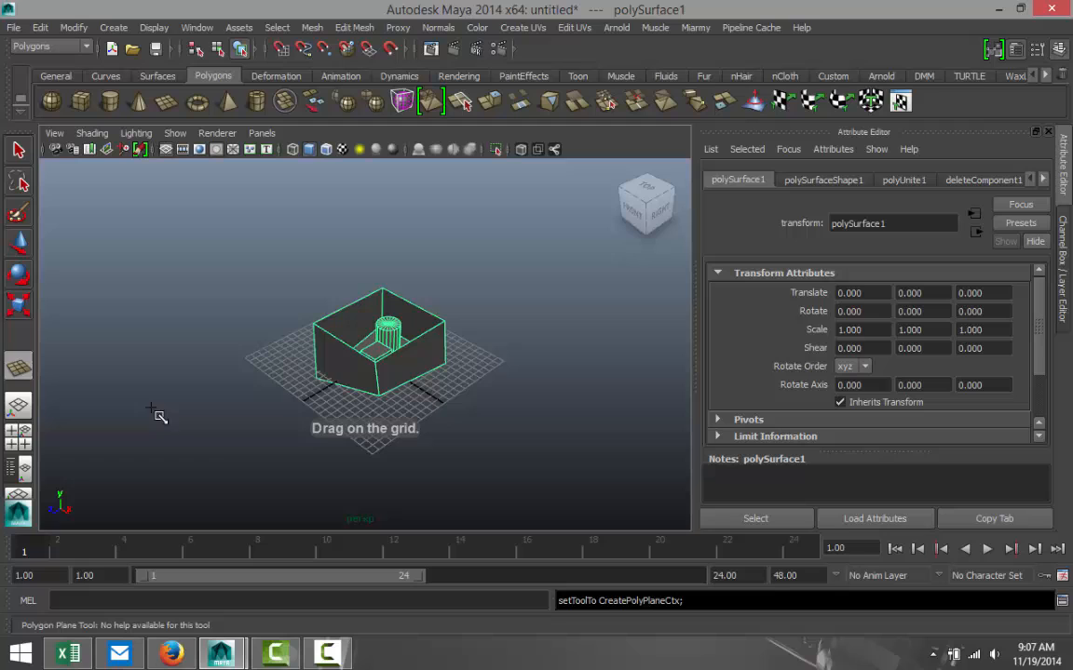
Draw a large polygon plane and set Subdivisions Width and Height to 15
left_click_drag(156, 412, 508, 421)
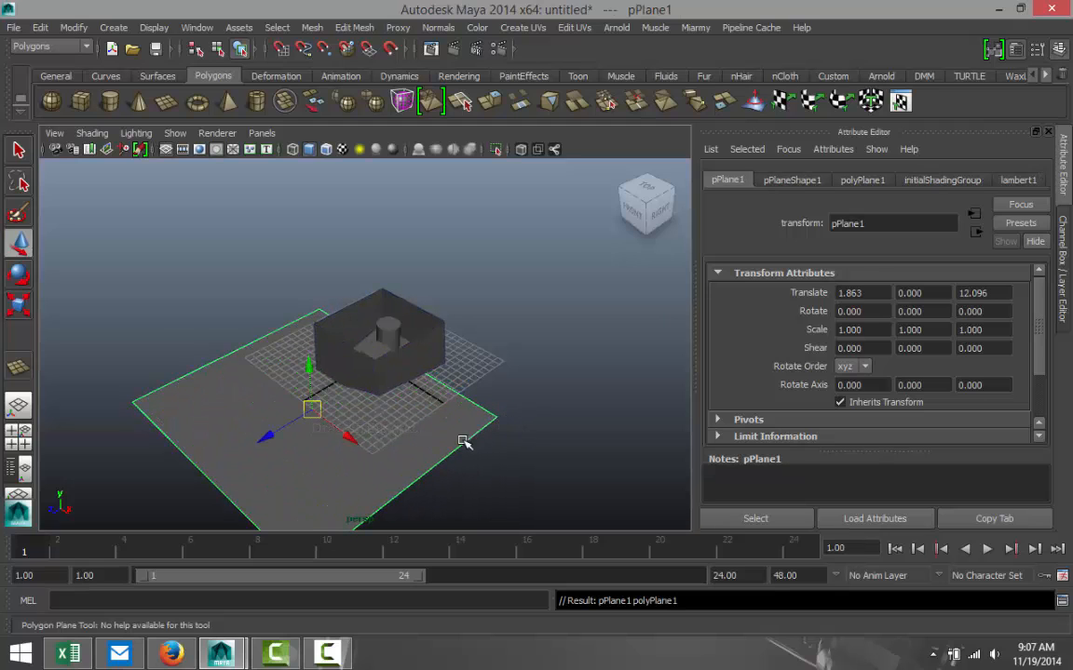
left_click(861, 179)
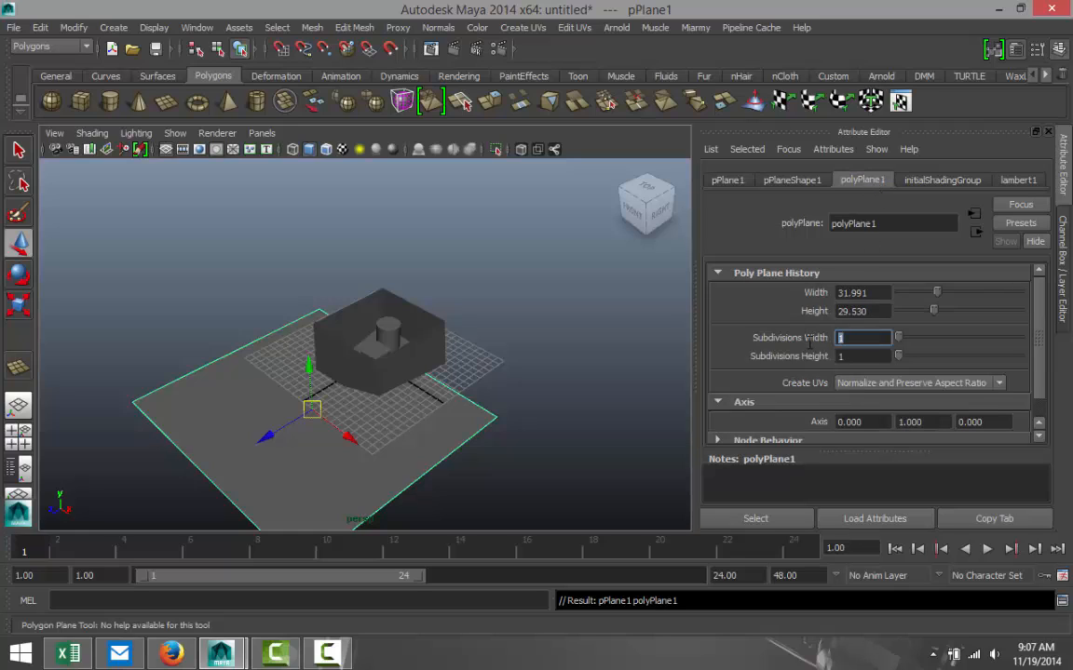
type("10")
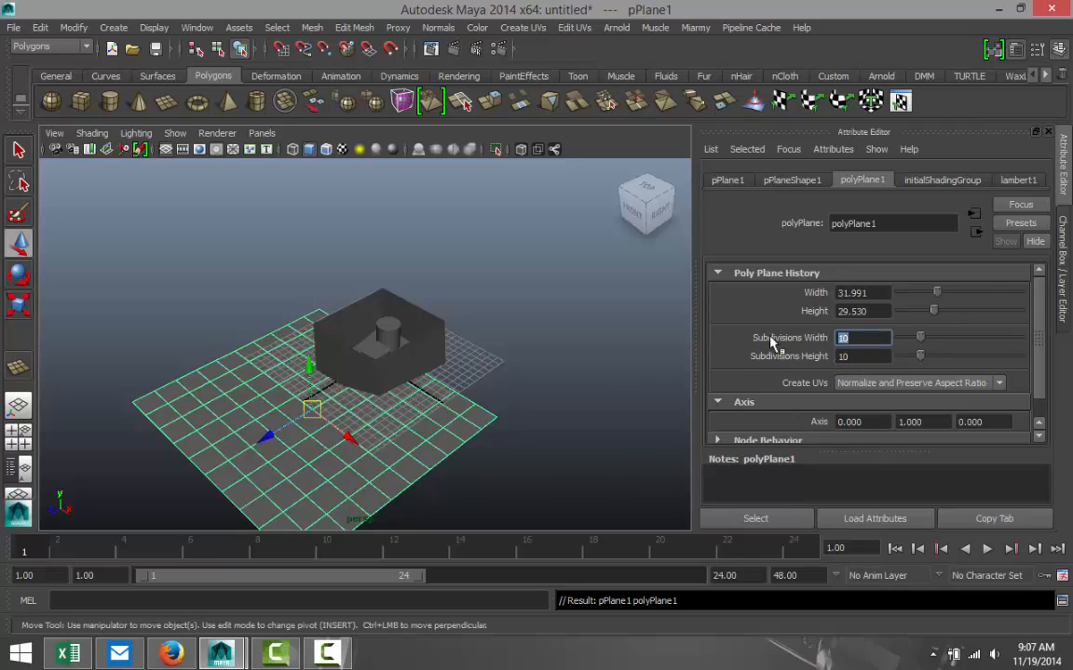
type("15")
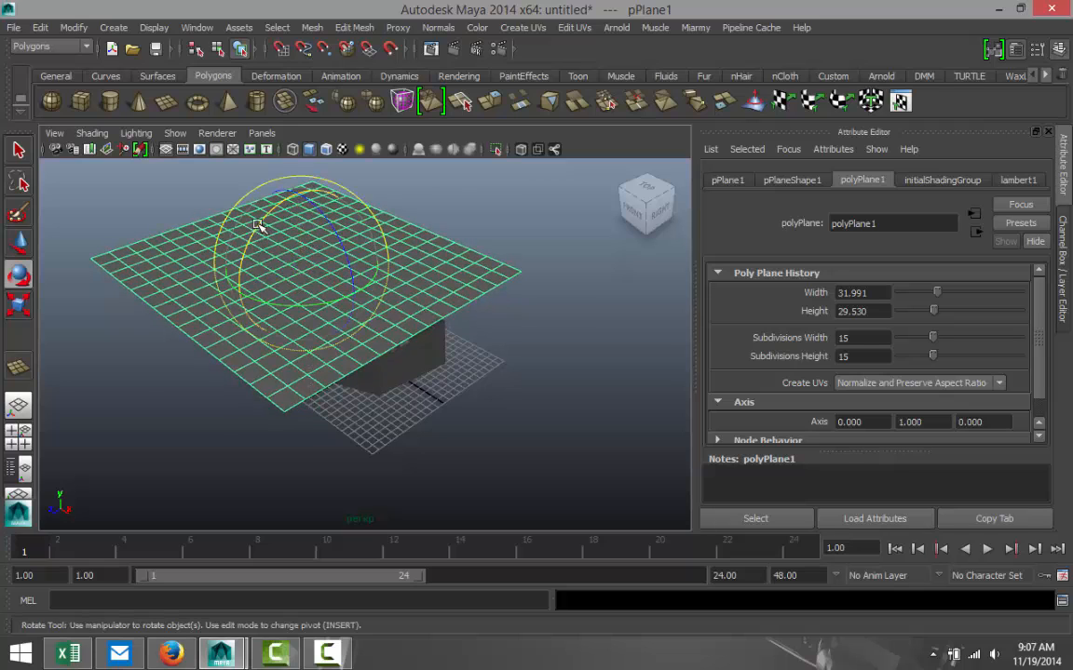
Rotate the plane nearly upright, scale it to about half size, and lower it above the box
left_click_drag(288, 223, 243, 340)
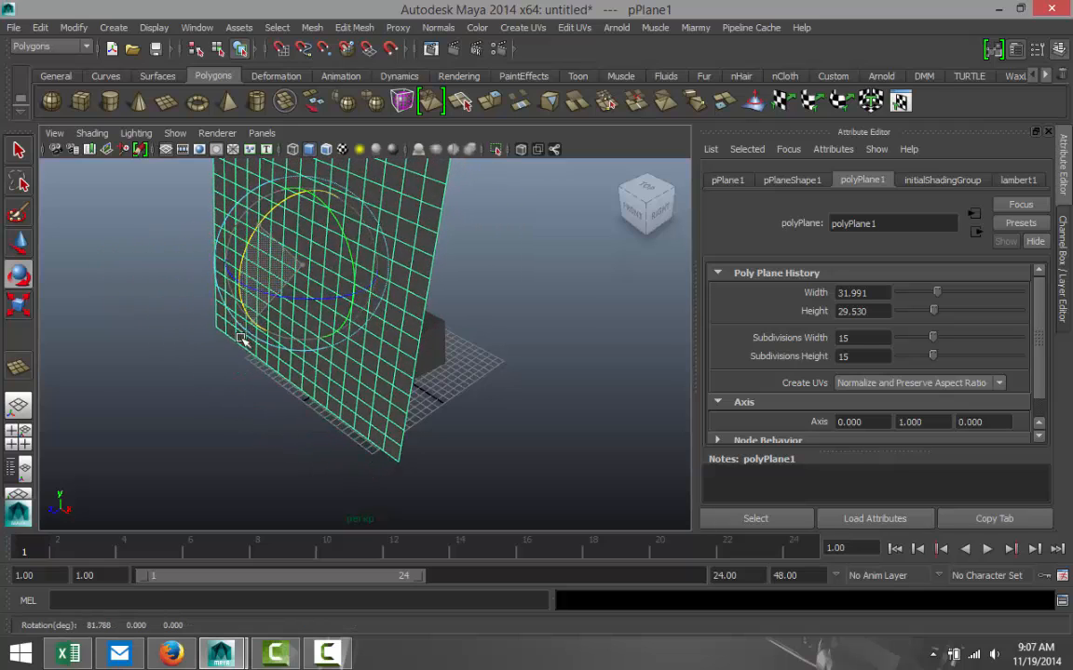
left_click_drag(242, 339, 345, 233)
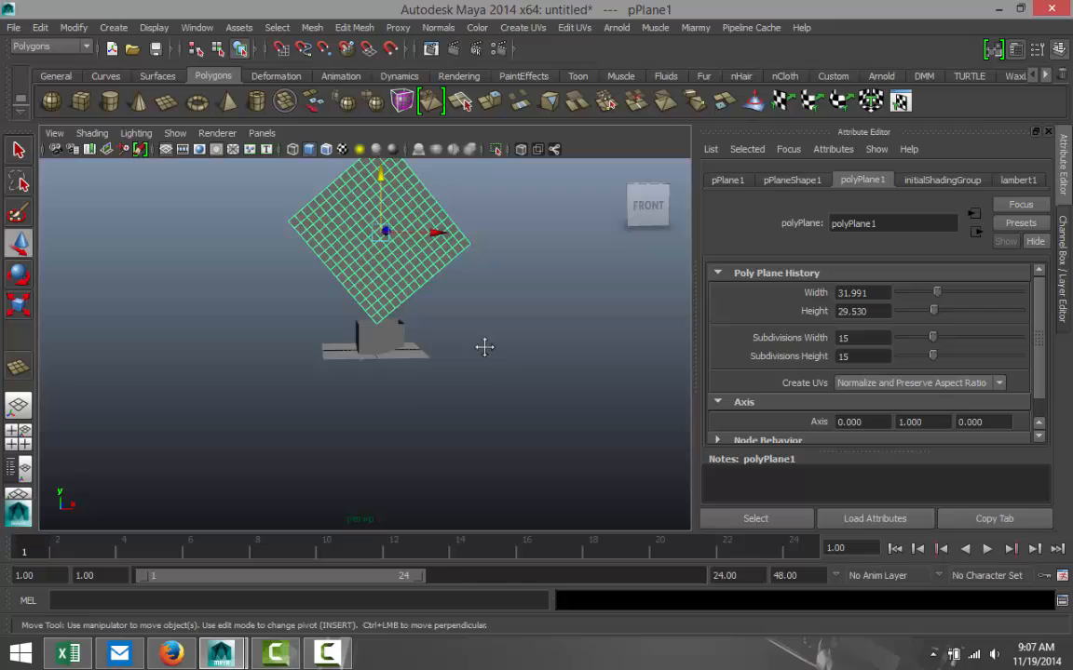
left_click_drag(384, 233, 370, 284)
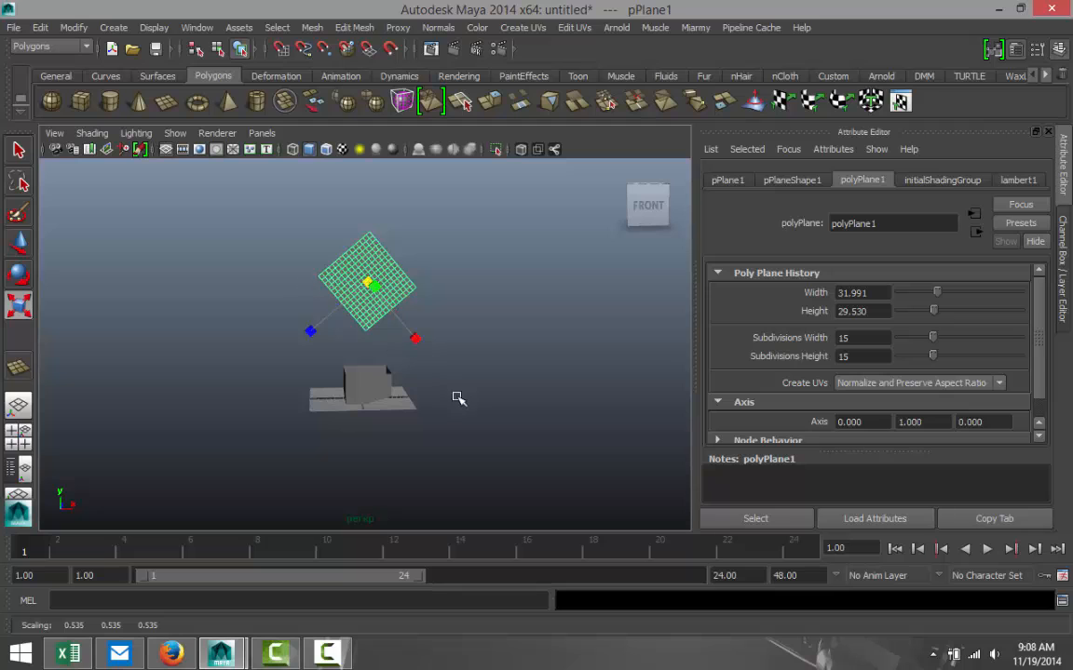
left_click_drag(457, 398, 488, 459)
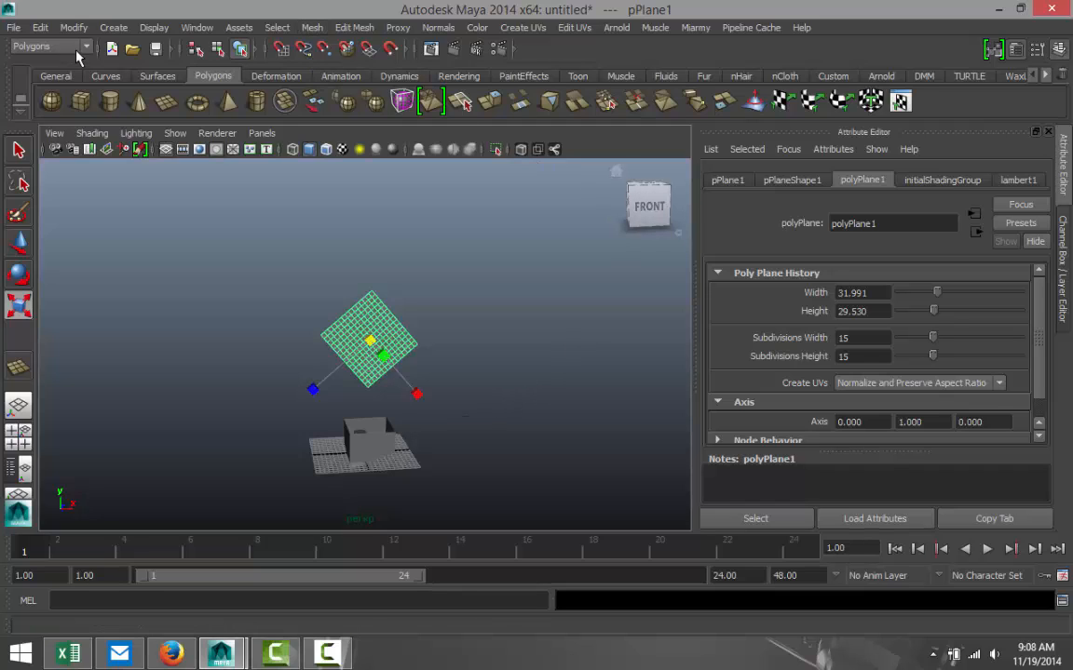
Switch to the nDynamics menu set and convert the plane into nCloth
left_click(52, 47)
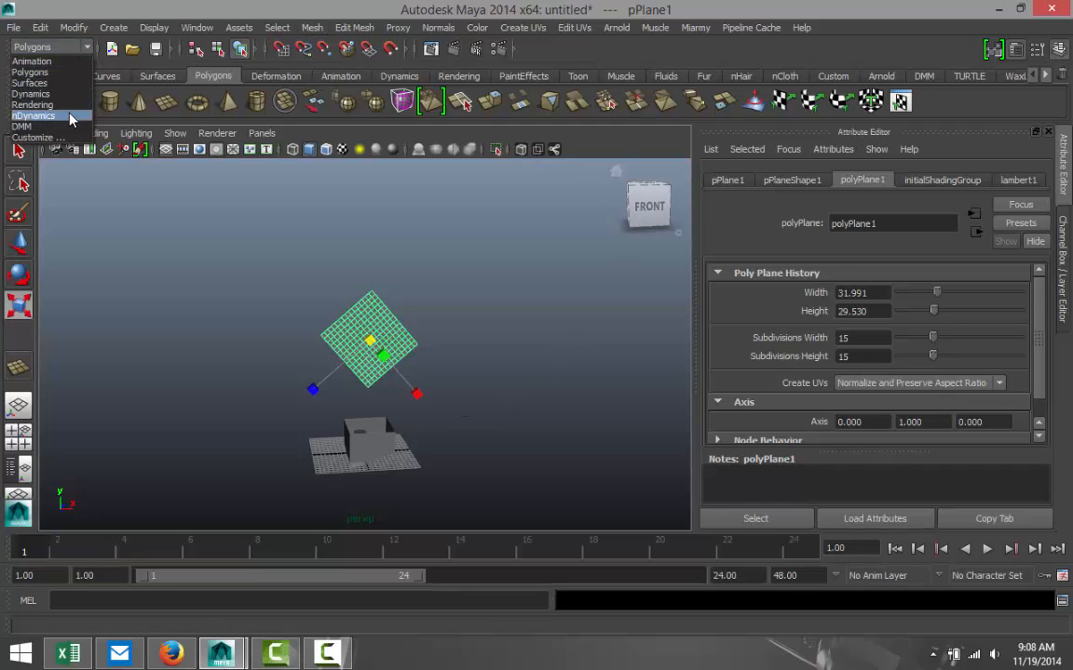
left_click(33, 115)
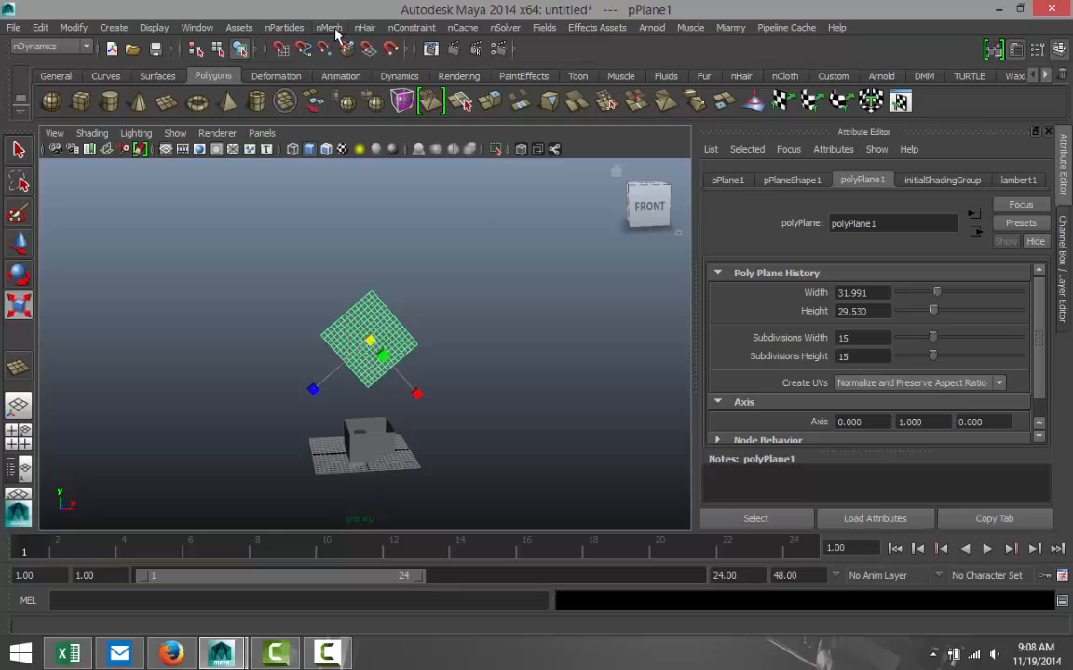
left_click(329, 27)
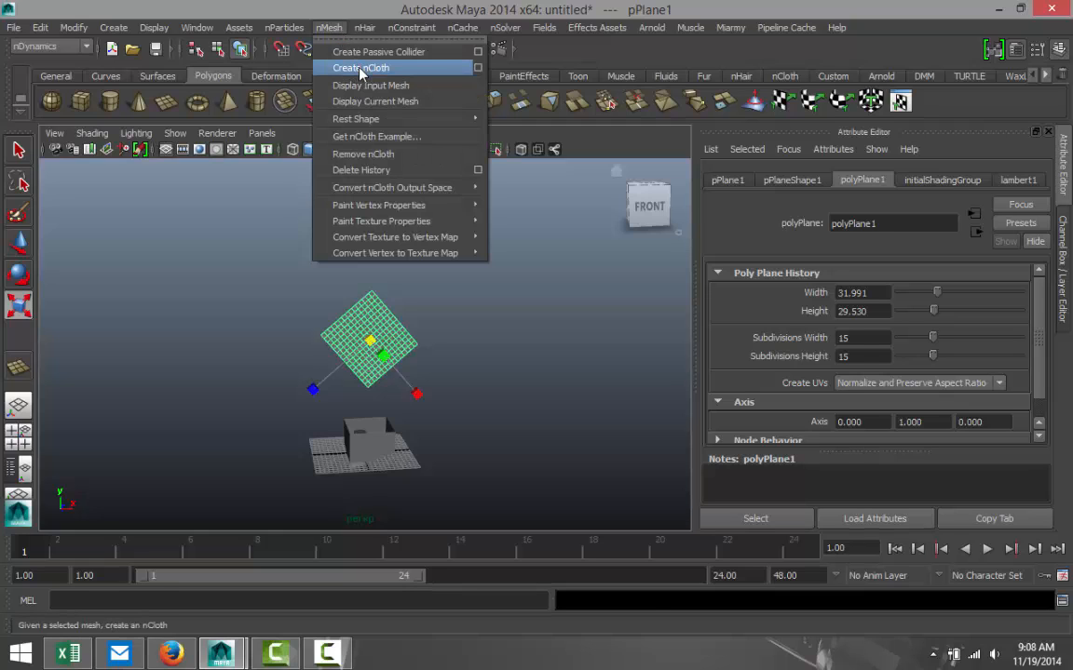
left_click(360, 67)
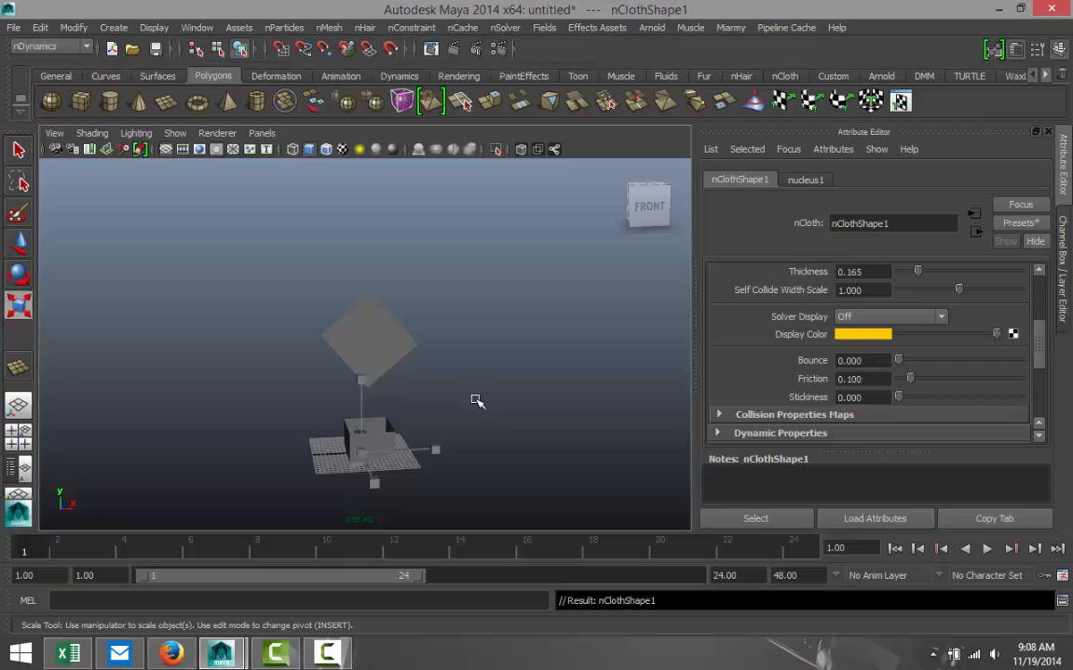
Make the combined box a passive collider for the cloth
left_click(373, 443)
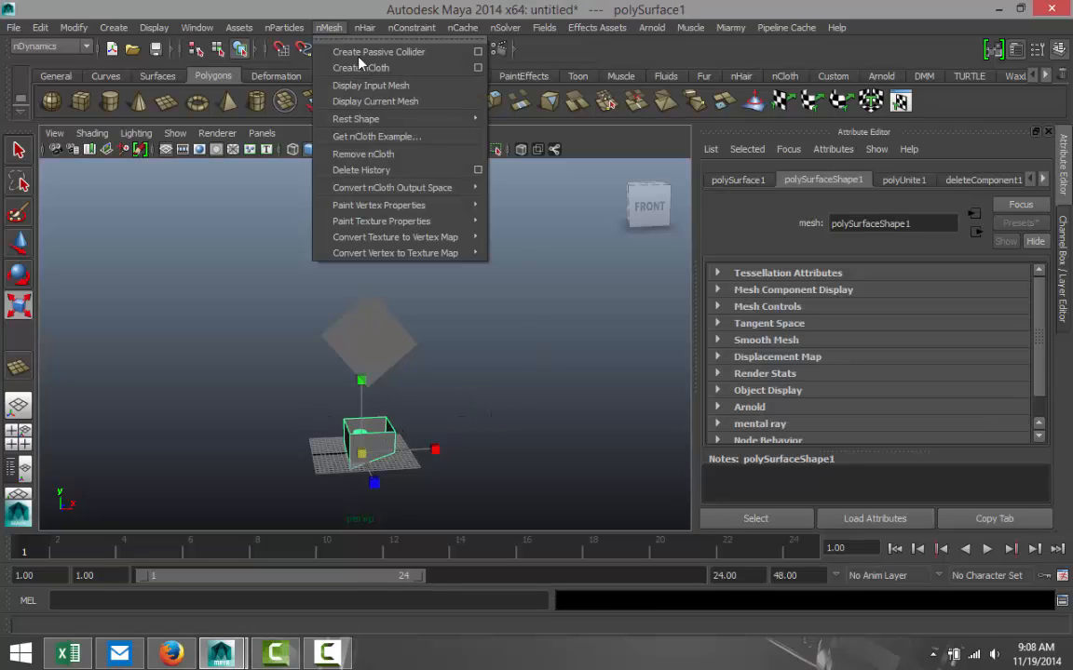
left_click(378, 51)
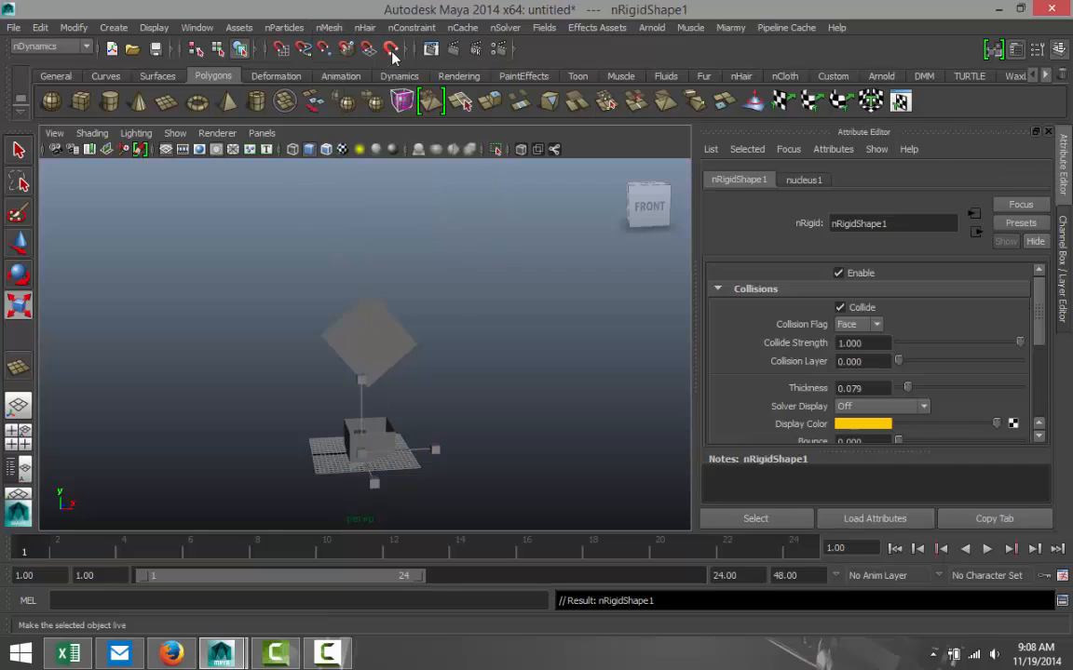
left_click(390, 49)
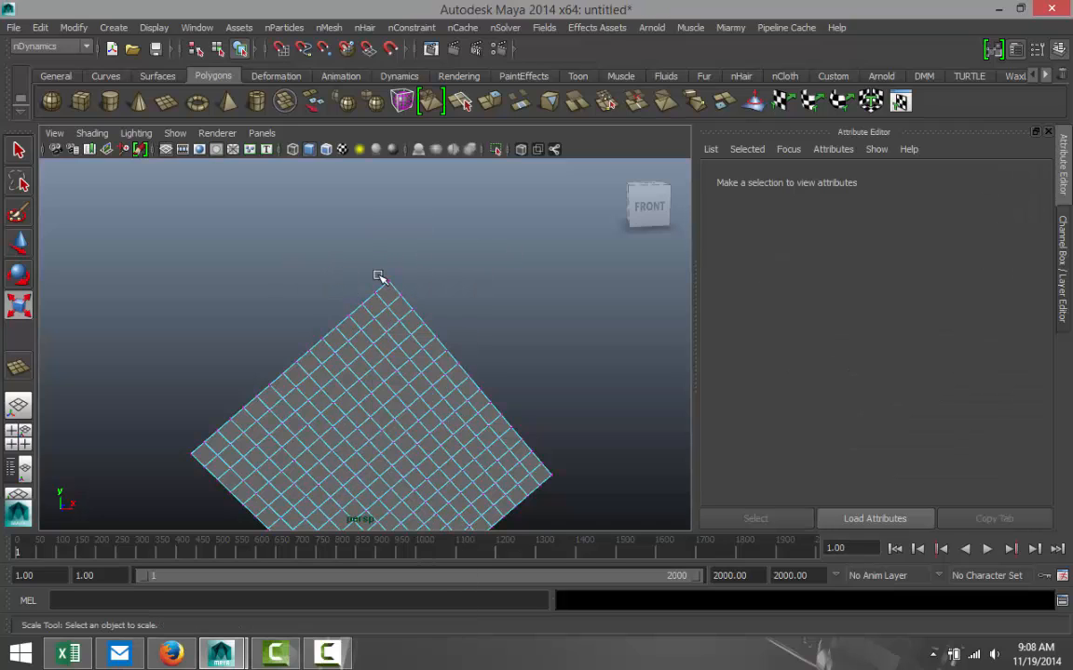
Select the cloth's top corner vertex and open the nConstraint menu for a Transform Constraint
left_click(372, 391)
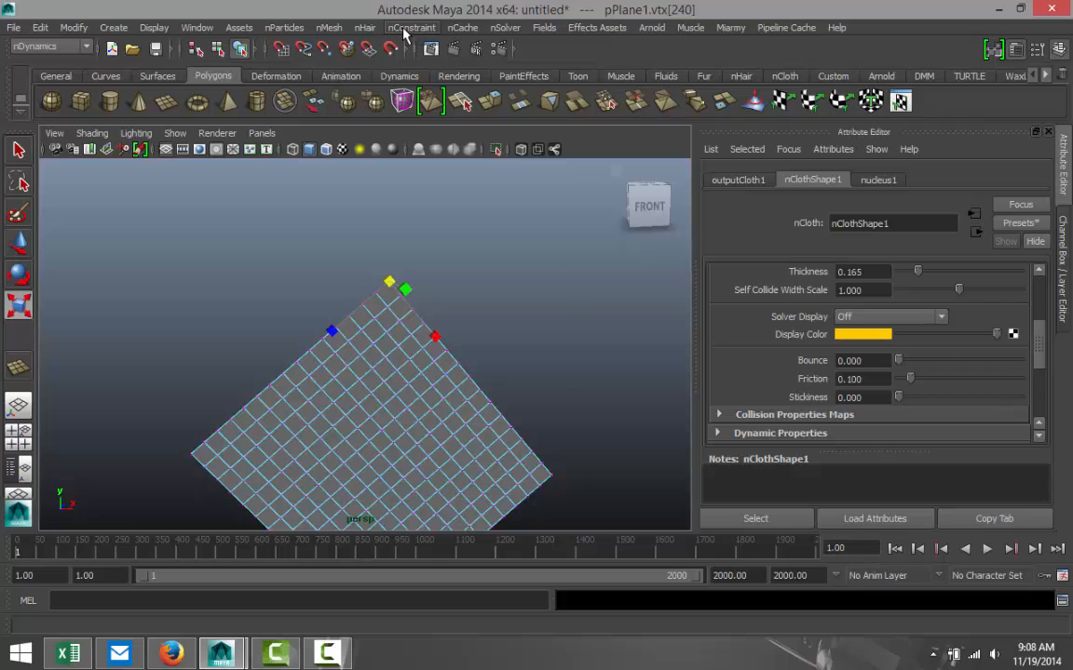
left_click(430, 48)
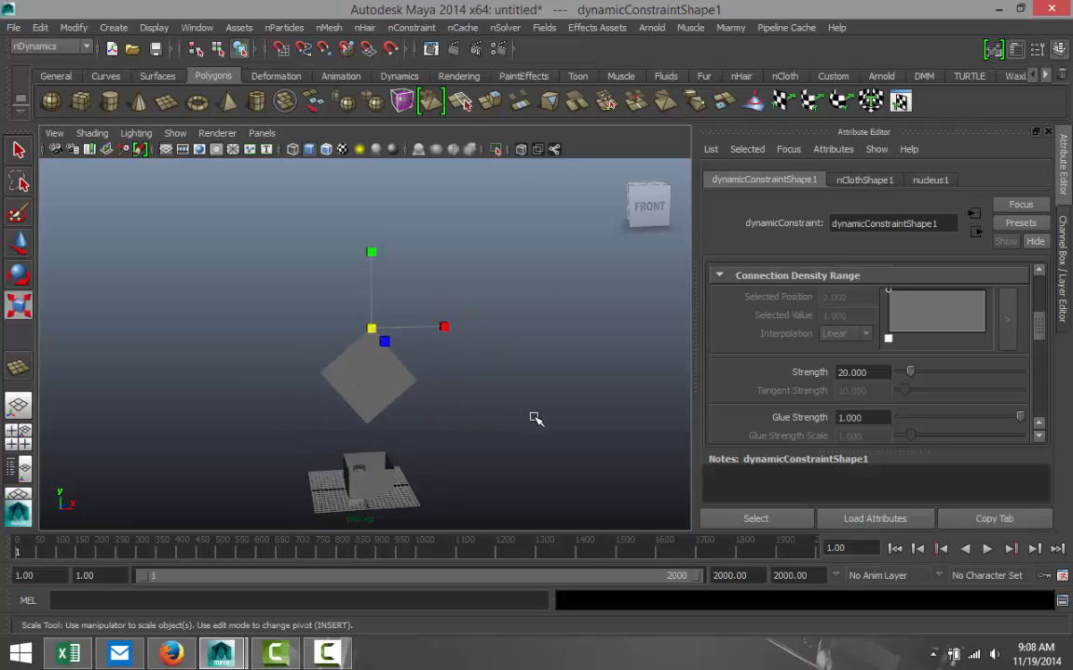
Run interactive playback, drag the constraint handle down into the box, stop, and inspect the draped cloth
left_click(504, 27)
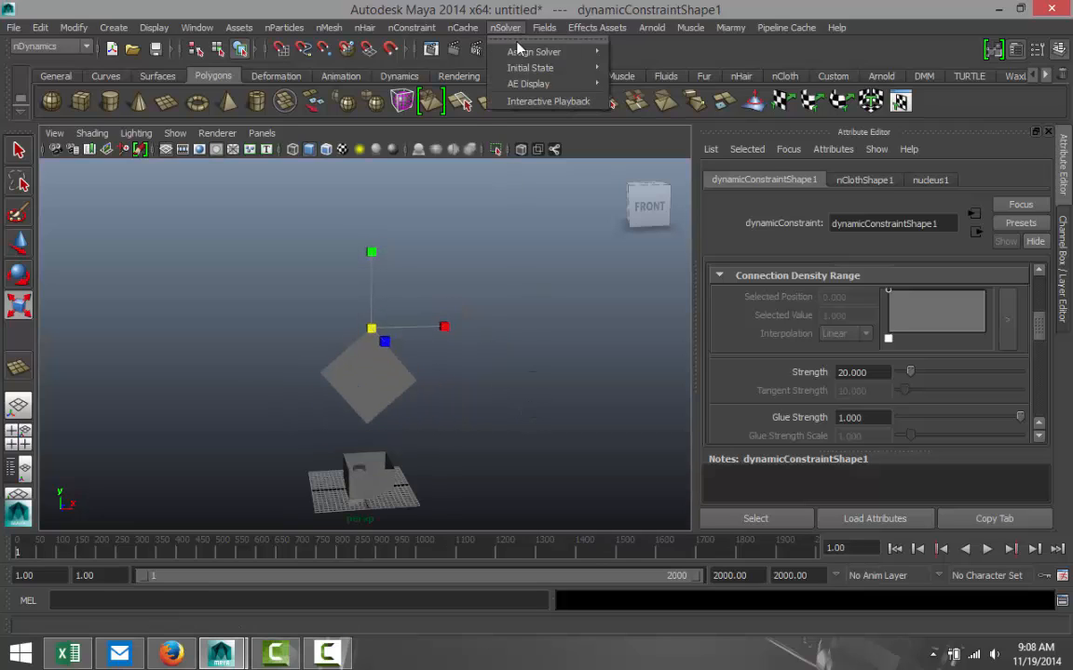
mouse_move(548, 101)
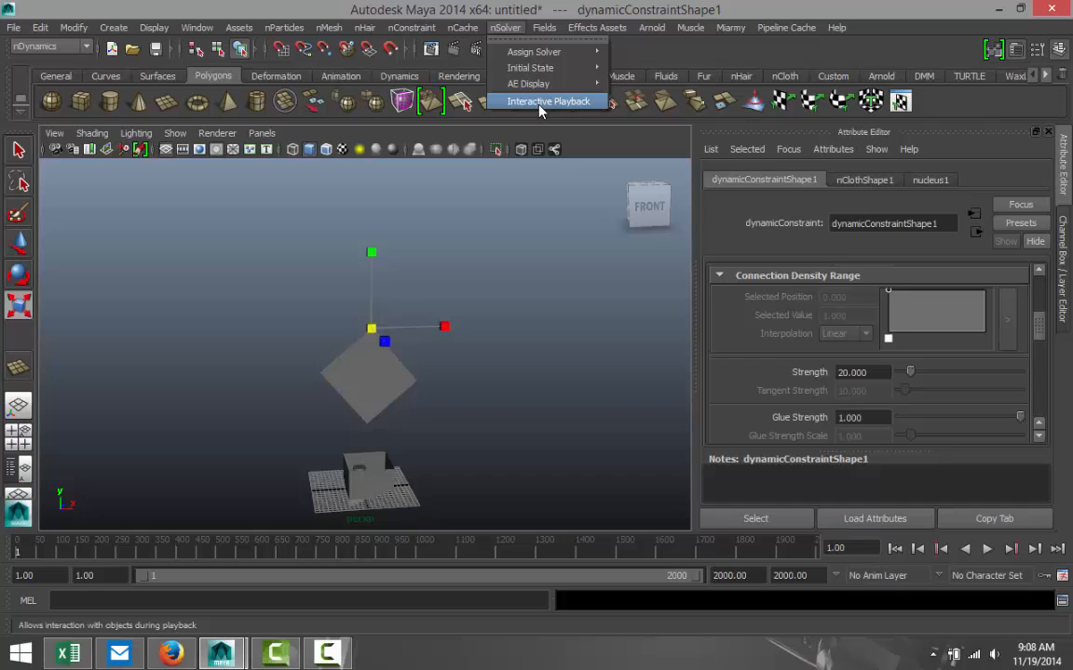
left_click(547, 100)
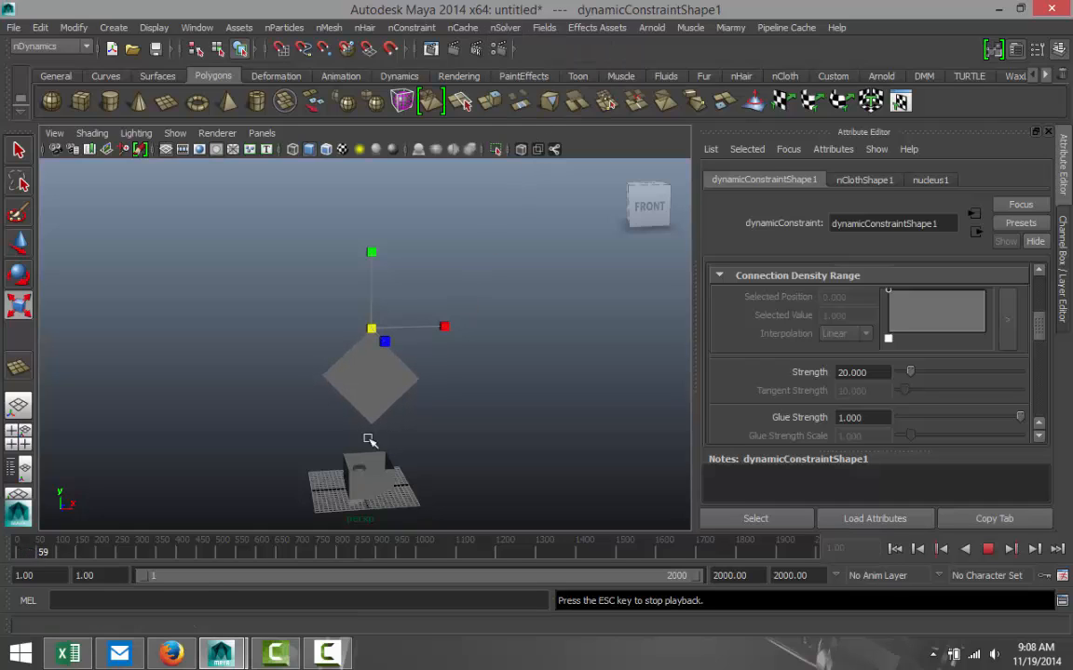
mouse_move(405, 380)
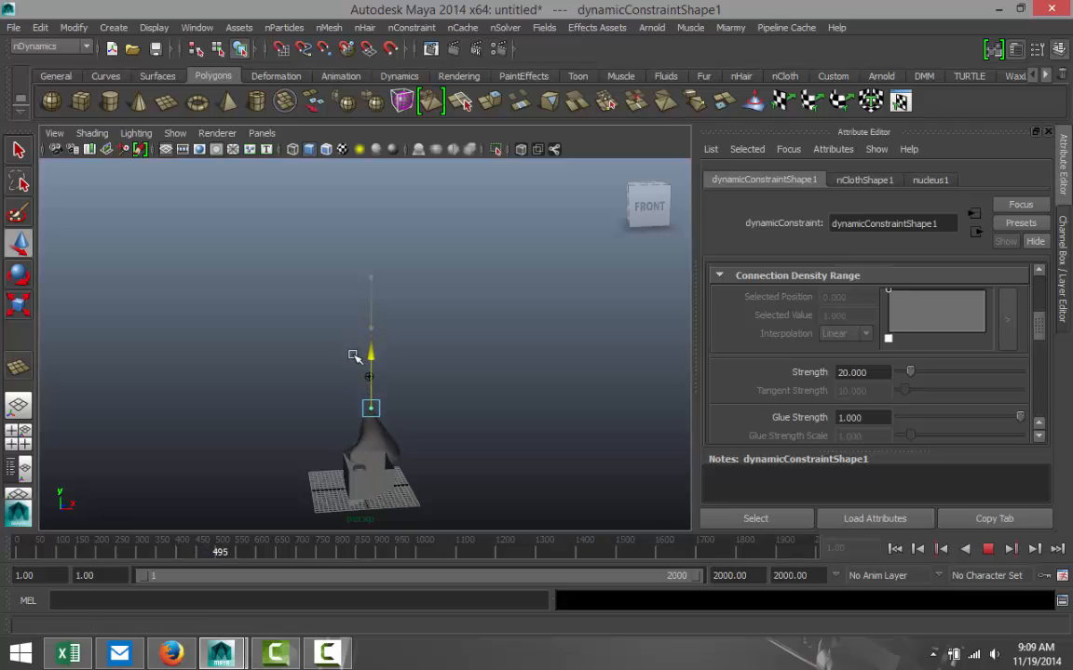
left_click_drag(371, 408, 370, 364)
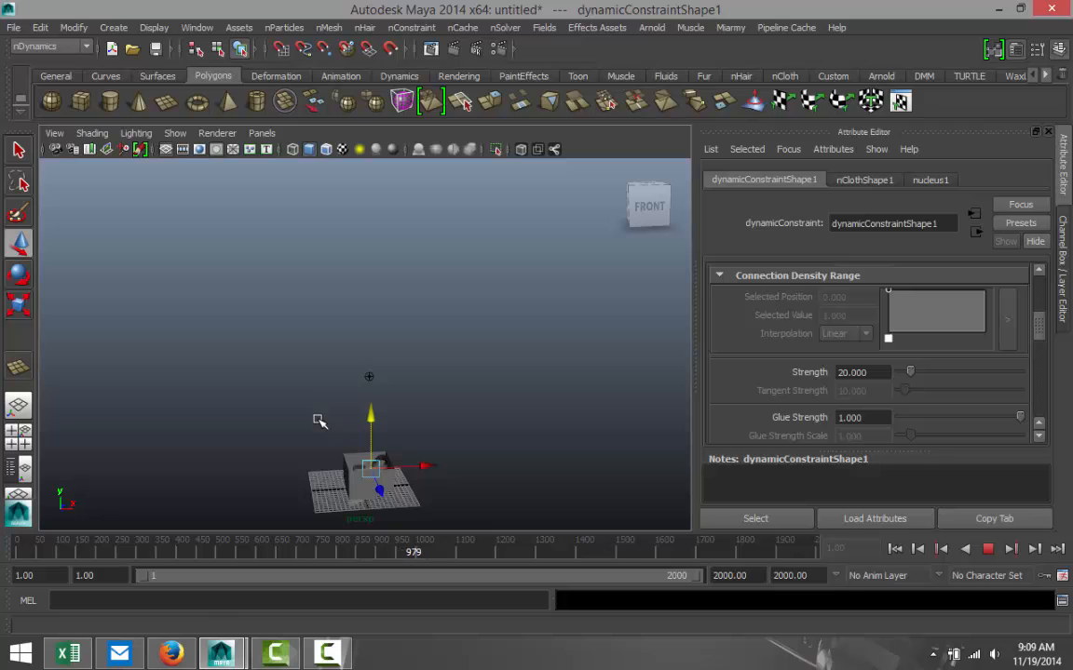
left_click(987, 549)
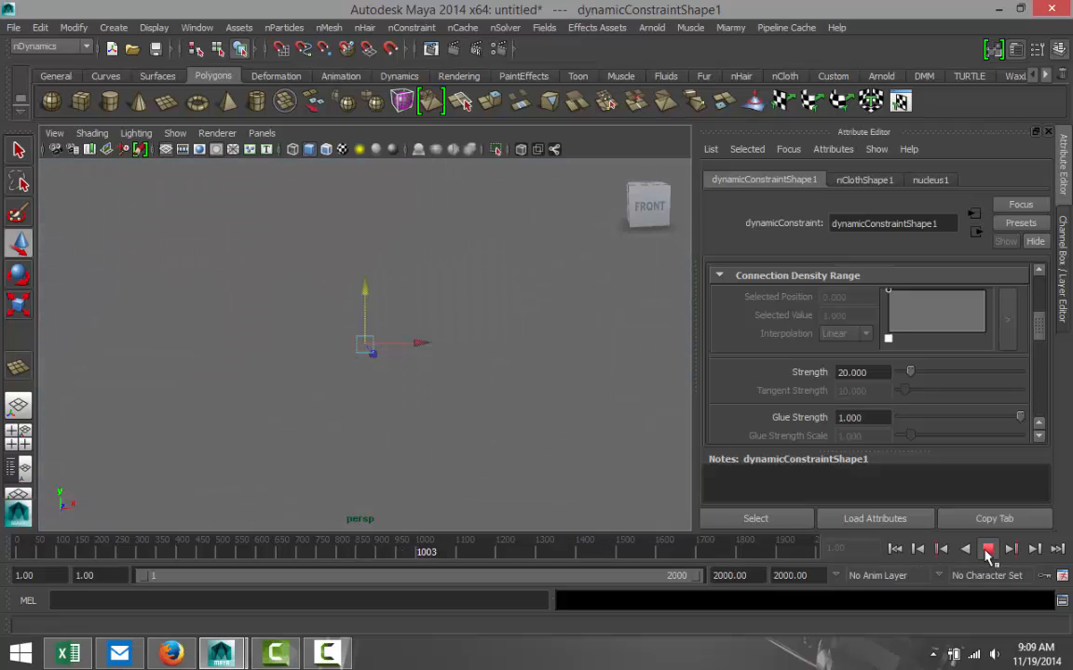
left_click(986, 548)
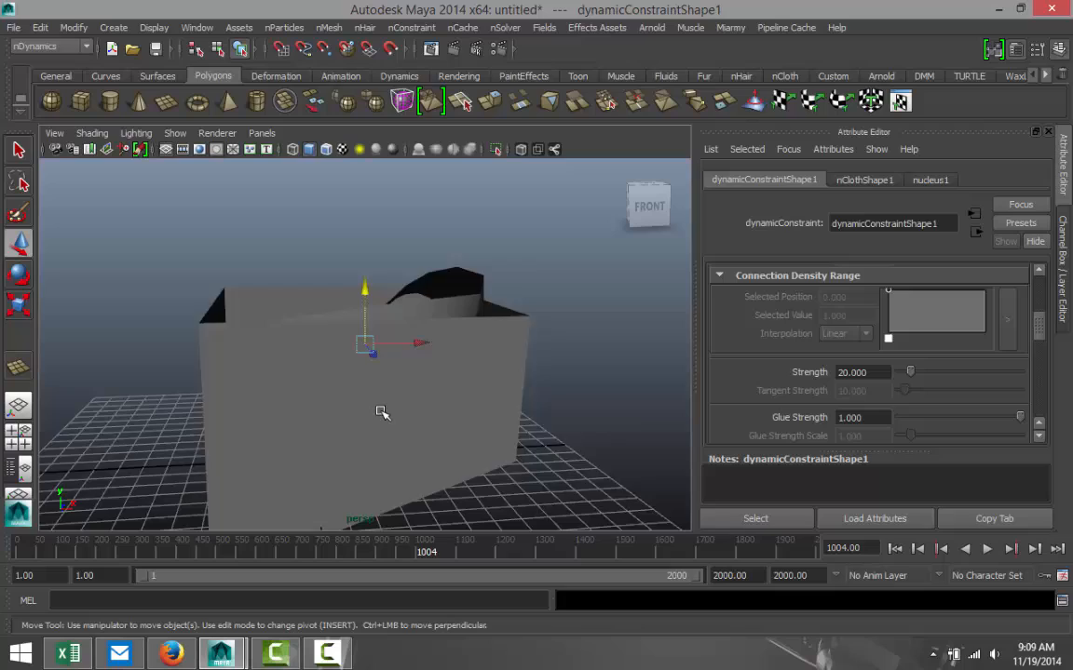
left_click_drag(382, 412, 531, 442)
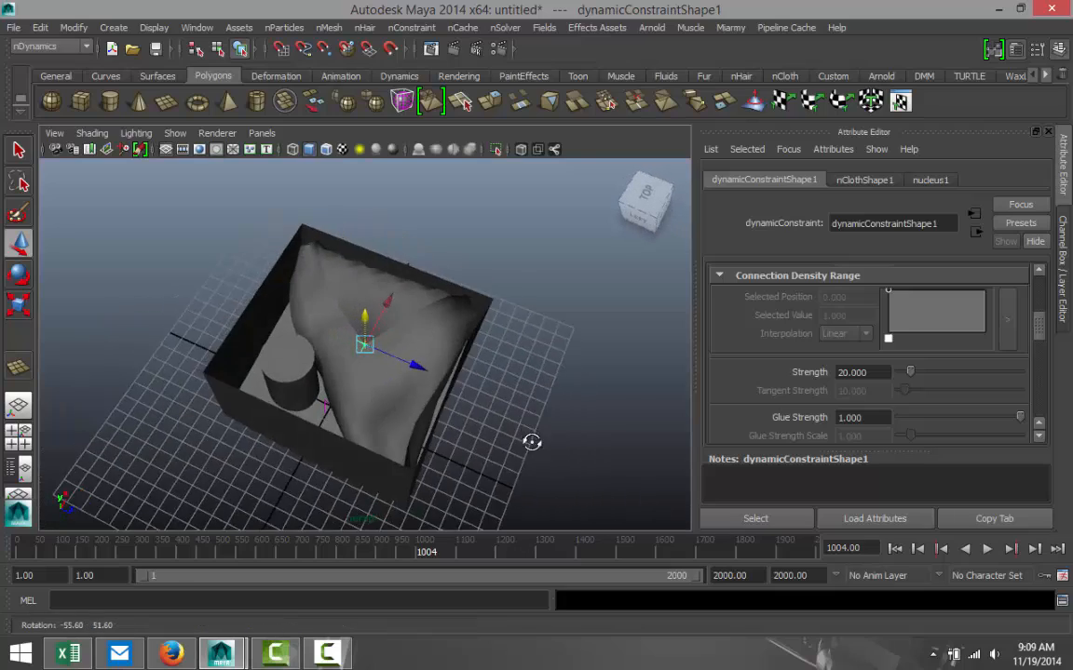
left_click_drag(532, 442, 440, 455)
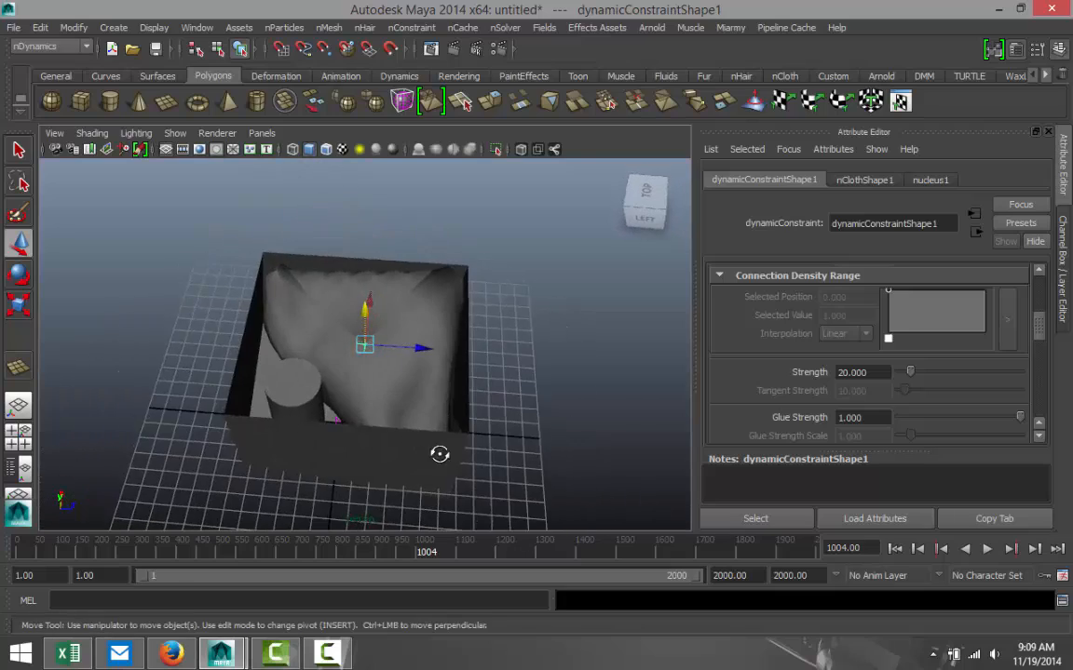
left_click_drag(440, 454, 525, 466)
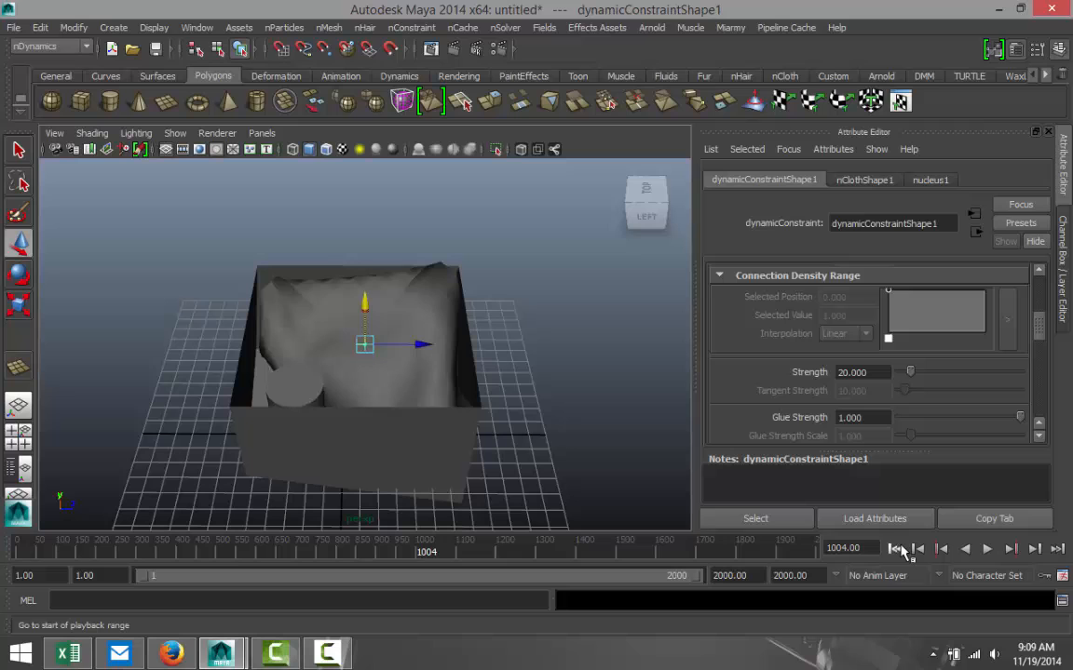
Rewind playback to frame 1 and orbit around the scene
left_click(896, 549)
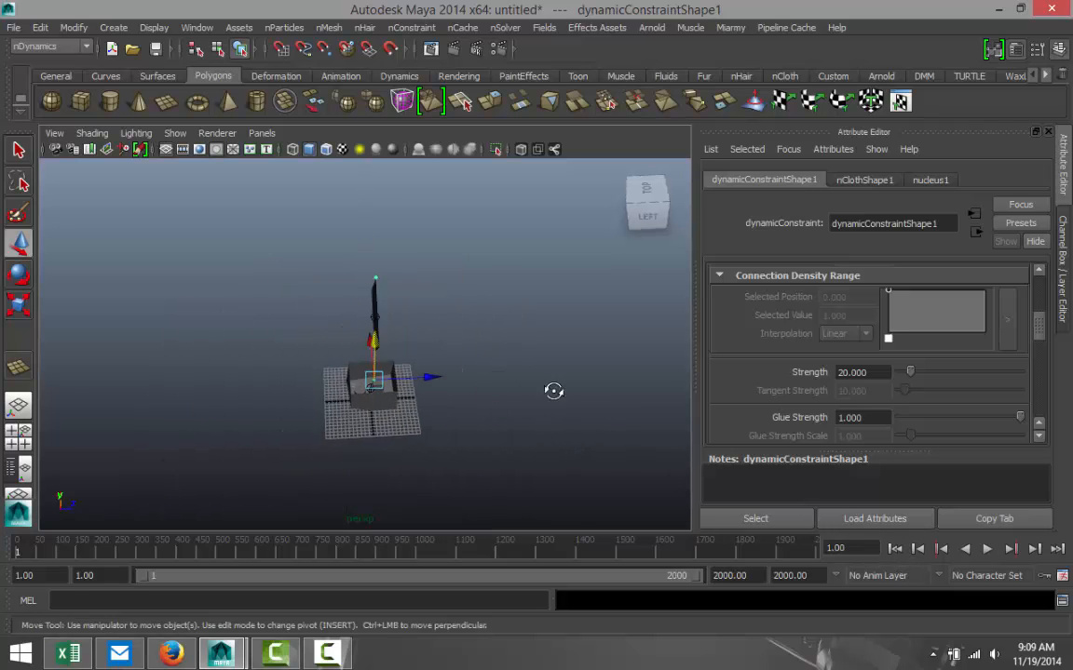
left_click_drag(554, 391, 436, 428)
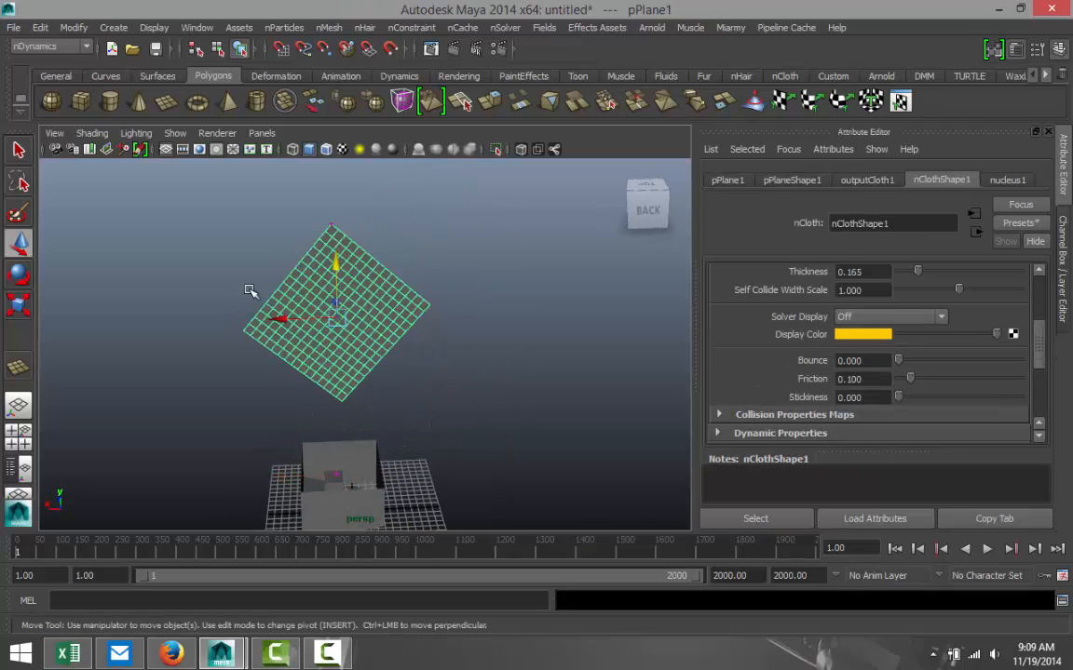
mouse_move(372, 307)
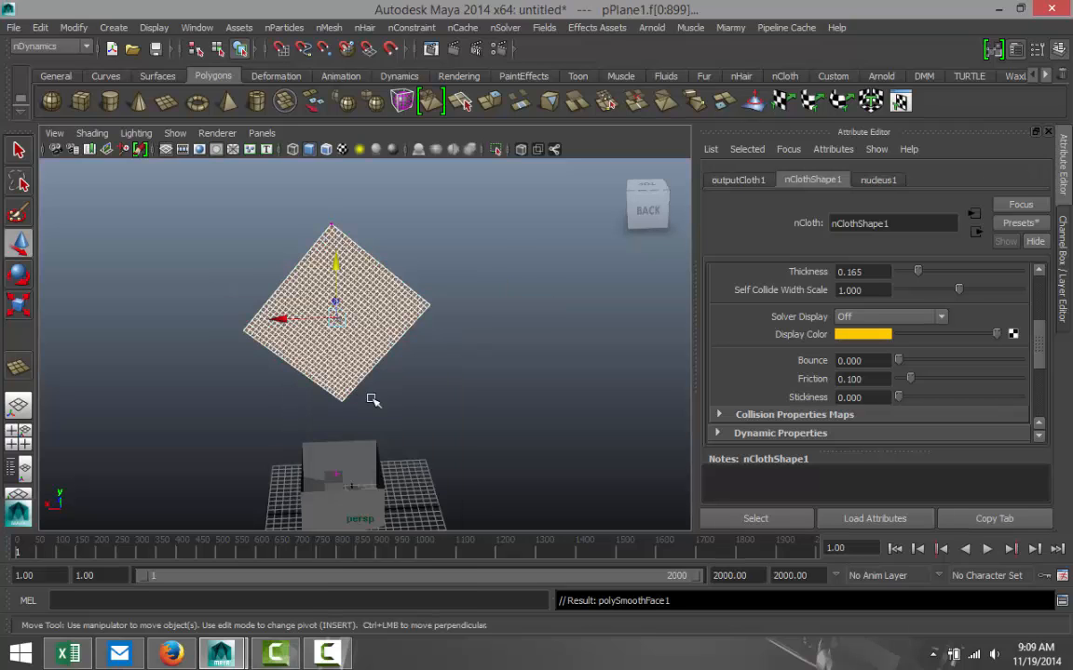
mouse_move(458, 463)
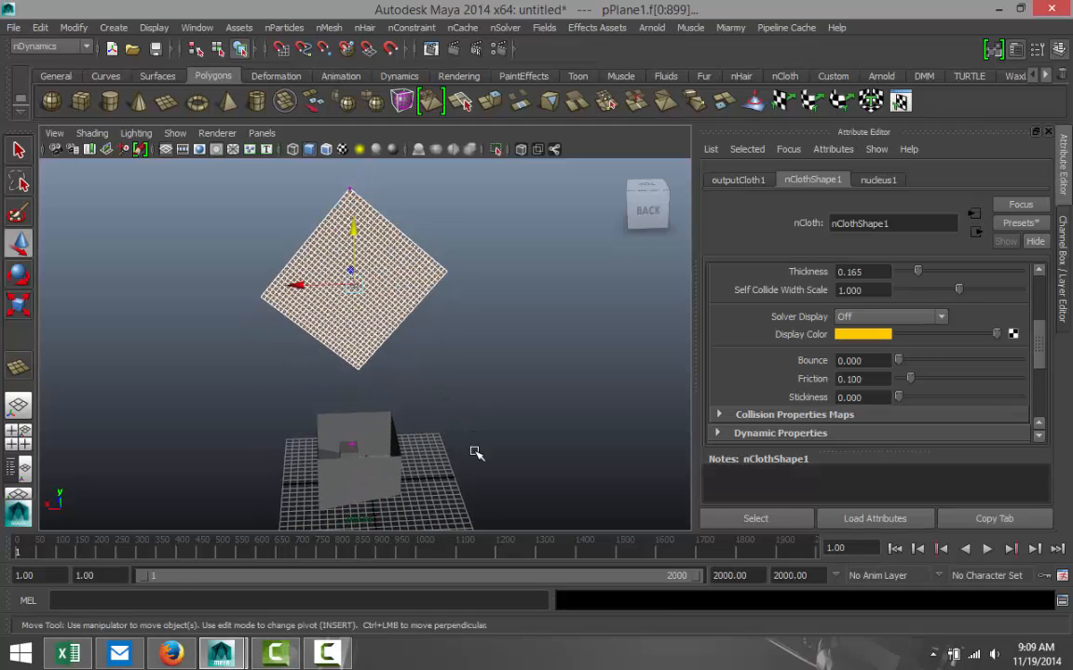
mouse_move(856, 601)
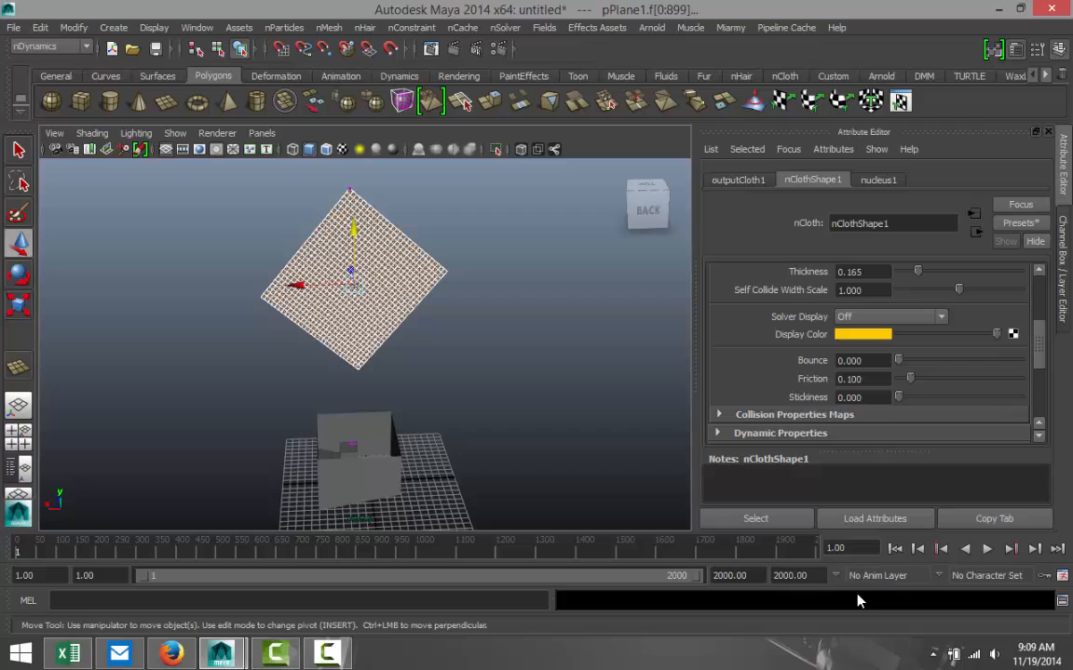
mouse_move(965, 580)
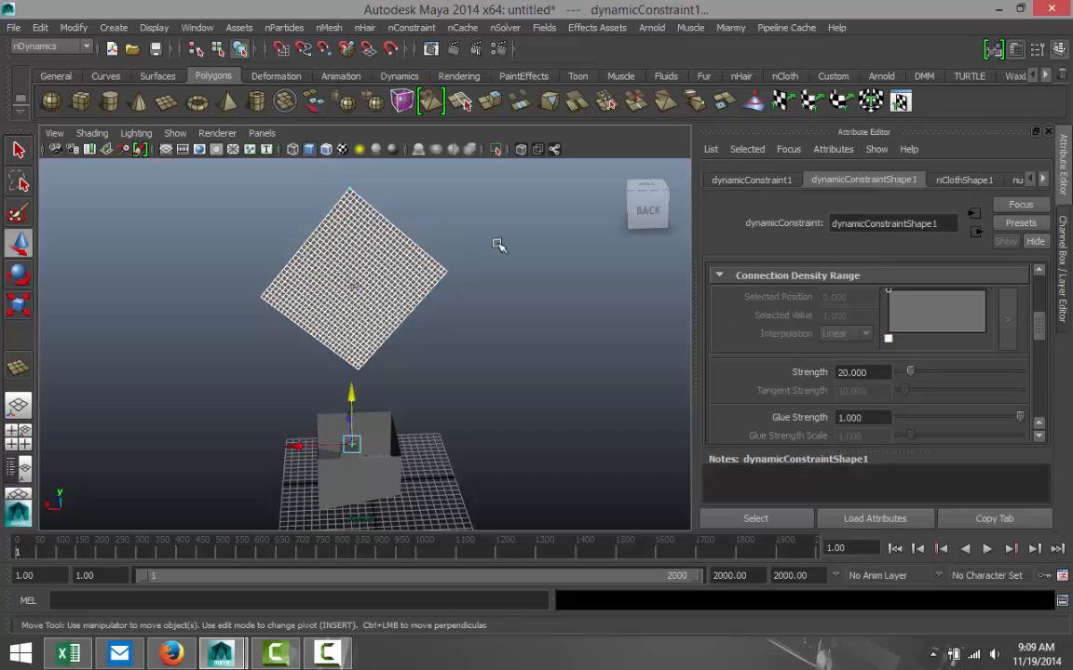
Run nSolver interactive playback so the cloth falls into the box, stopping at frame 692
left_click(506, 27)
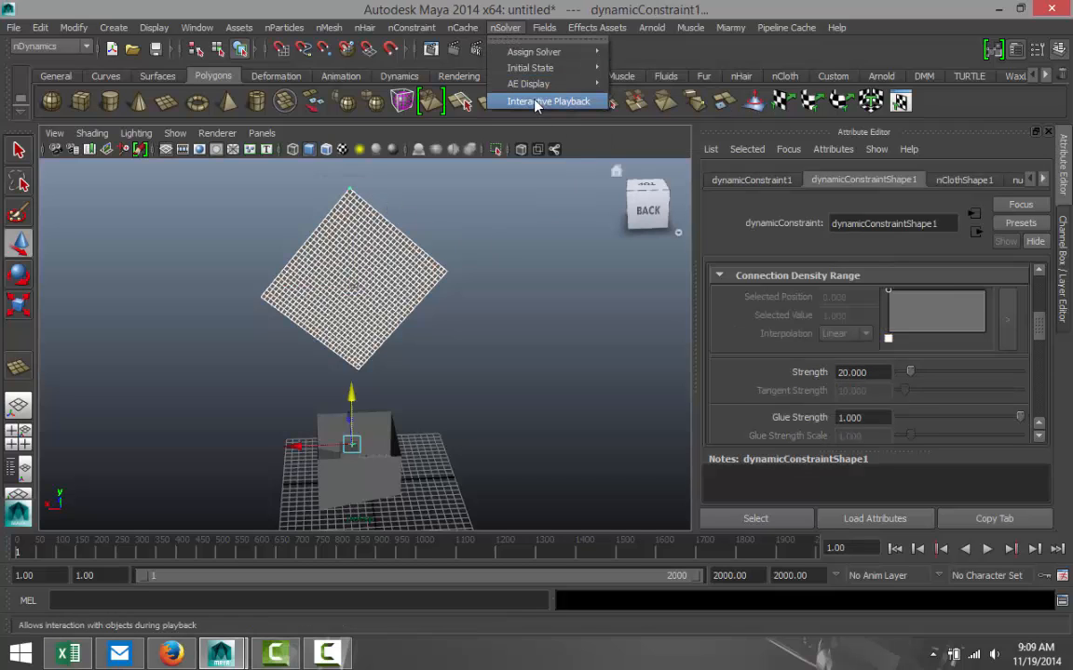
left_click(548, 101)
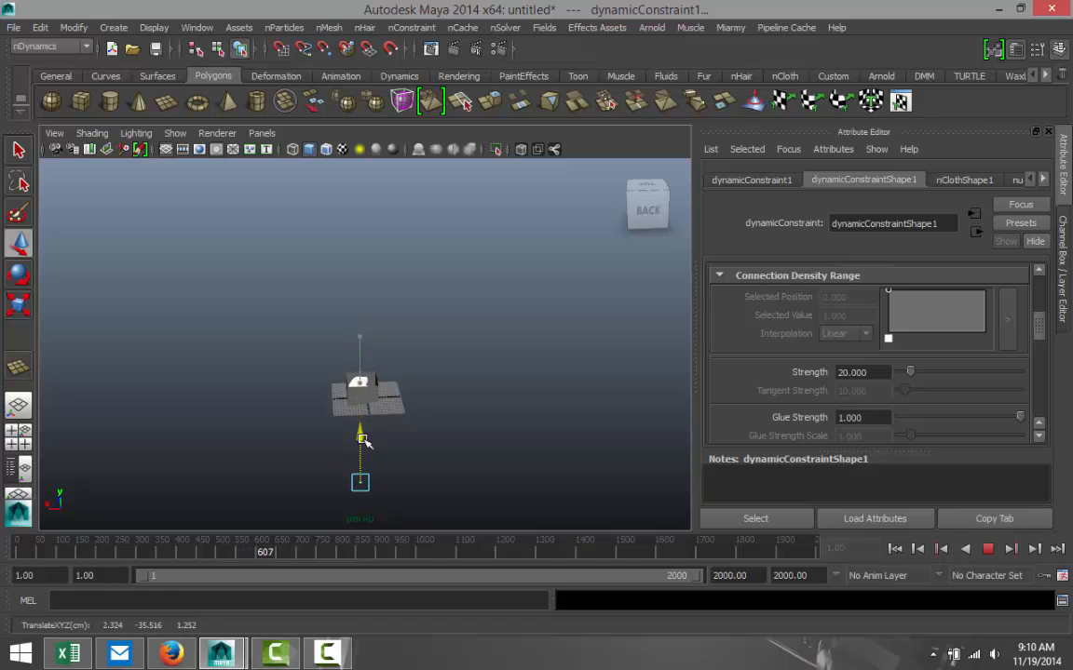
left_click(988, 549)
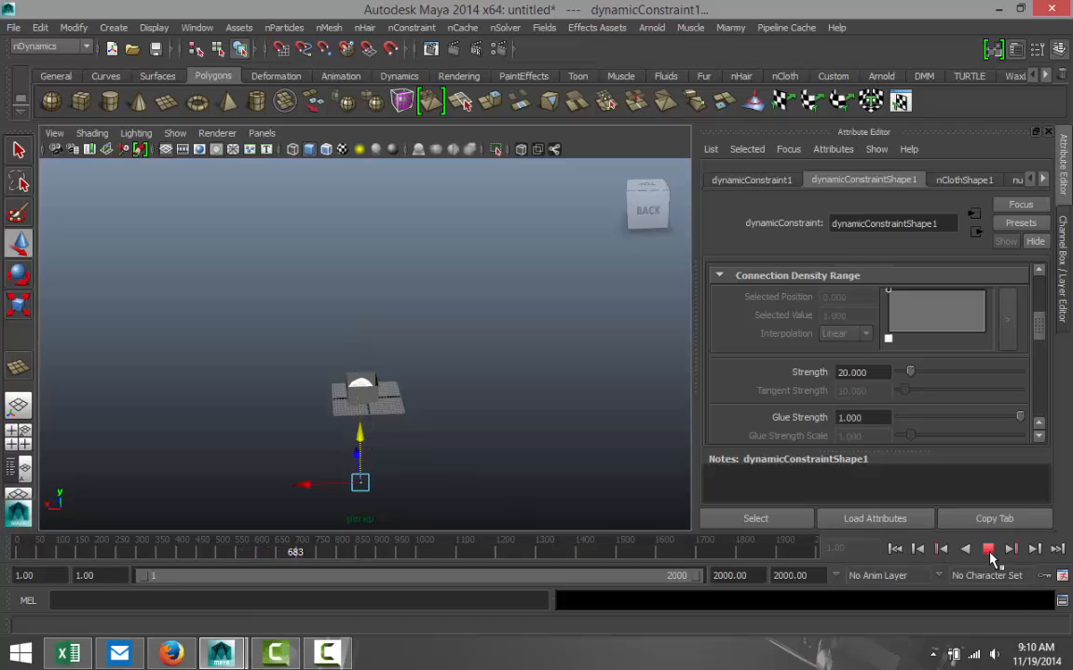
left_click(986, 548)
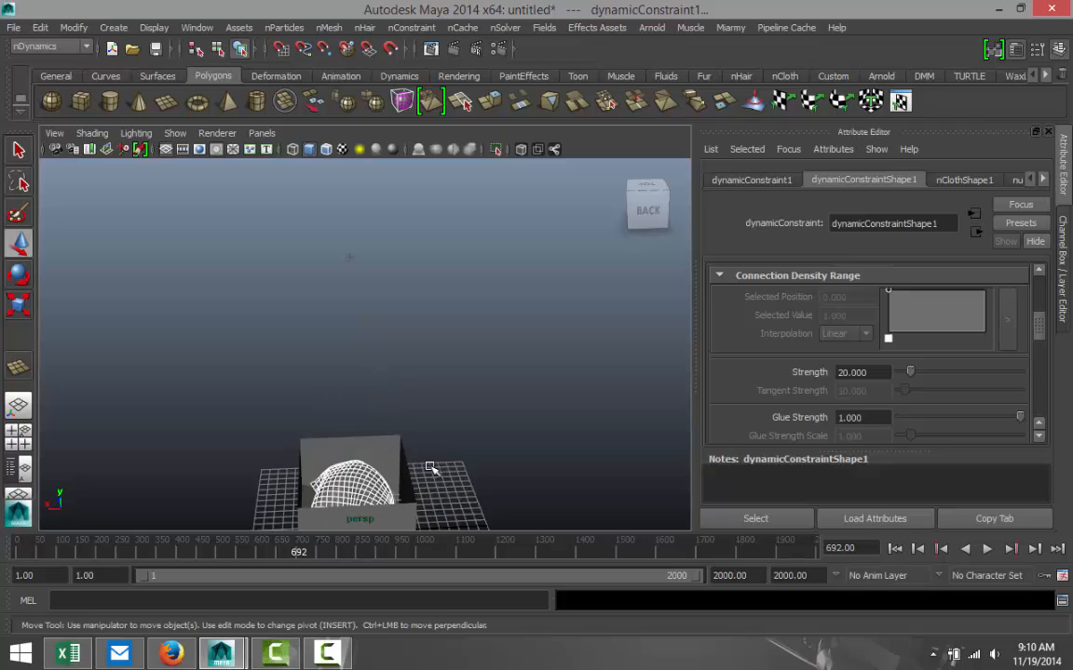
left_click_drag(429, 468, 474, 430)
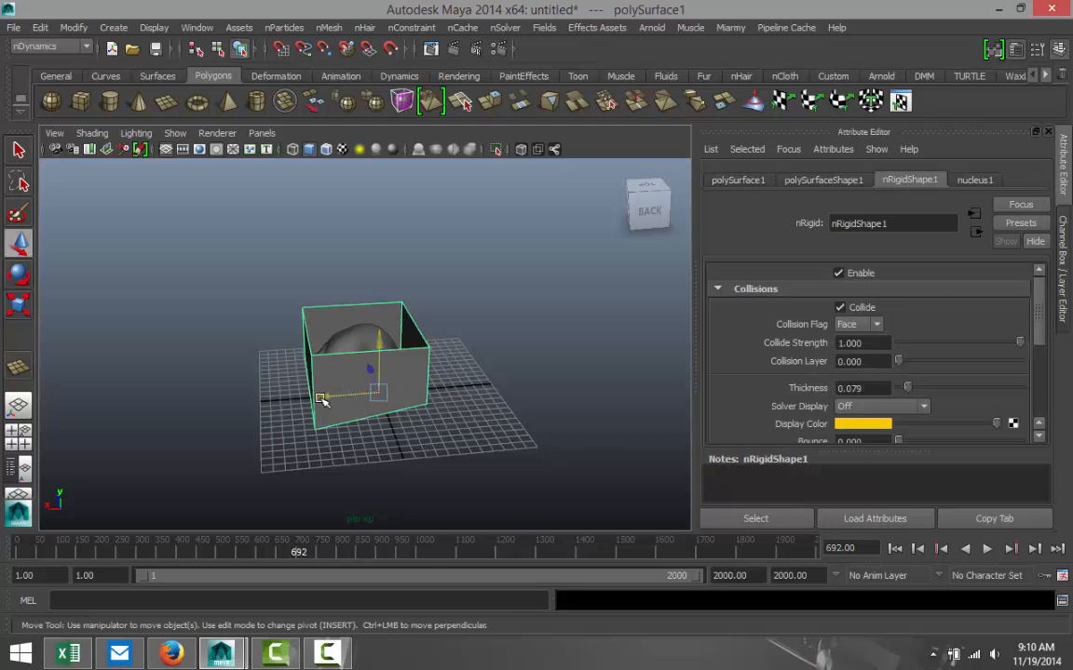
Drag the collider box away from the draped cloth and orbit to inspect the cloth
left_click_drag(321, 401, 610, 368)
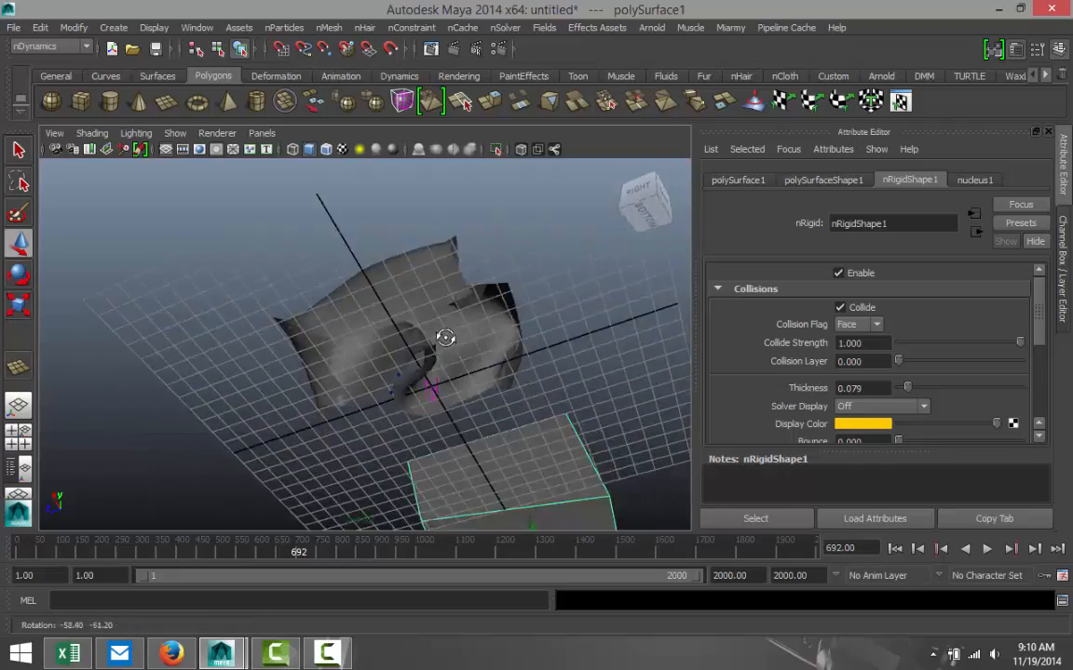
left_click_drag(445, 337, 355, 462)
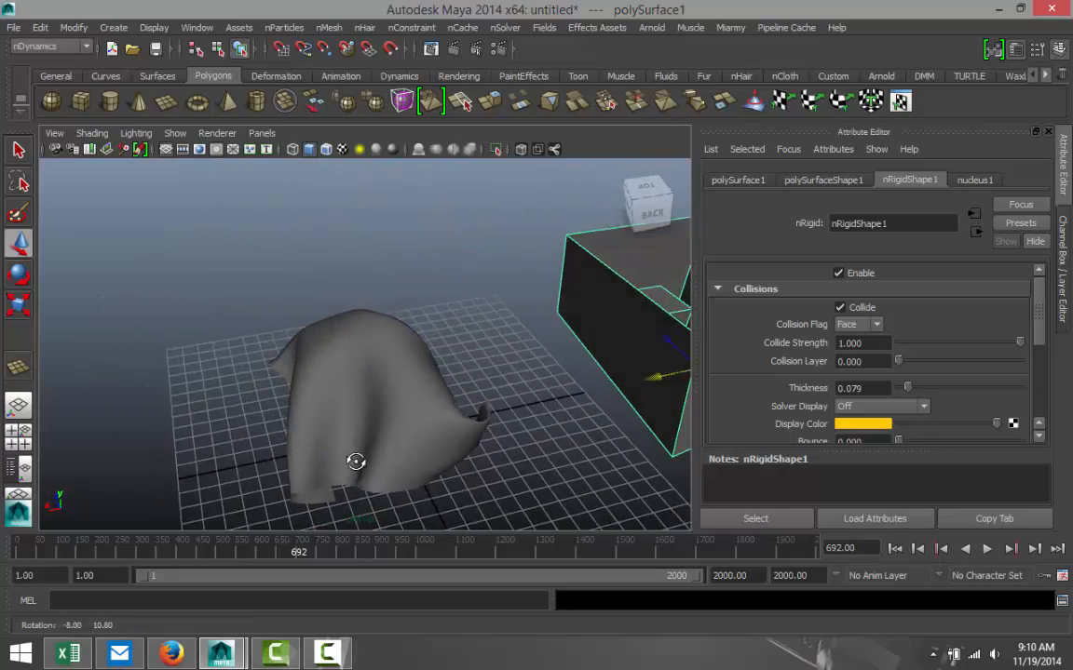
left_click_drag(356, 462, 431, 448)
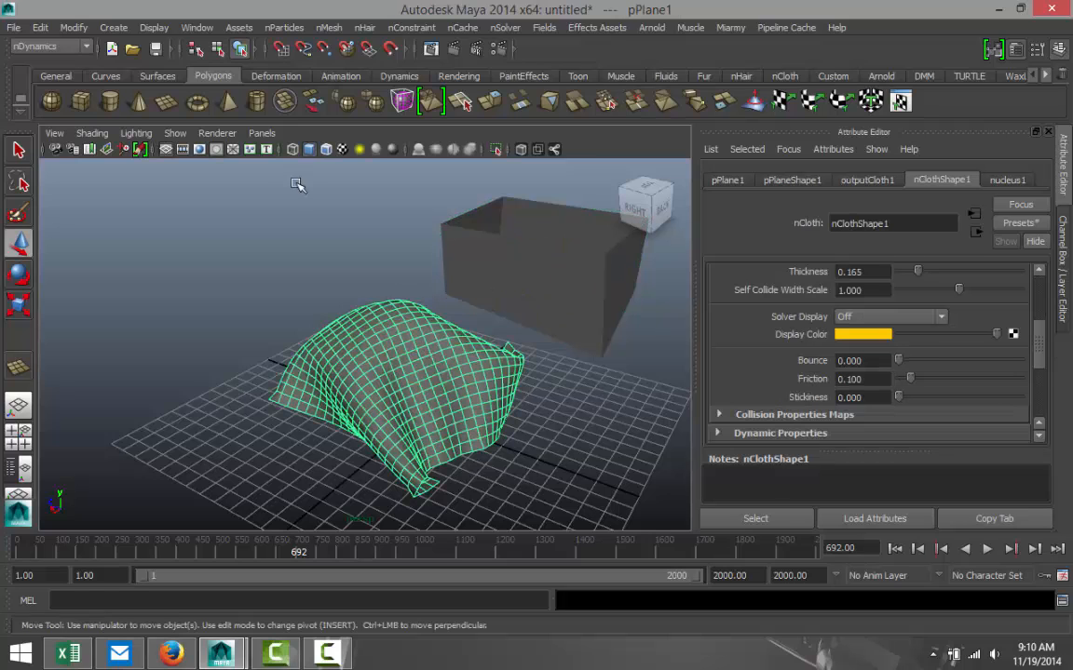
left_click(40, 27)
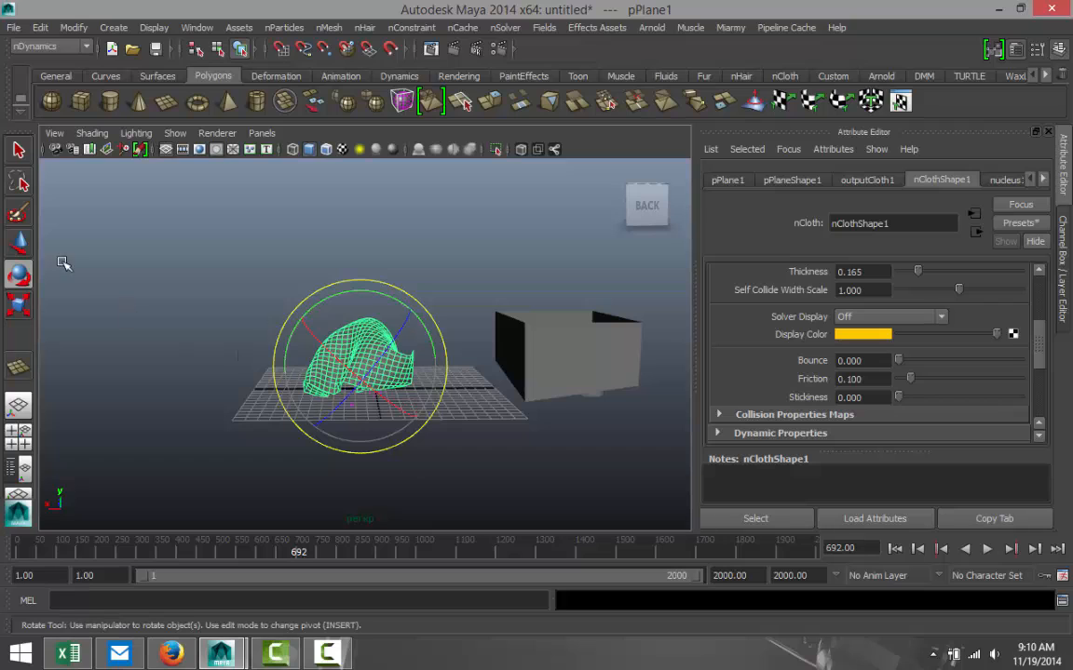
Set the tool axis to World and rotate the cloth over into a crumpled heap
left_click(19, 181)
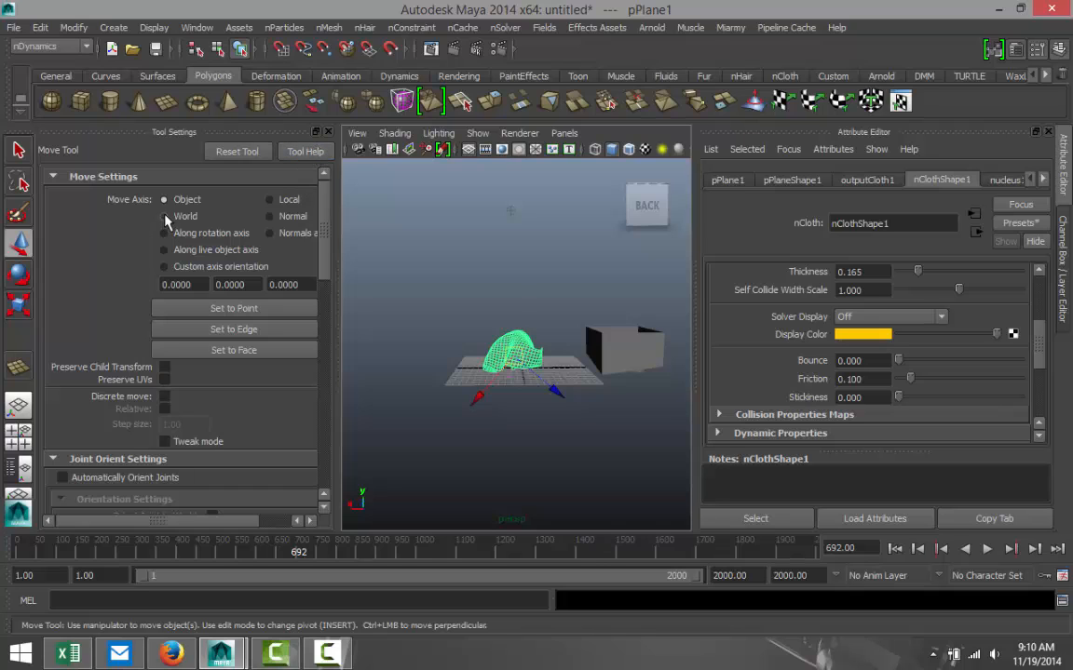
left_click(164, 215)
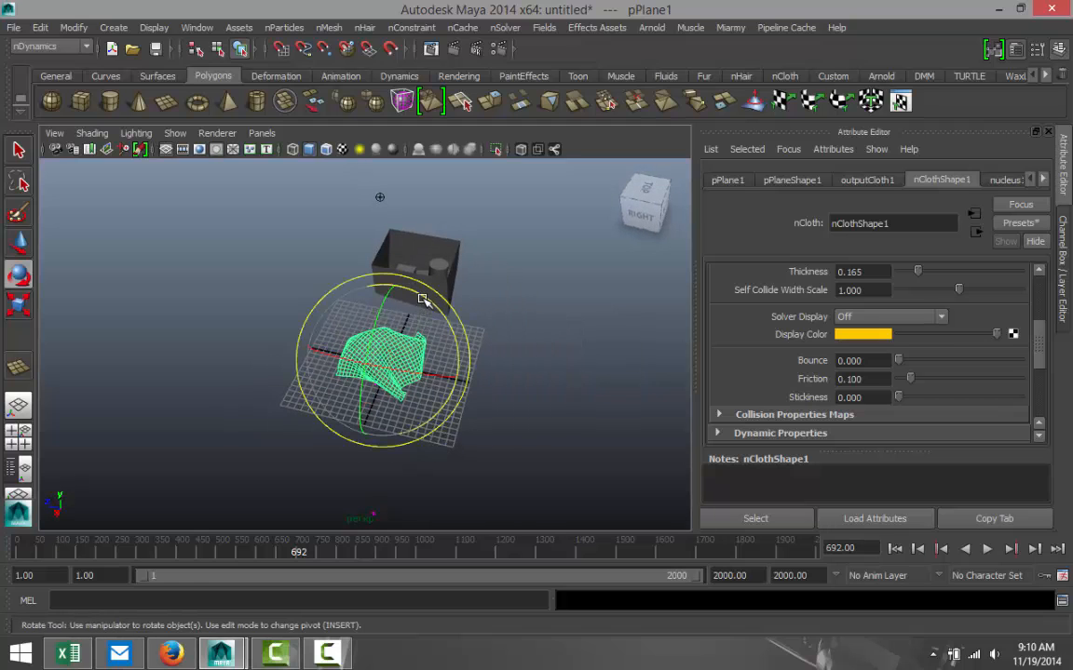
left_click_drag(424, 299, 459, 337)
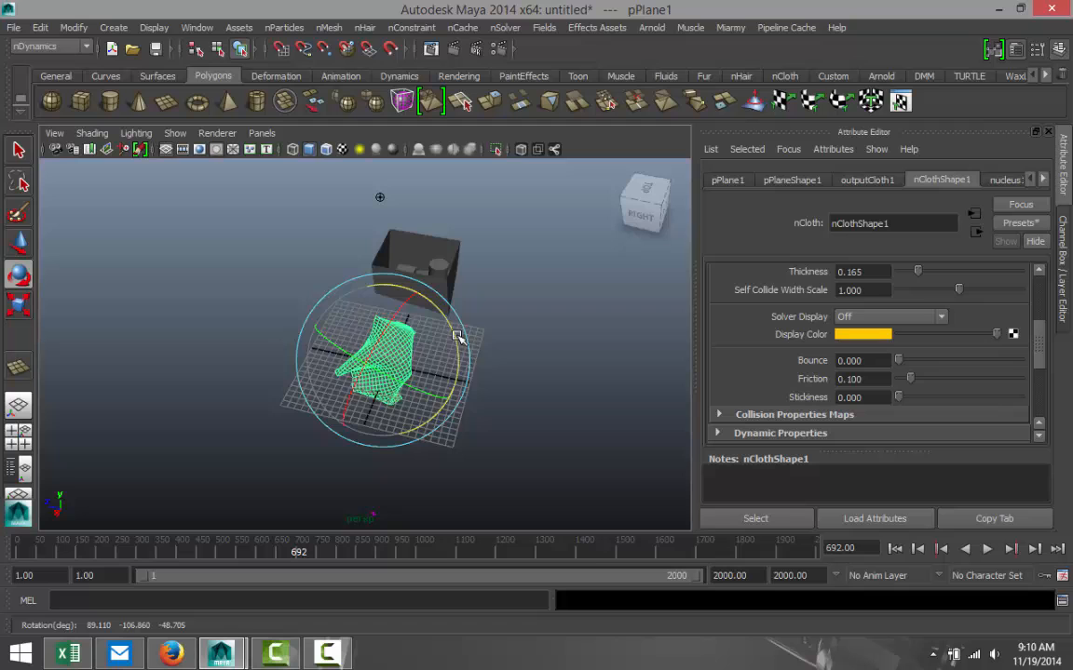
left_click_drag(457, 335, 372, 340)
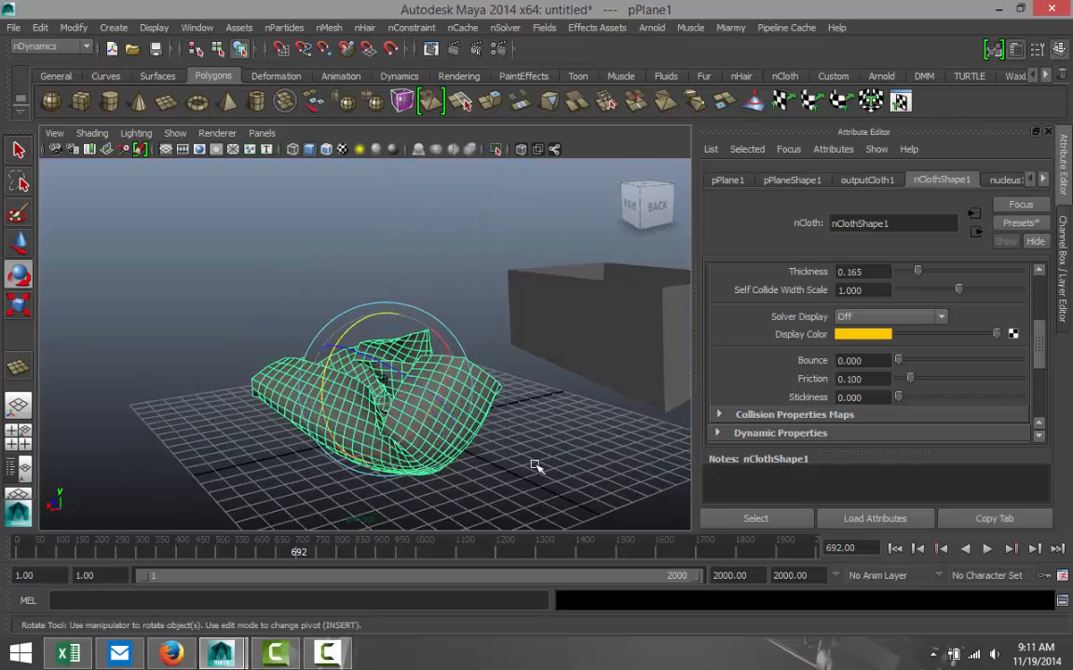
left_click_drag(535, 465, 500, 434)
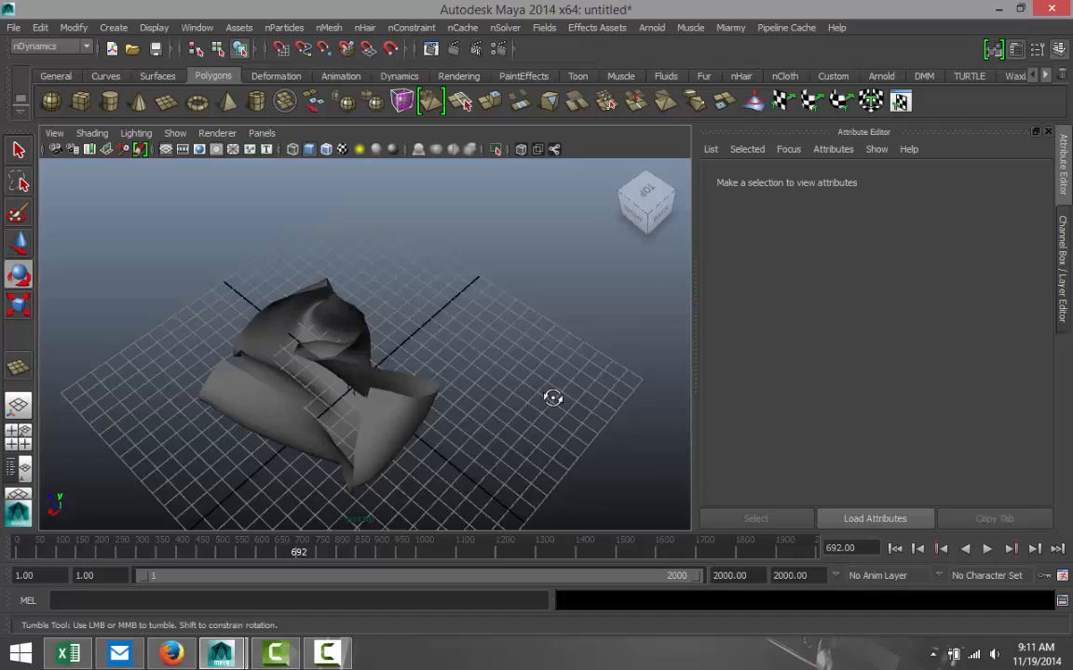
left_click_drag(553, 397, 672, 374)
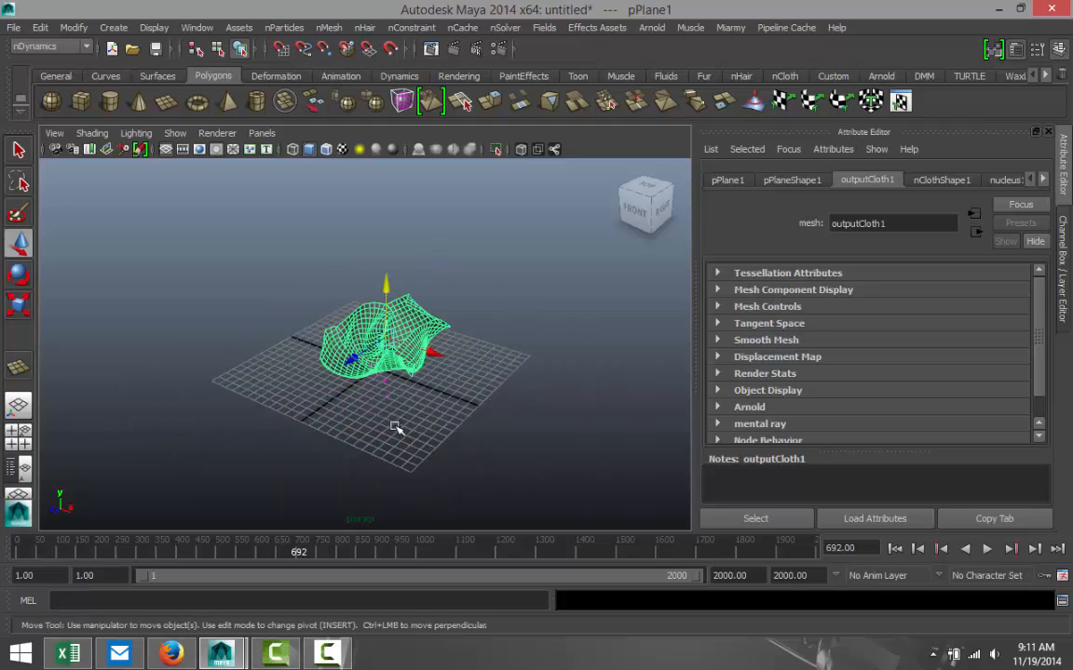
Create a large polygon ground plane, pPlane2, and move it beneath the crumpled cloth
left_click_drag(396, 428, 430, 391)
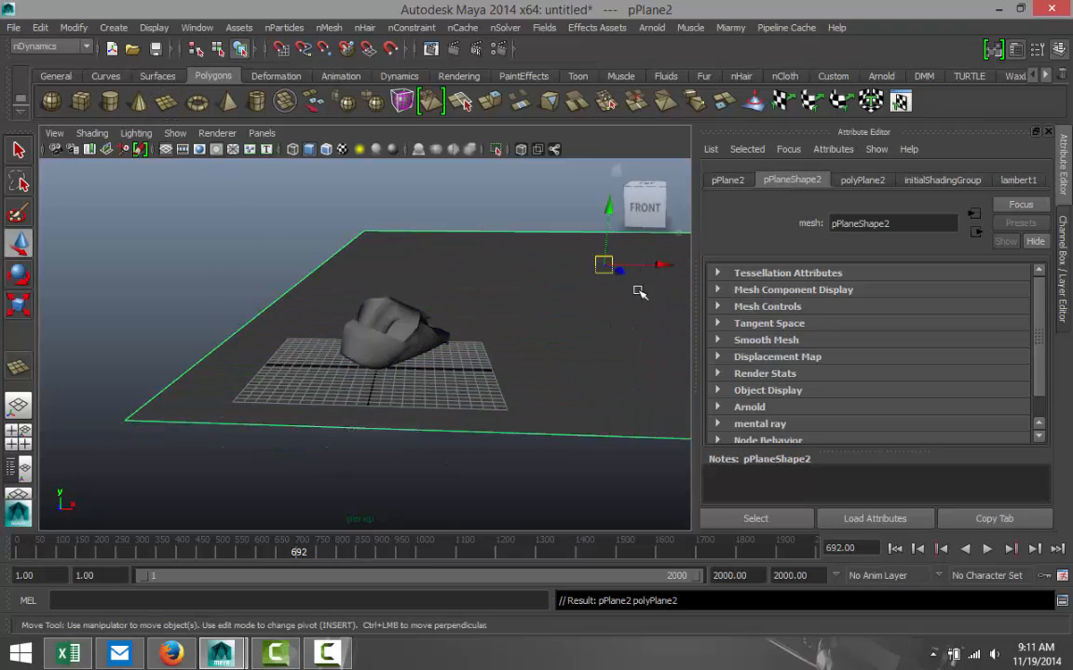
left_click_drag(603, 263, 484, 263)
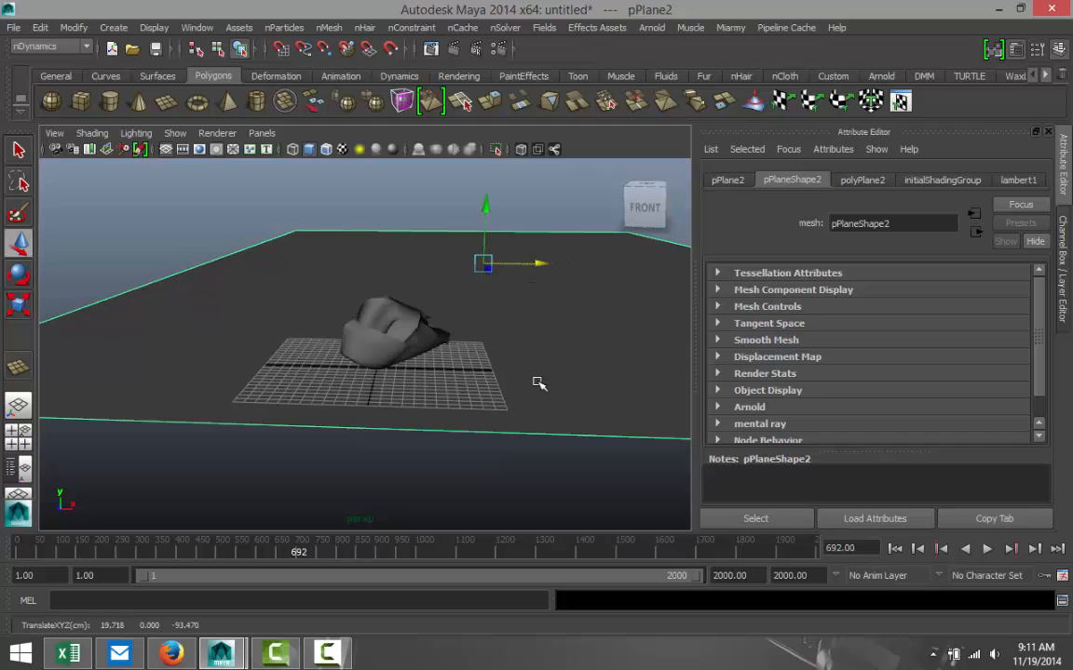
left_click_drag(538, 384, 371, 372)
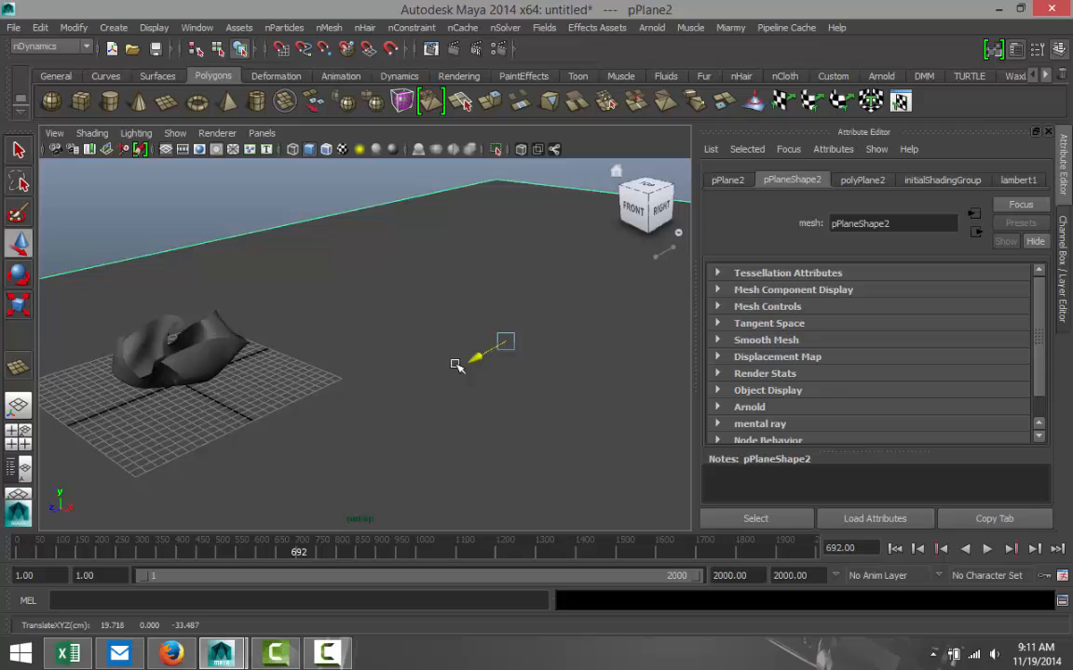
left_click_drag(457, 358, 400, 308)
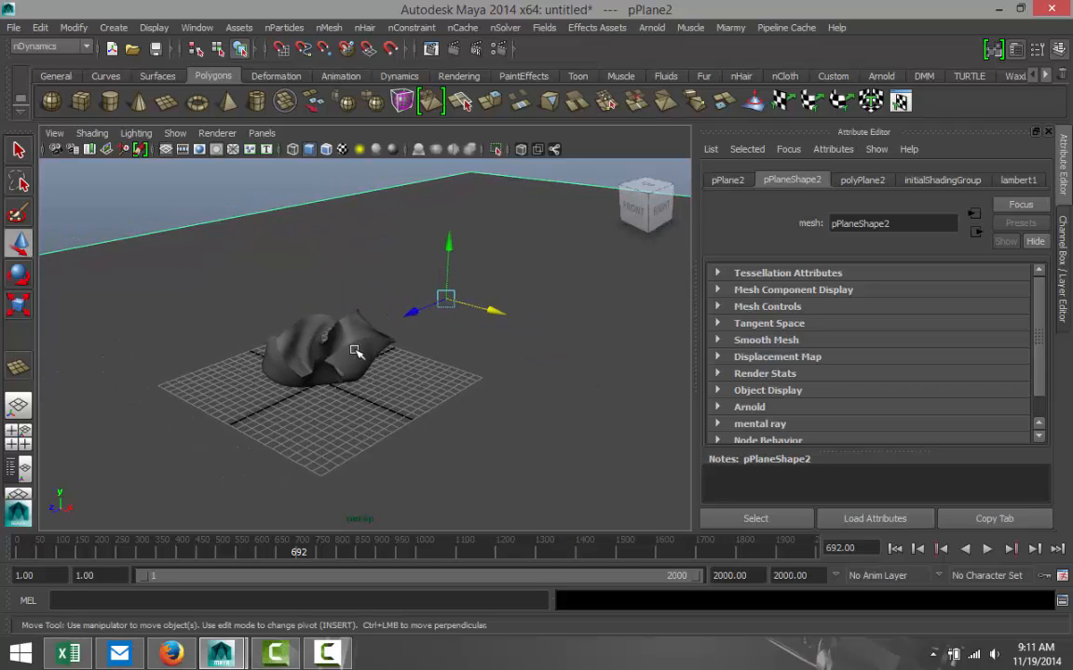
Assign a new Phong E material with black colour to the ground plane
right_click(353, 352)
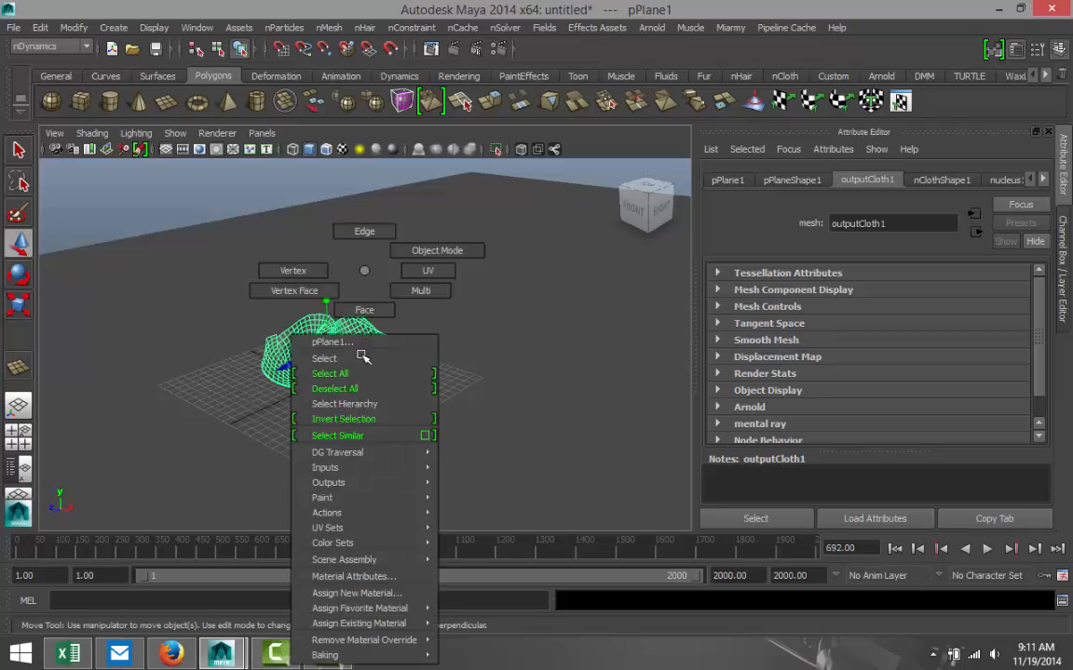
left_click(357, 593)
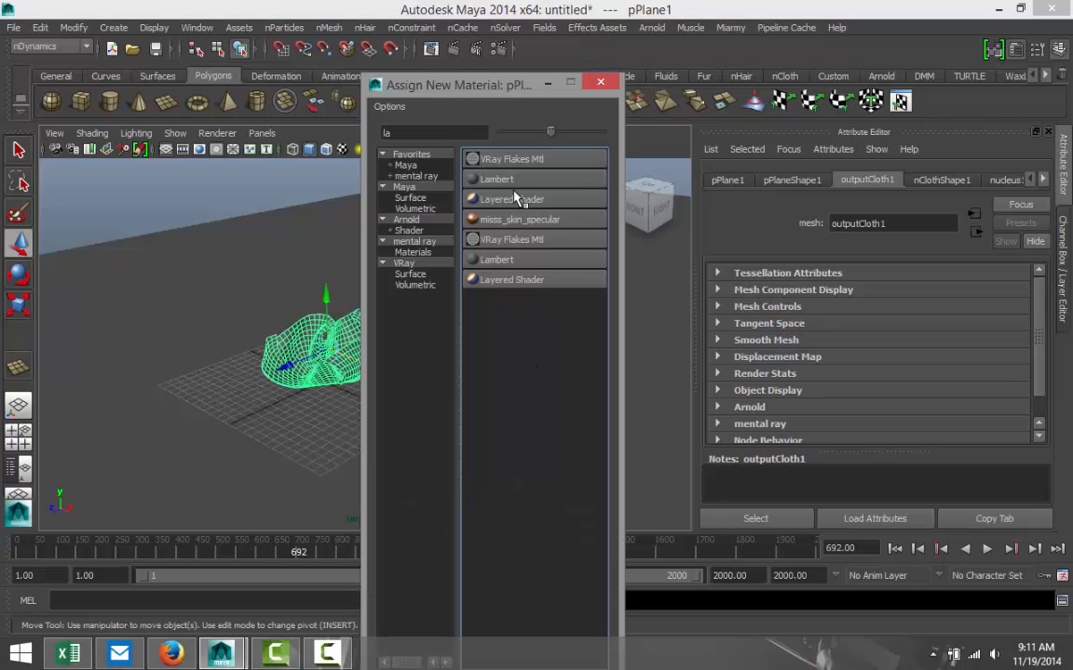
left_click(497, 179)
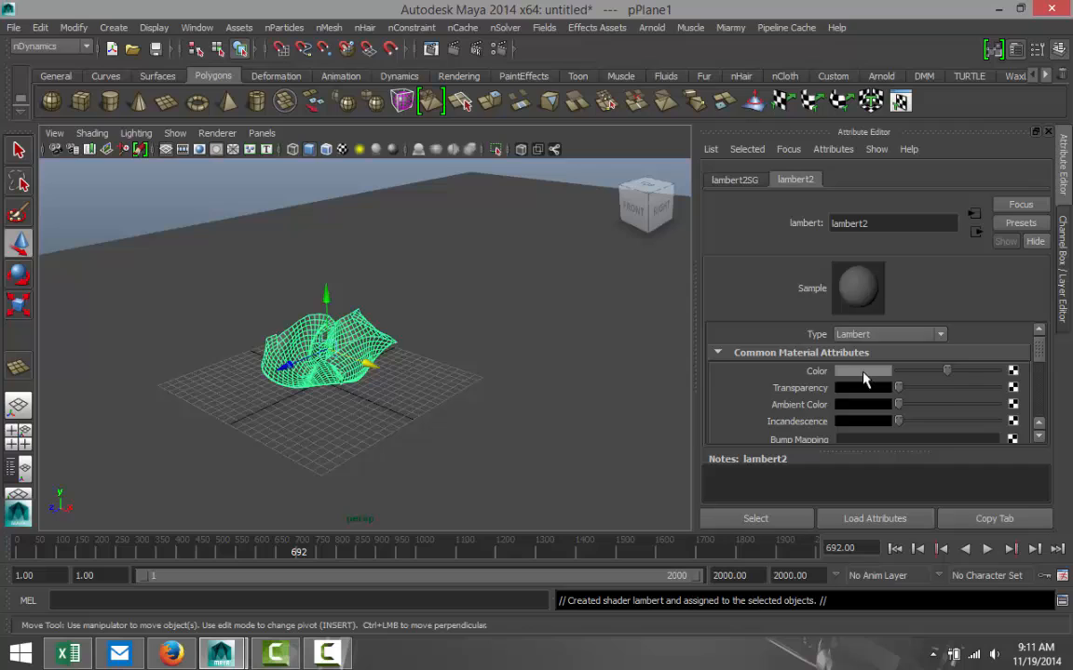
left_click(861, 370)
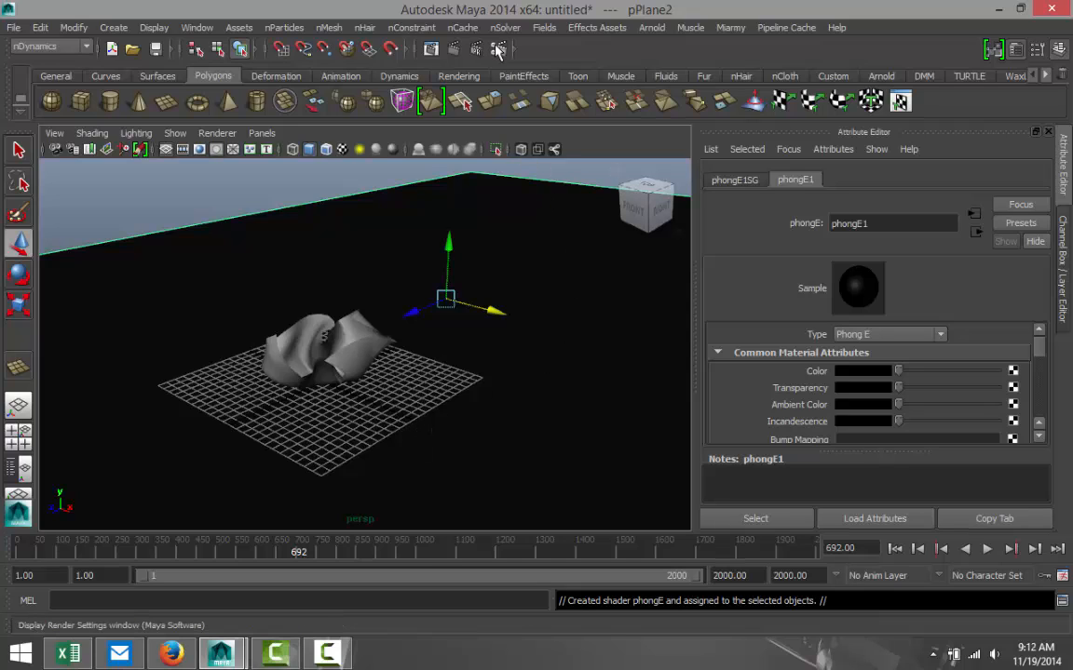
mouse_move(499, 49)
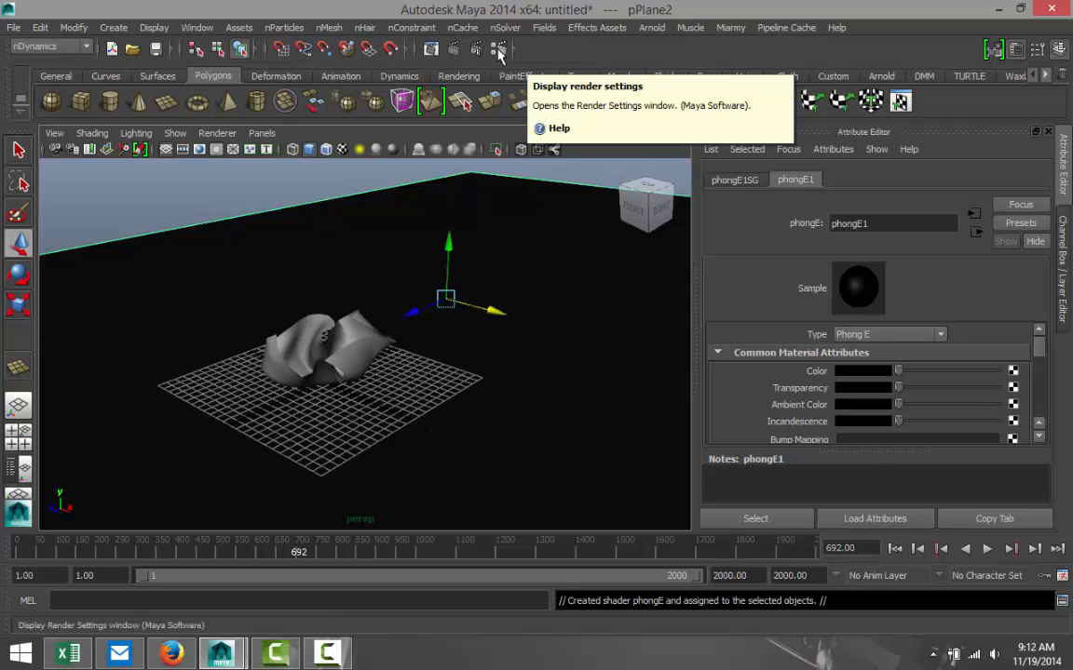
Set the renderer to mental ray and create Image Based Lighting (mentalrayIblShape1)
left_click(498, 48)
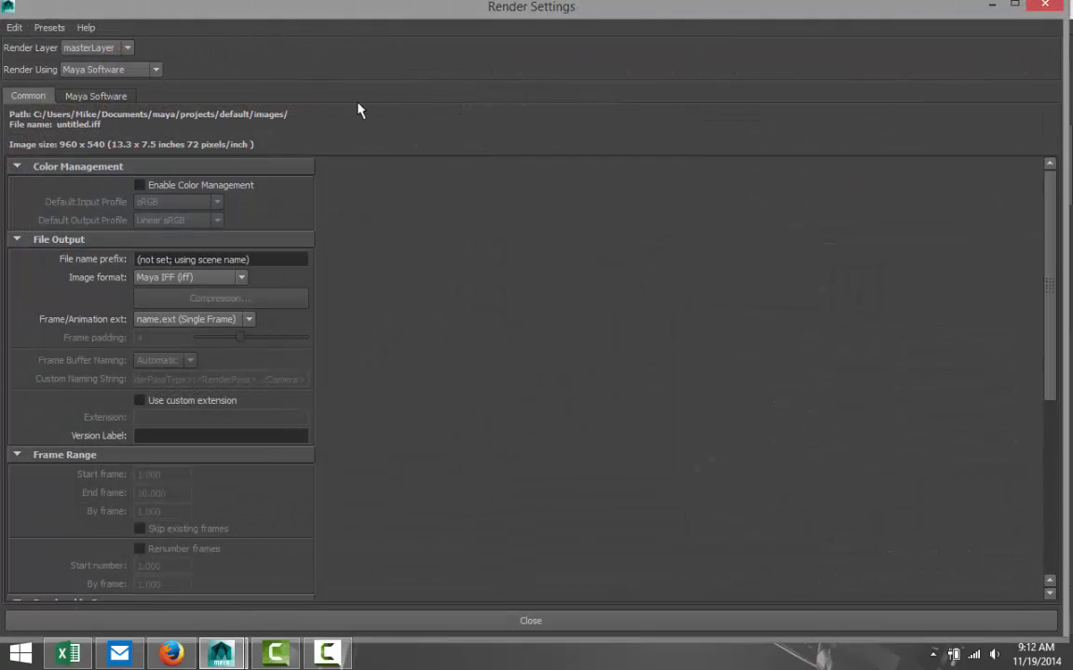
left_click(155, 68)
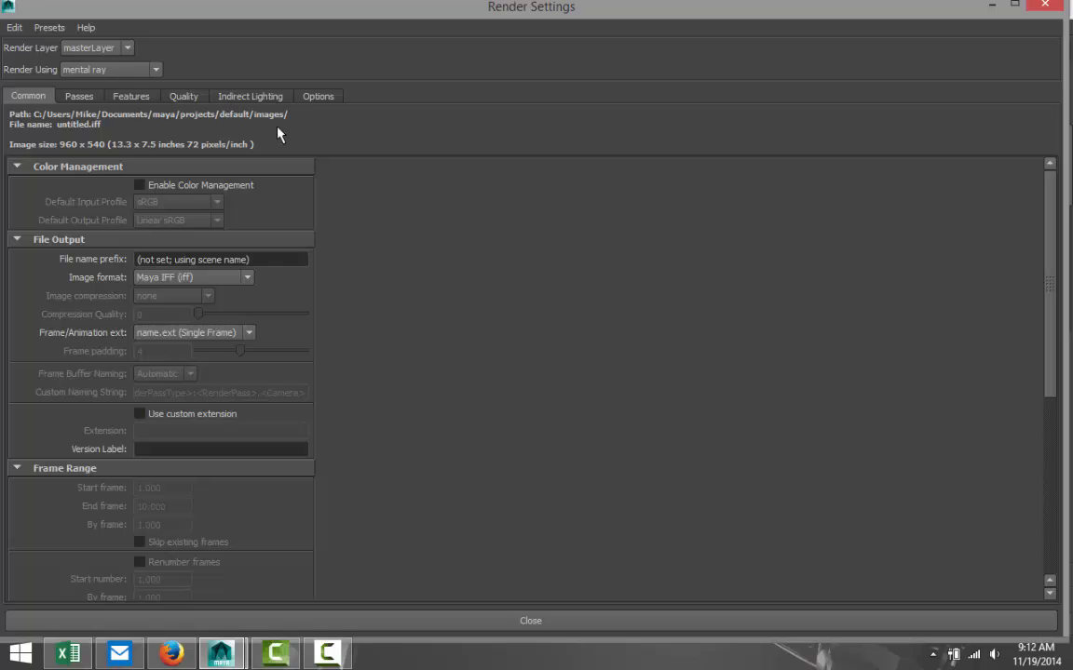
left_click(249, 96)
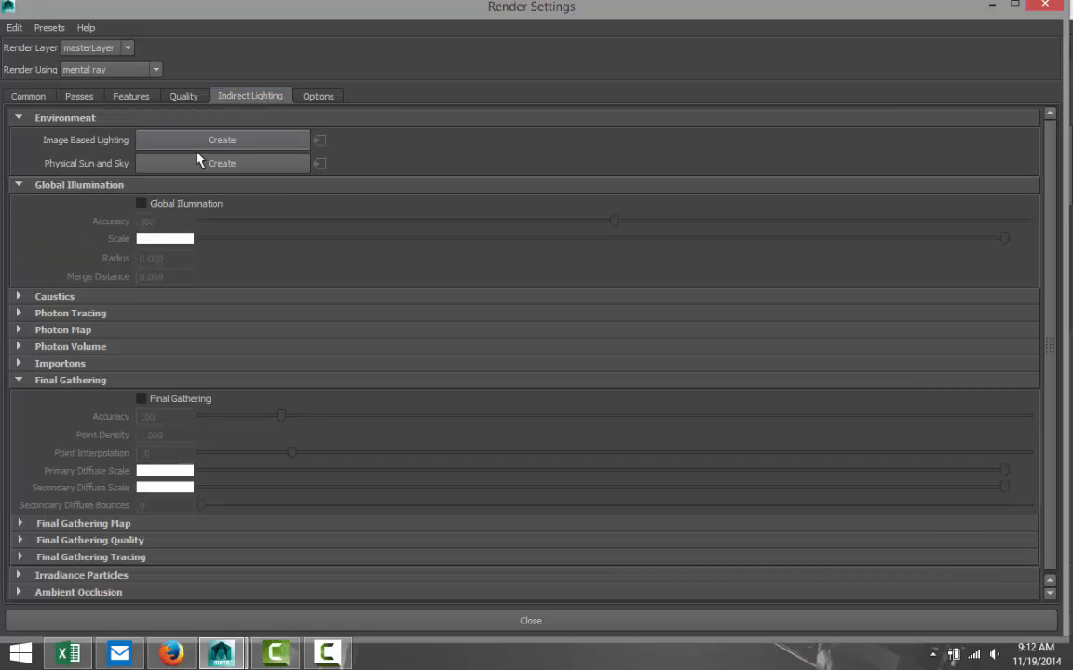
mouse_move(142, 155)
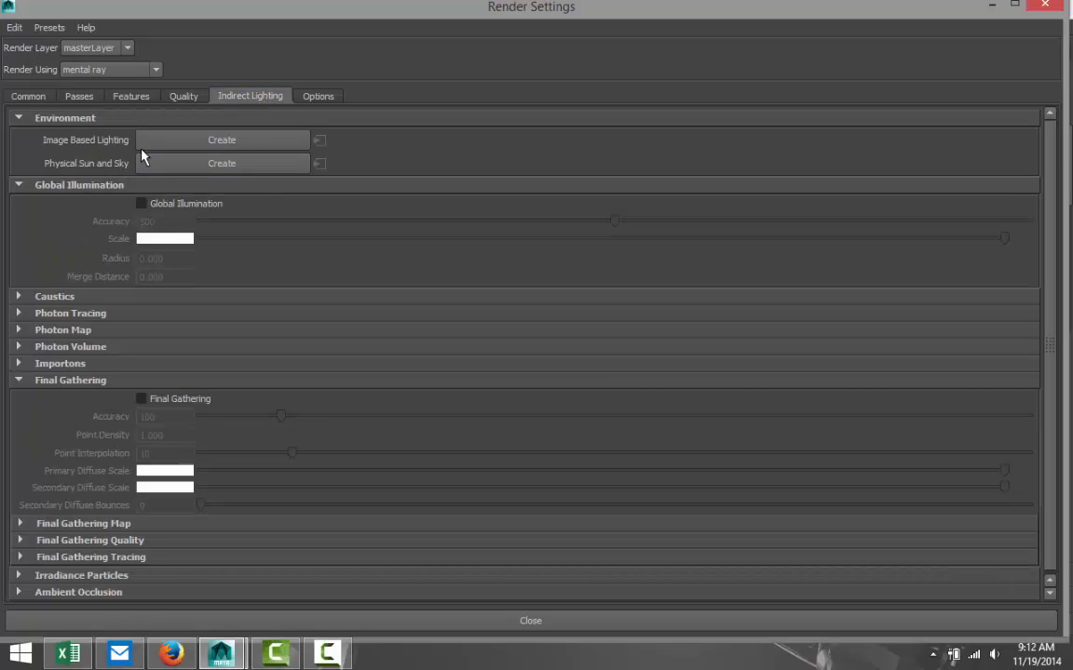
left_click(221, 139)
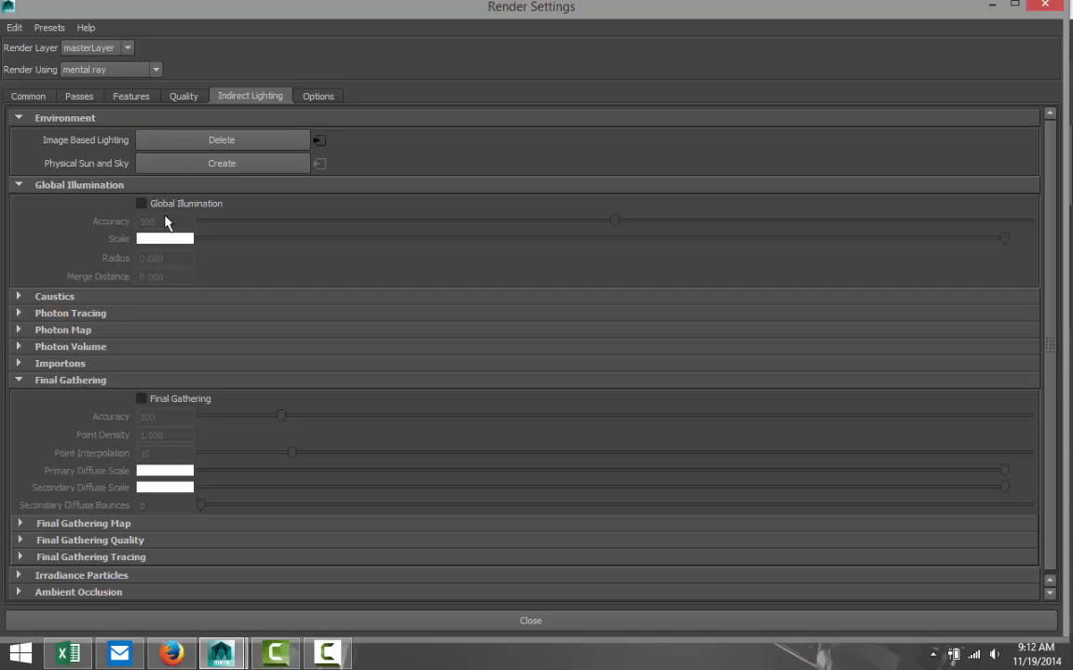
mouse_move(141, 206)
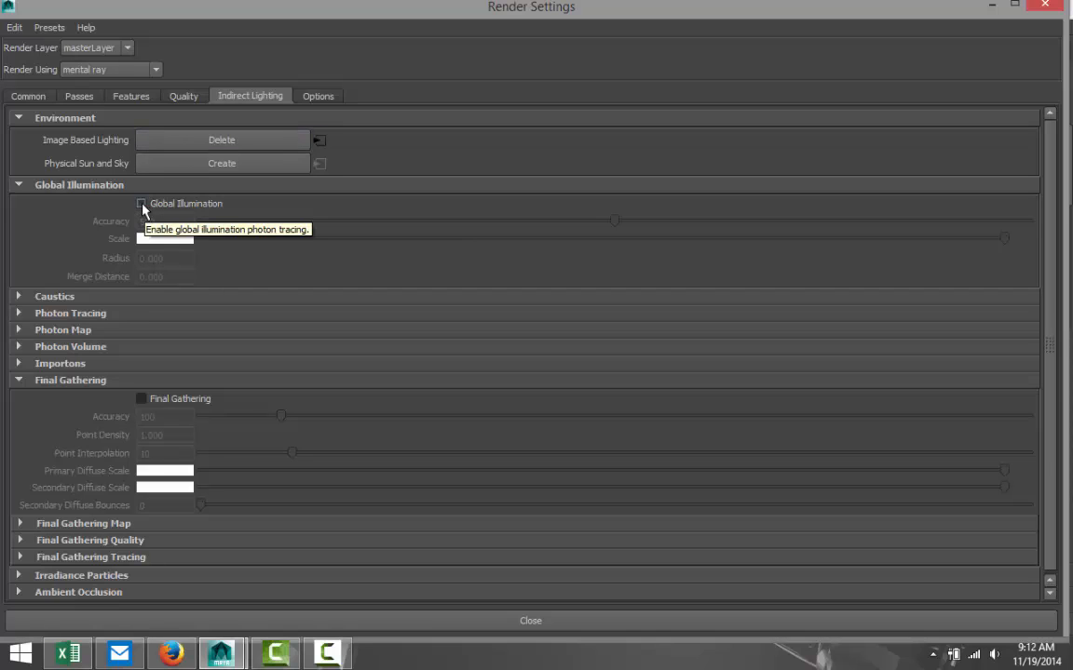
left_click(141, 203)
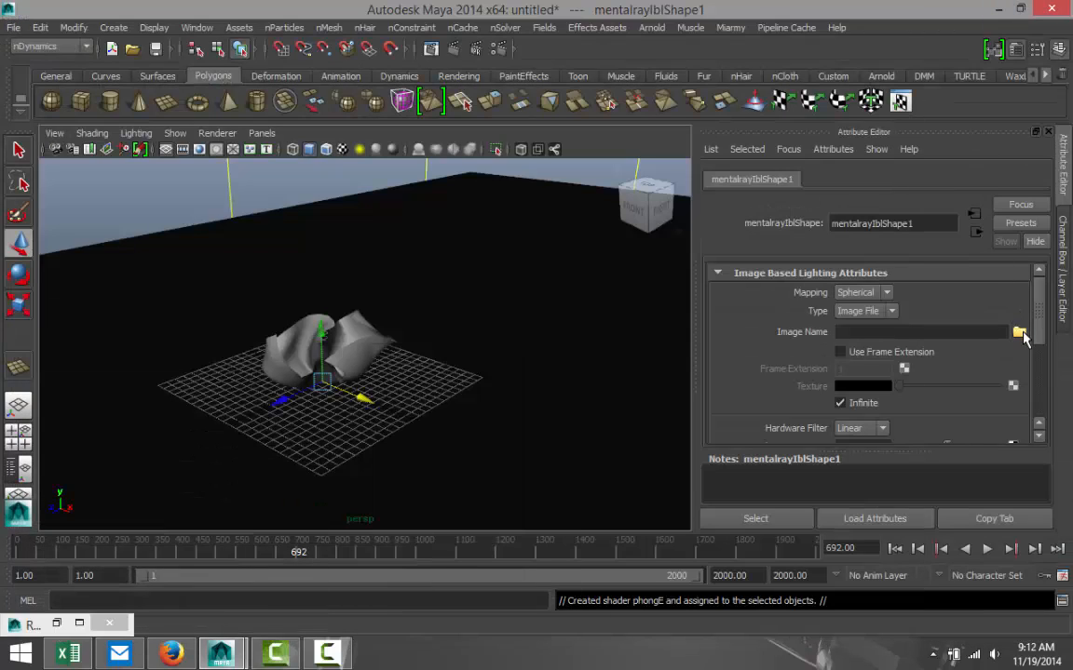
Load maya/HDRI/Tokyo_BigSight/Tokyo_BigSight_3k.hdr as the IBL image
left_click(1019, 332)
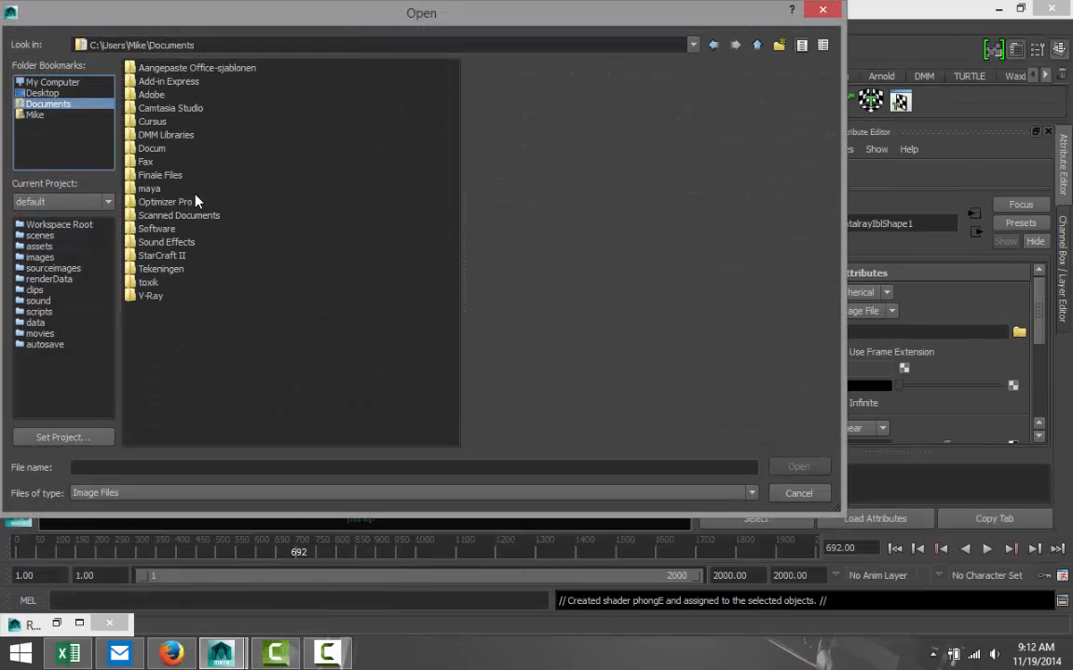
double_click(149, 187)
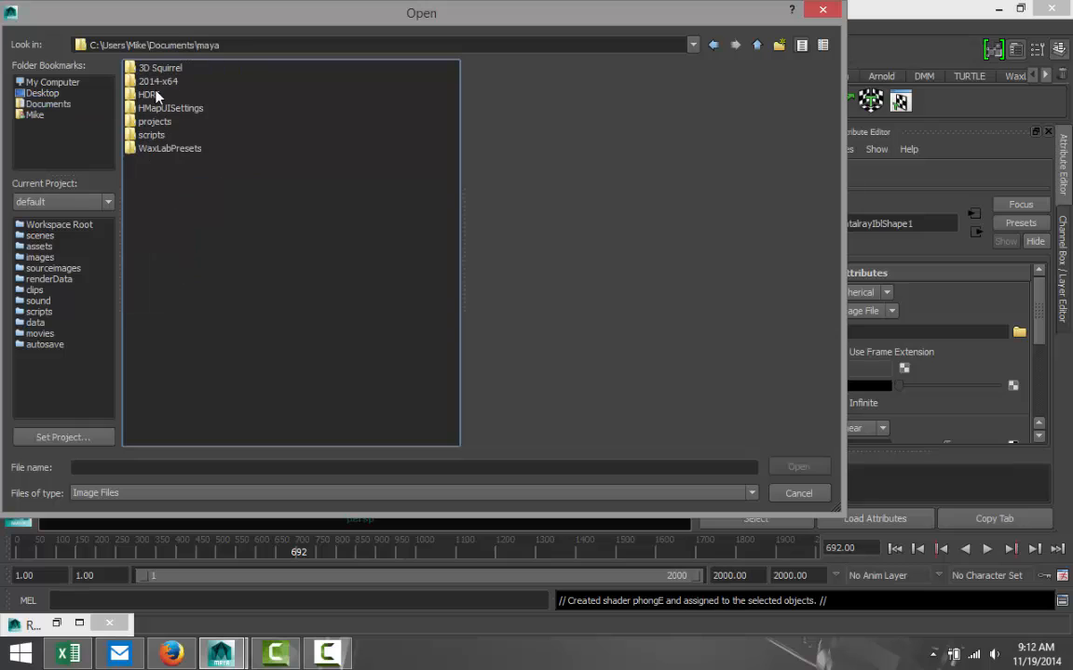
double_click(149, 94)
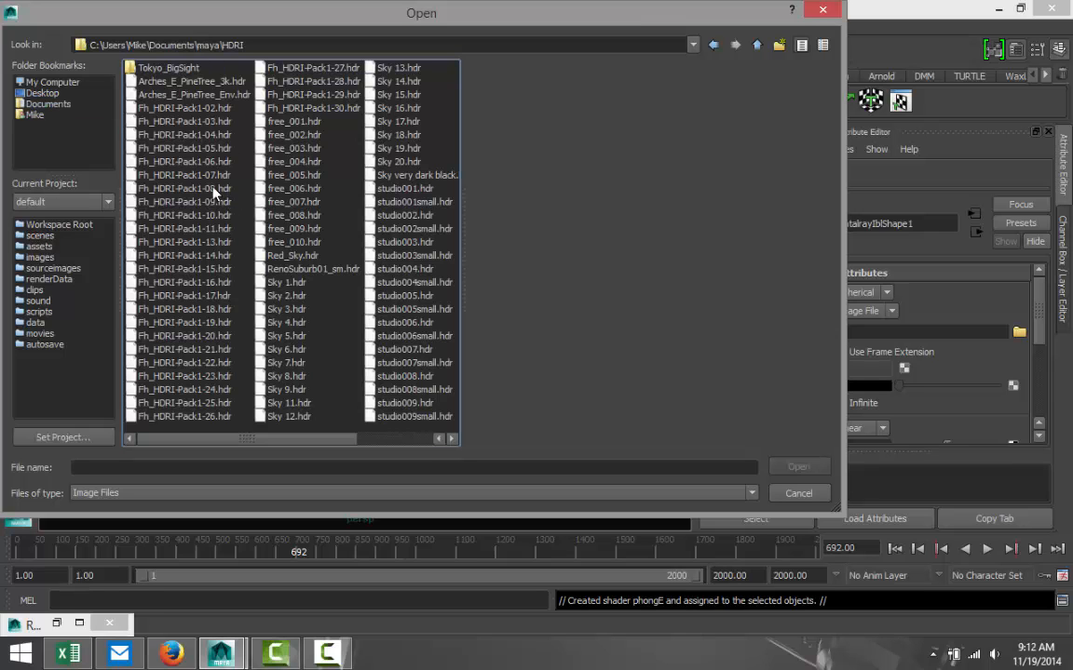
mouse_move(333, 449)
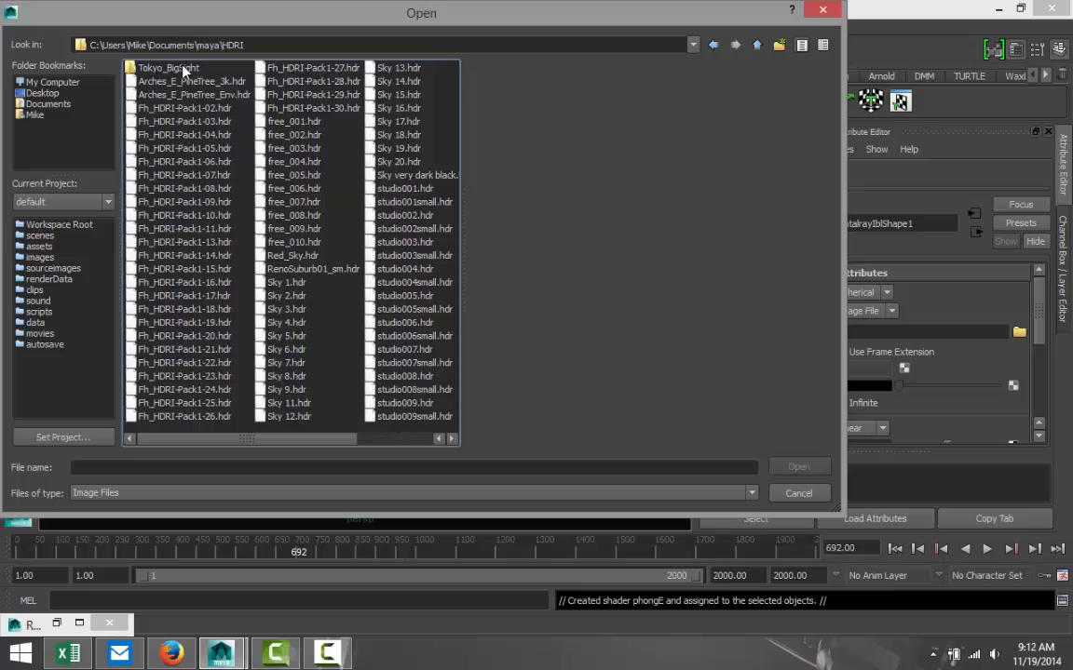
double_click(169, 68)
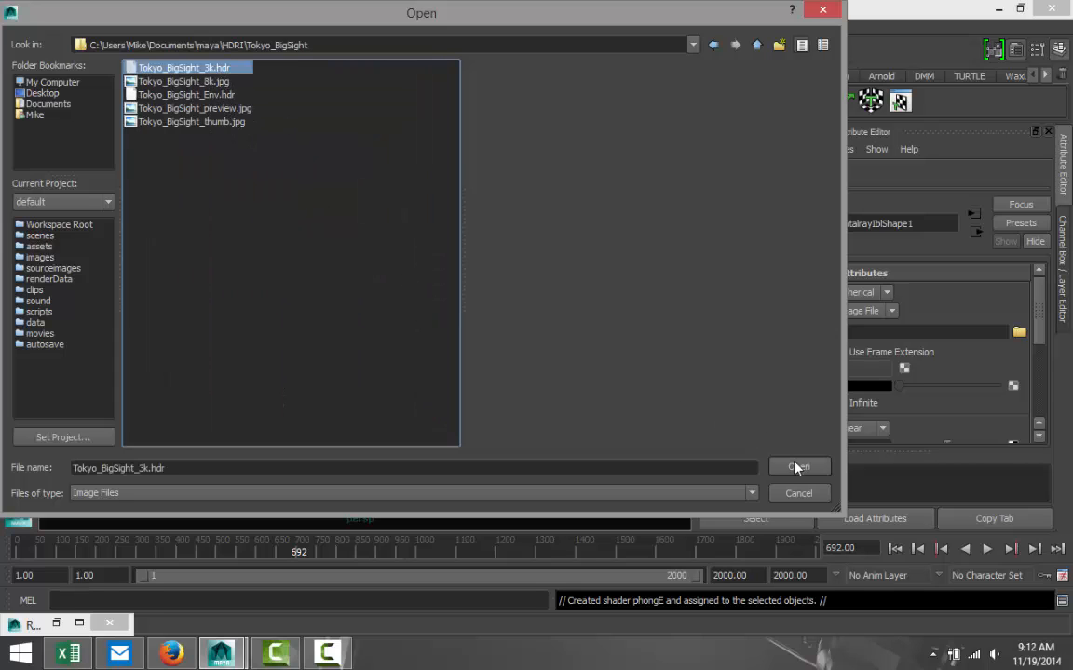
left_click(798, 467)
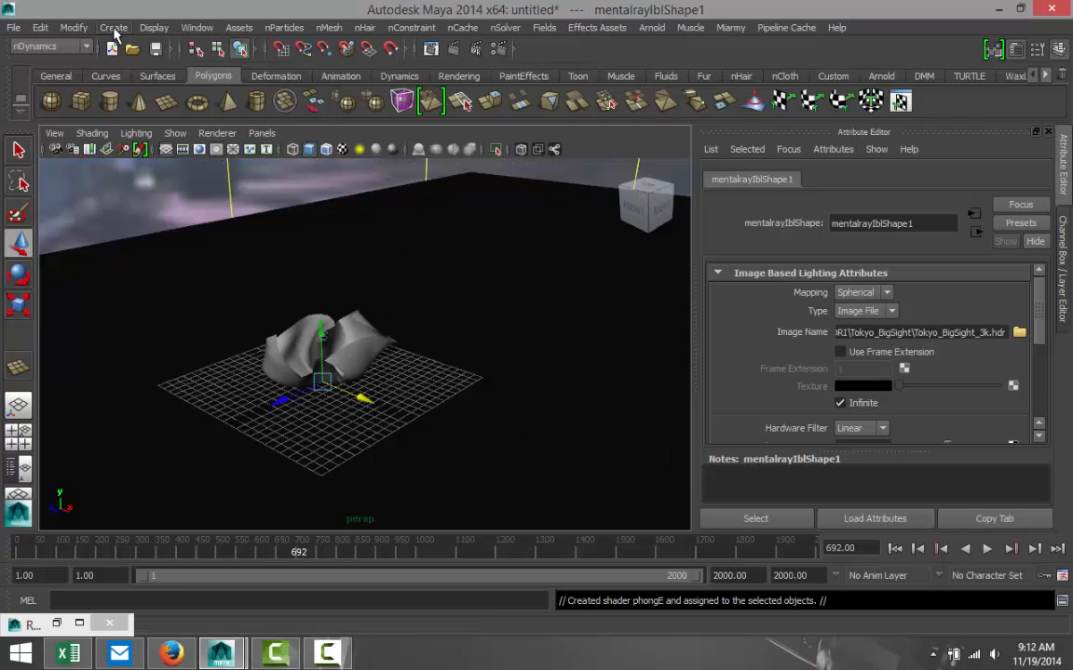
Create areaLight1 and areaLight2 above the crumpled paper, then zoom in on the paper
left_click(113, 26)
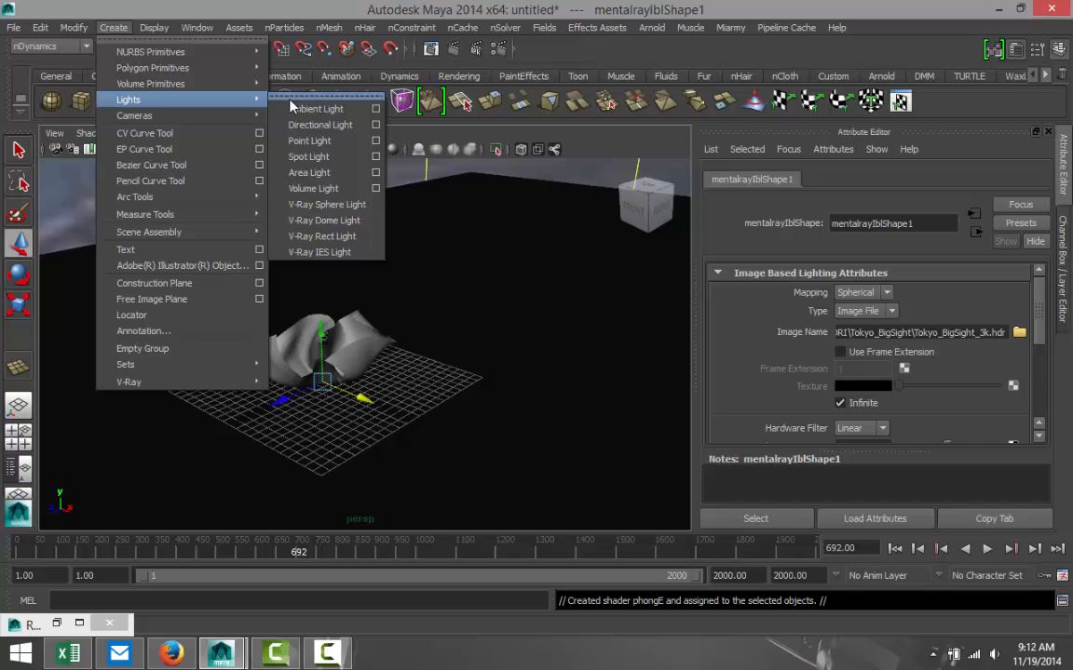
mouse_move(326, 173)
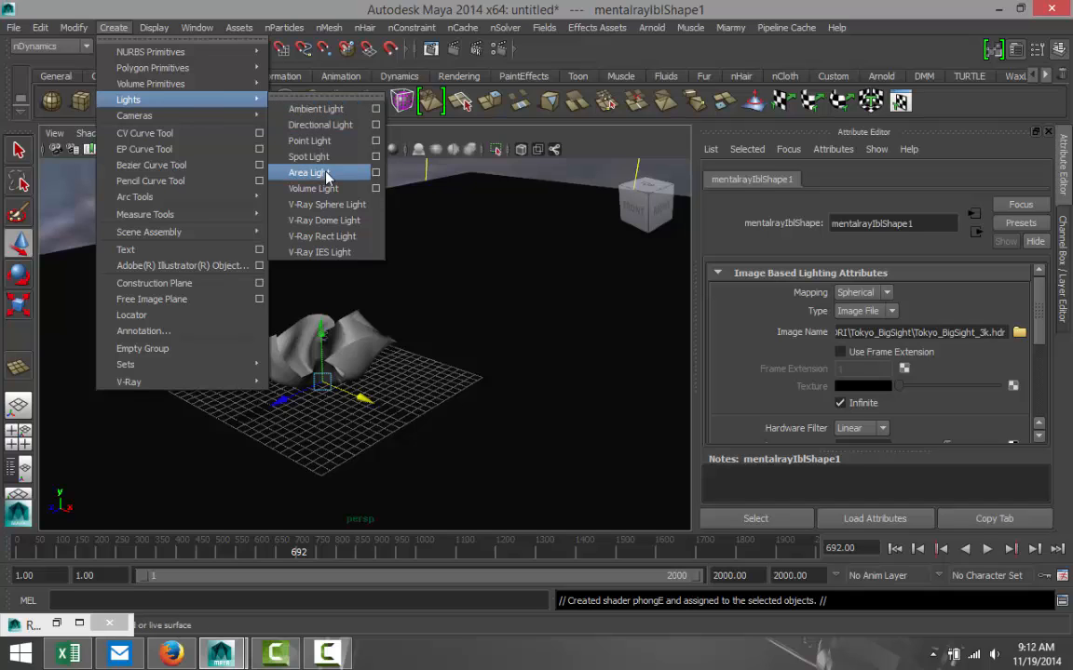
left_click(307, 173)
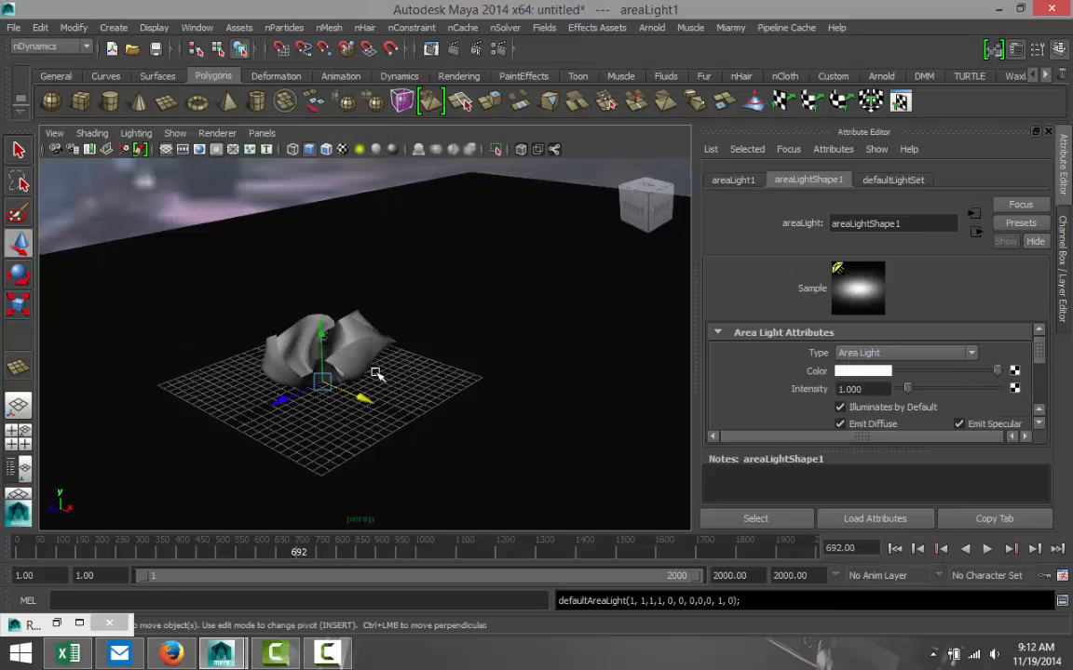
left_click_drag(321, 382, 321, 251)
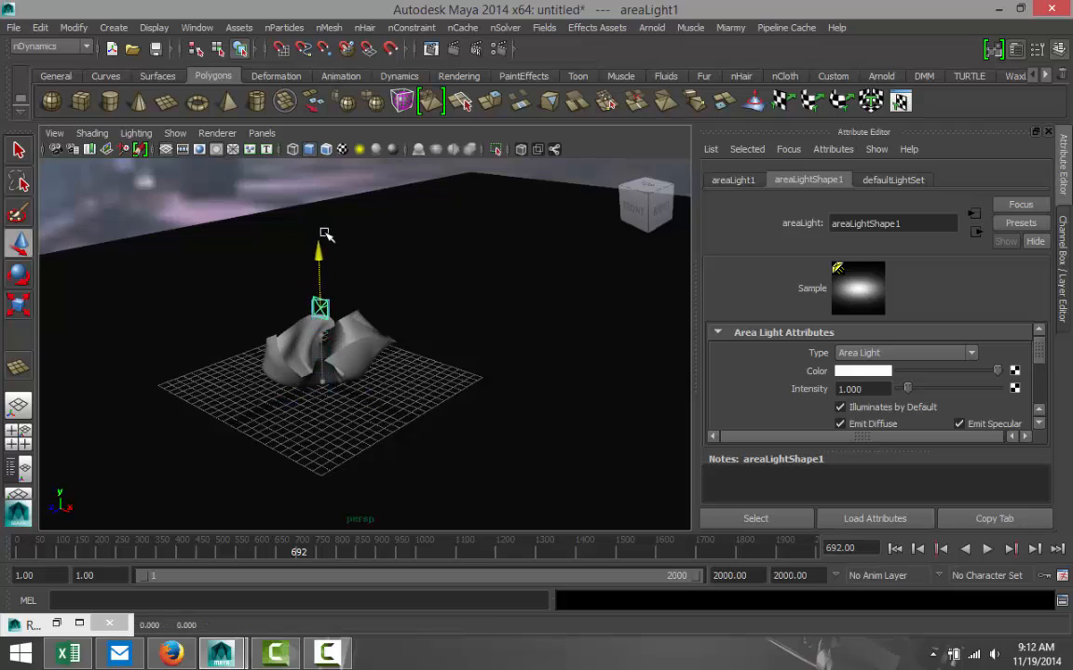
left_click_drag(320, 307, 138, 335)
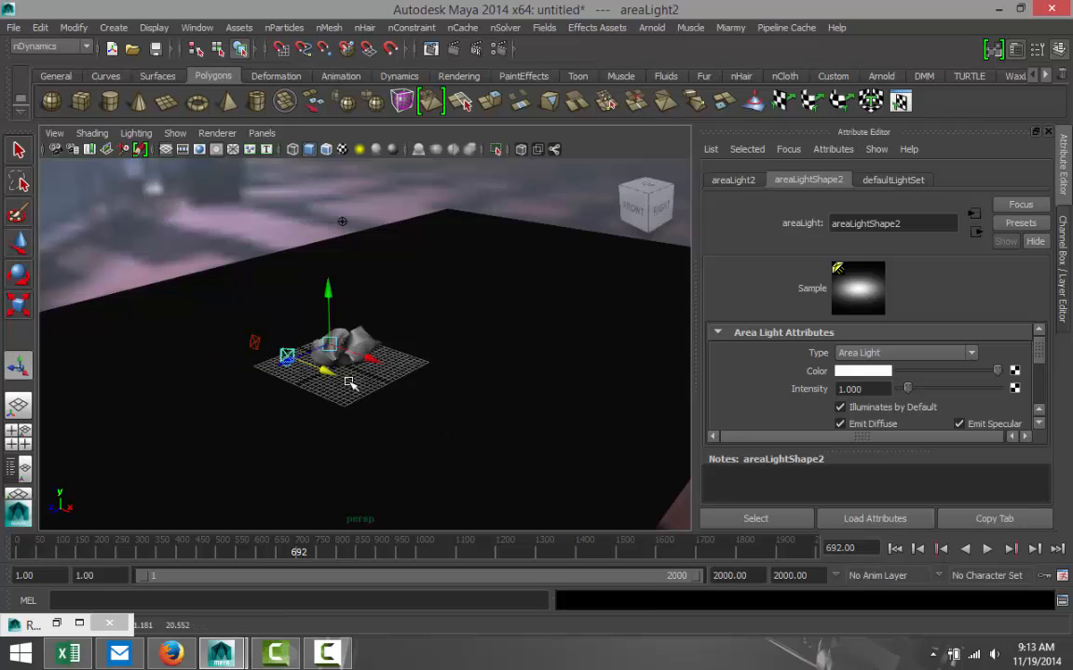
left_click_drag(289, 358, 456, 357)
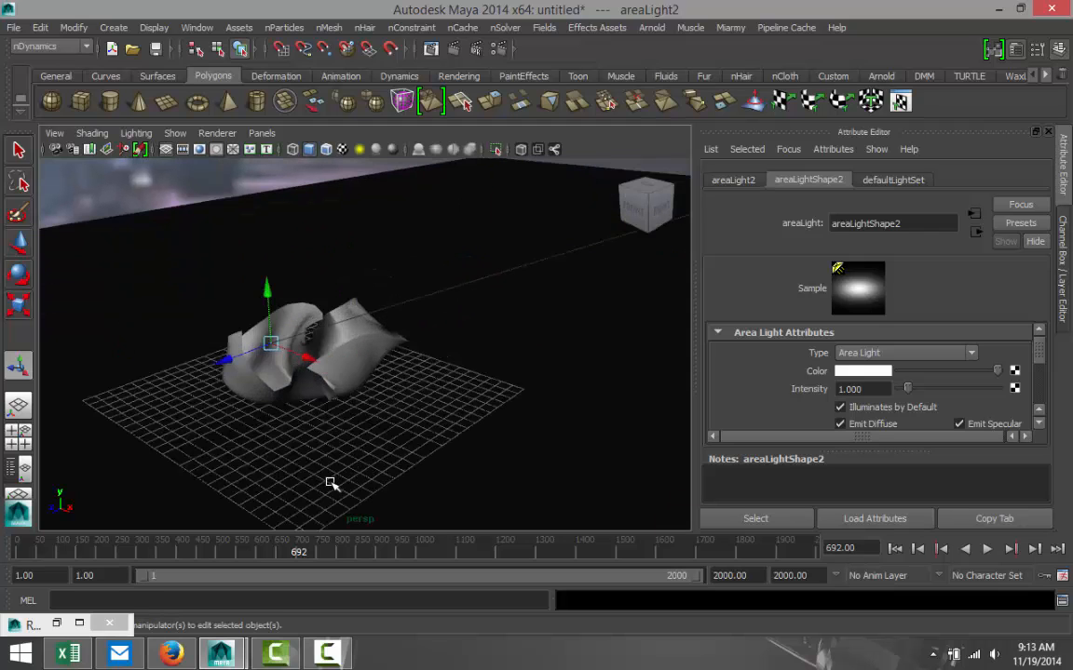
left_click_drag(333, 482, 520, 482)
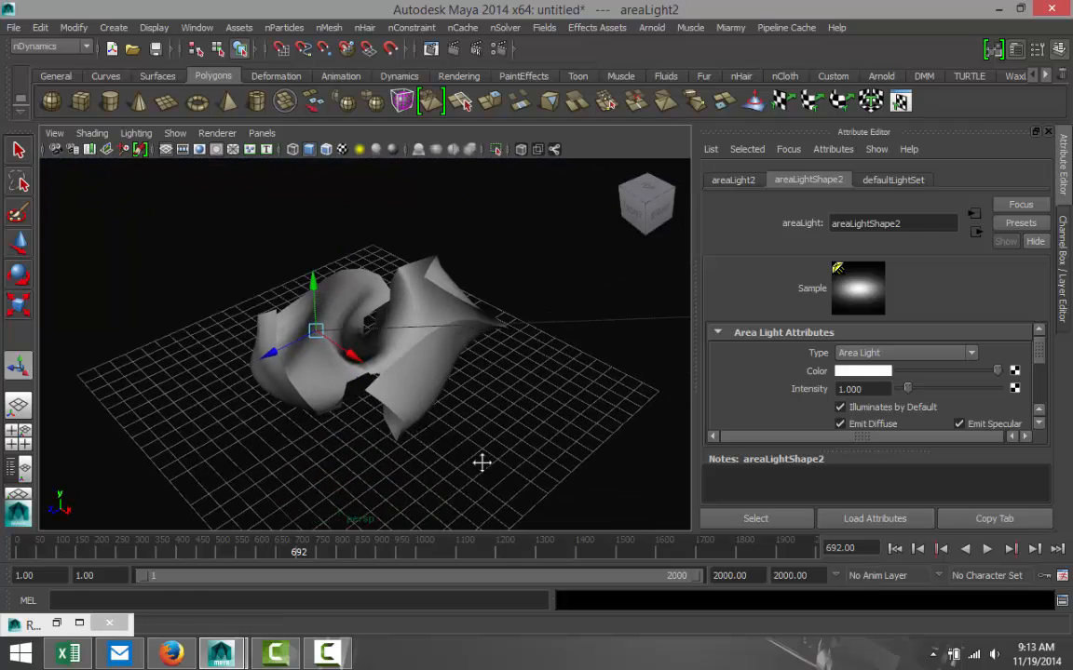
mouse_move(681, 300)
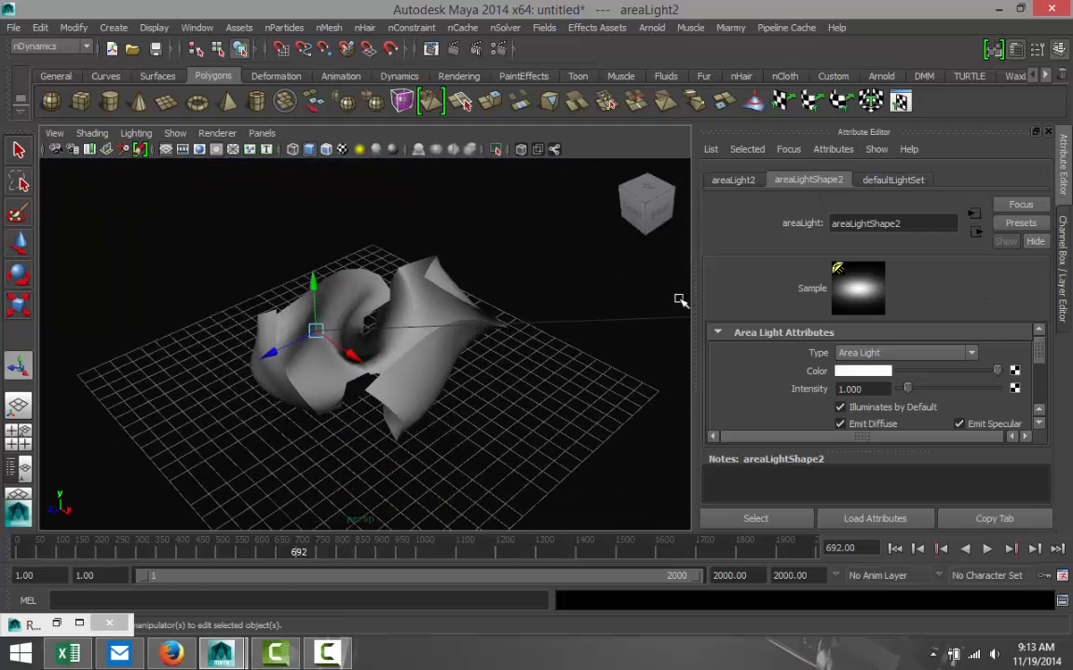
Restore Render Settings showing Global Illumination enabled at accuracy 500
left_click(733, 180)
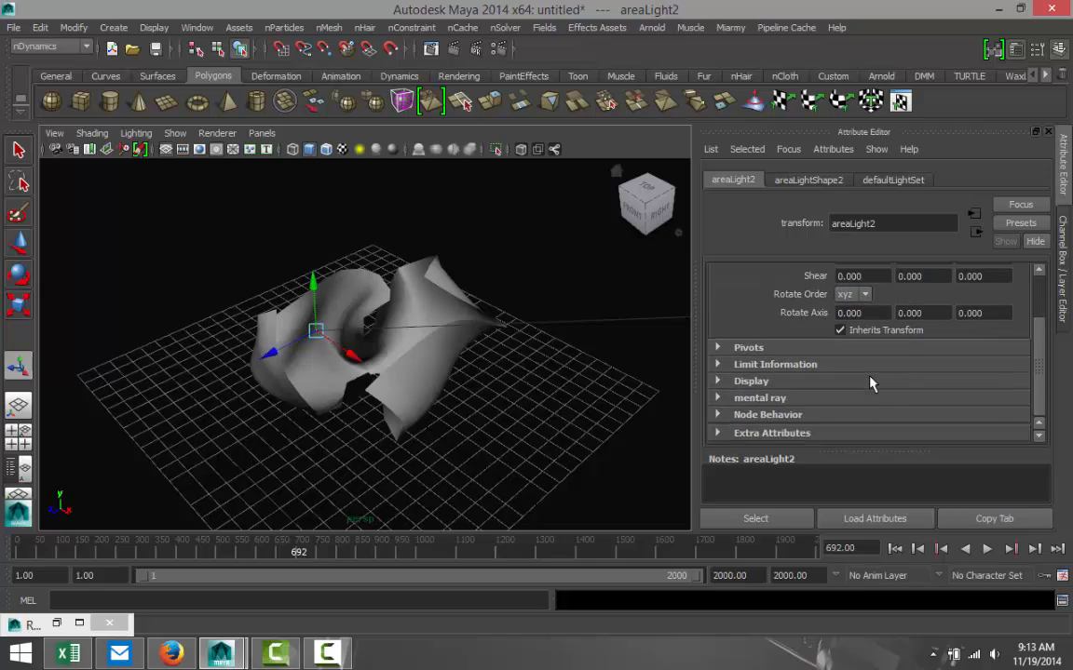
left_click(807, 179)
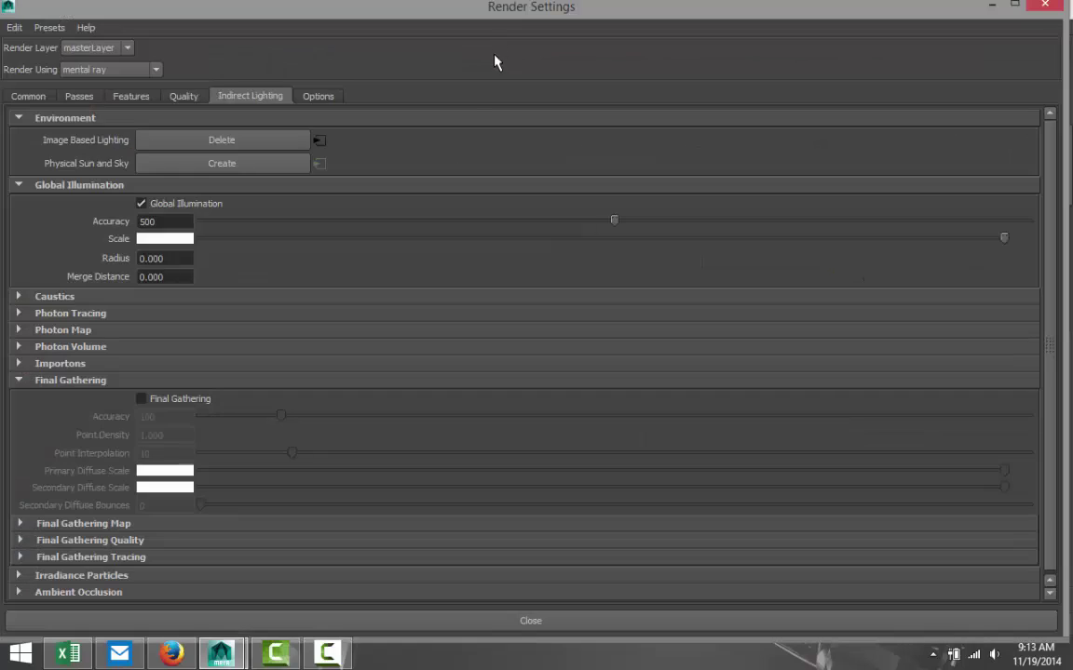
mouse_move(121, 346)
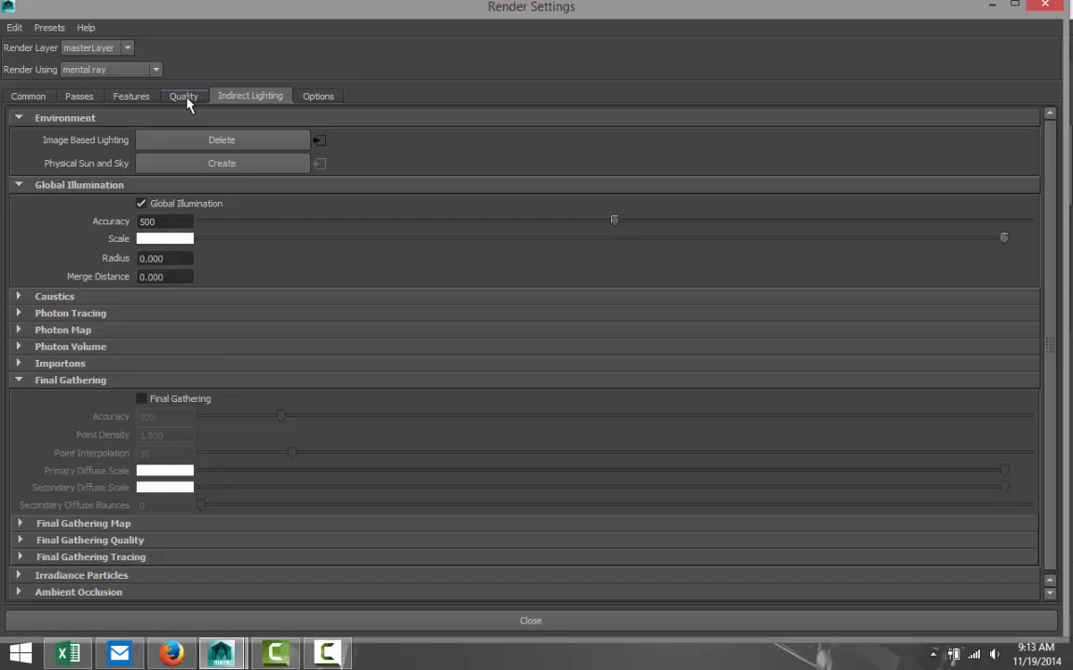
Raise mental ray sampling quality to 1.47 under the Raytracing settings
left_click(183, 96)
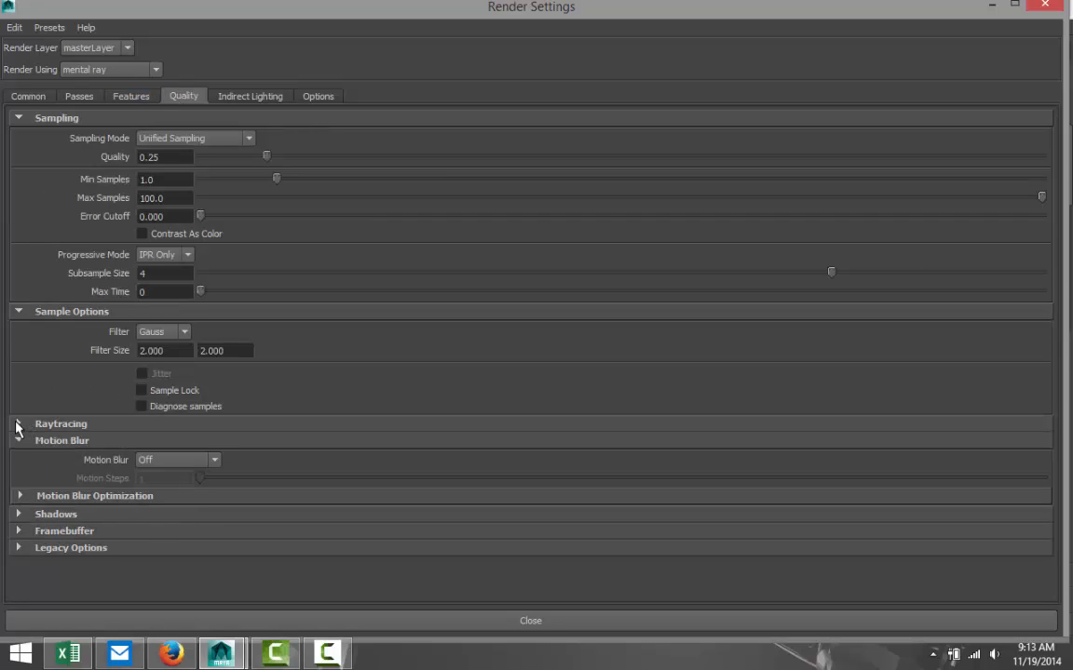
left_click(18, 424)
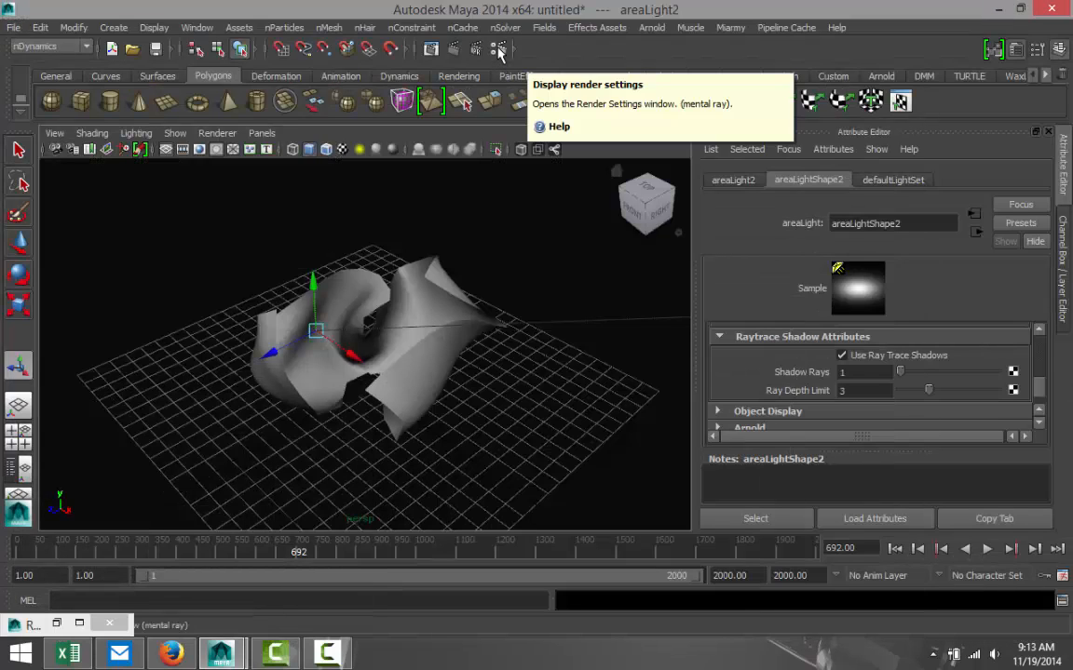
left_click(499, 49)
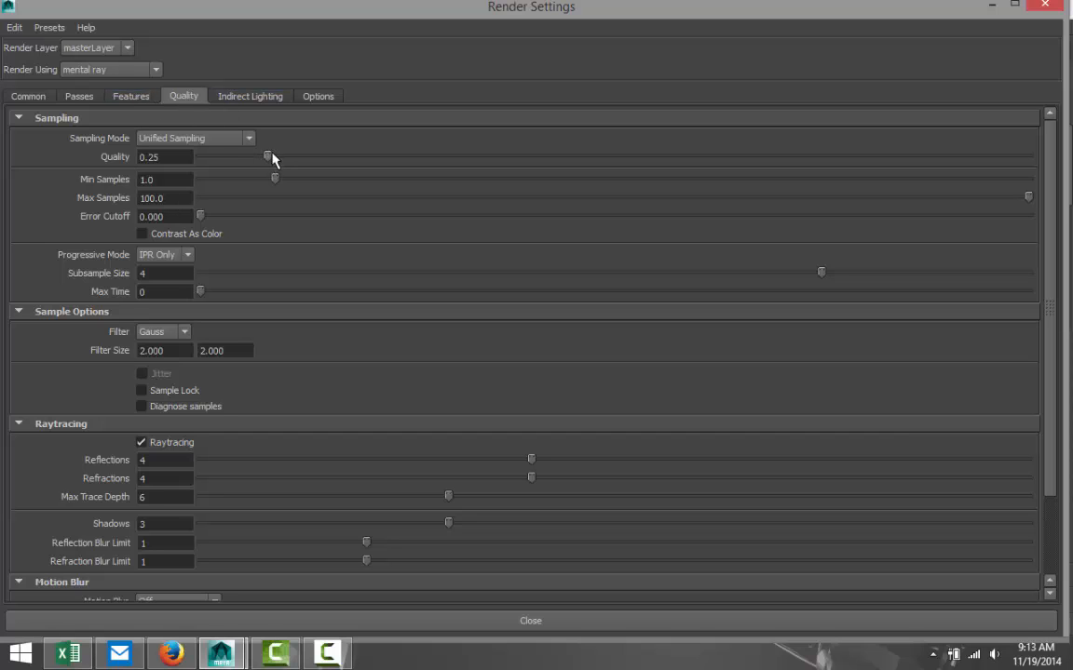
left_click_drag(269, 155, 796, 155)
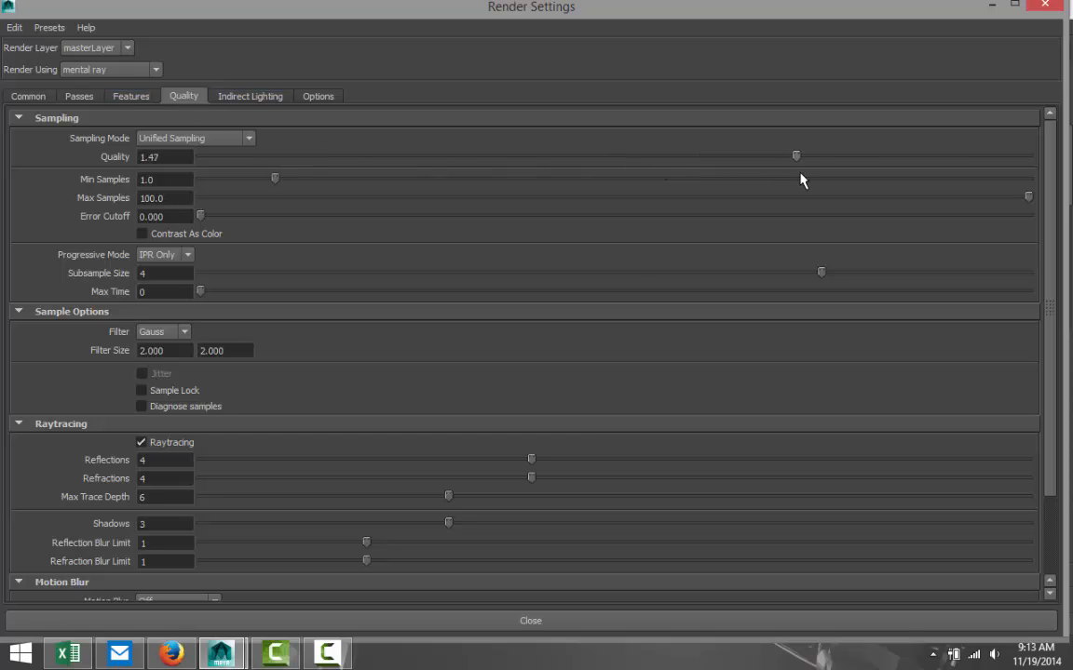
Set the image size preset to HD 720 (1280×720) and close Render Settings
left_click(28, 96)
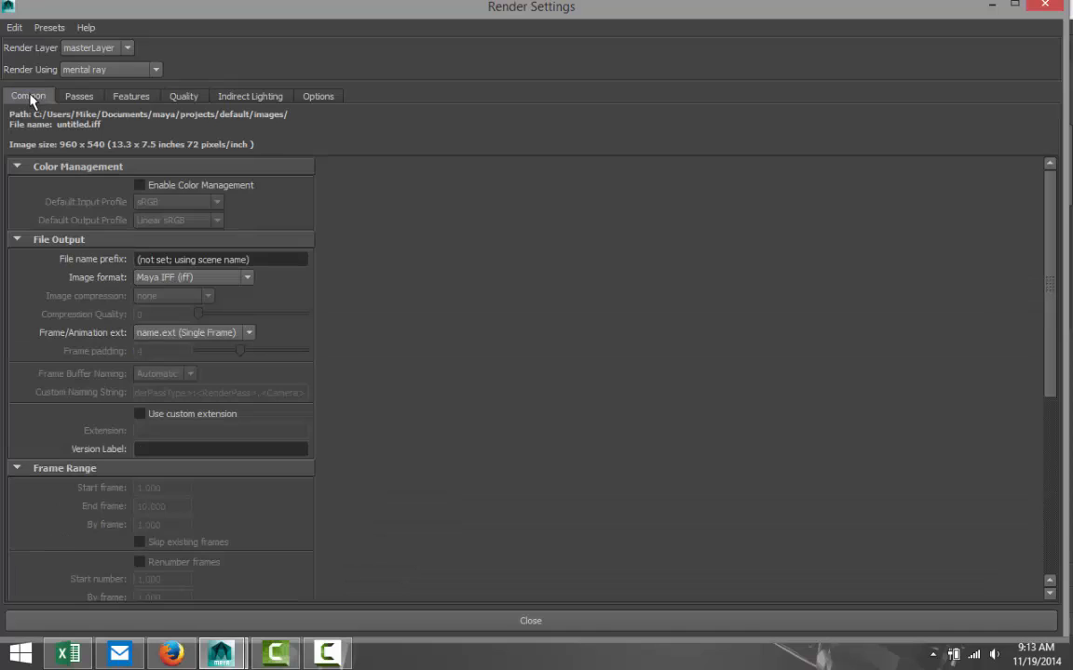
scroll("down", 3)
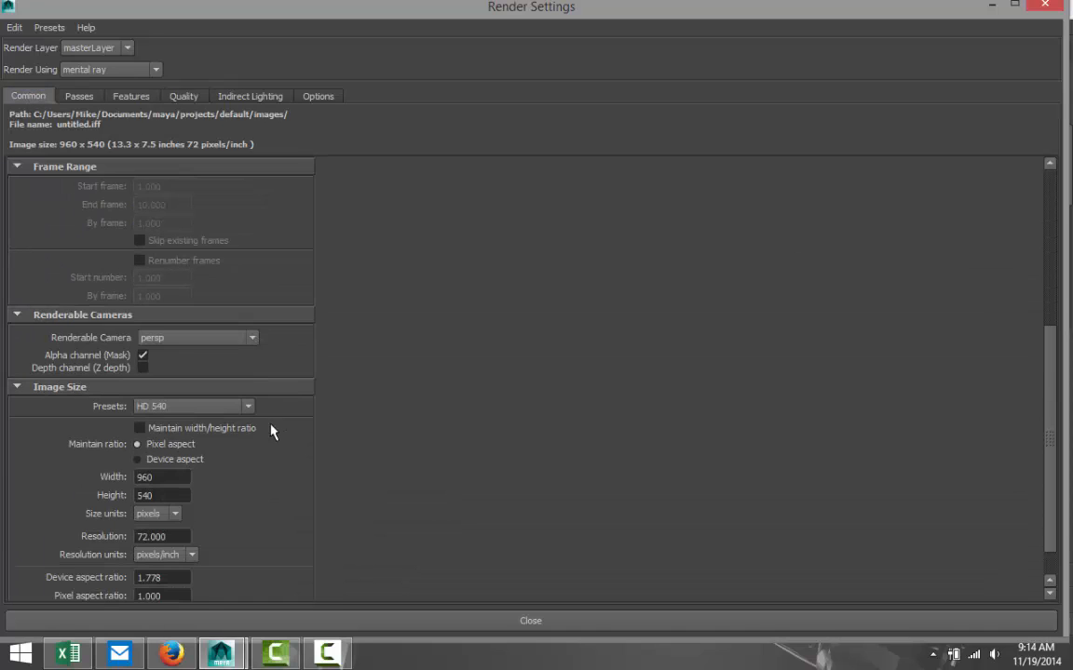
left_click(247, 406)
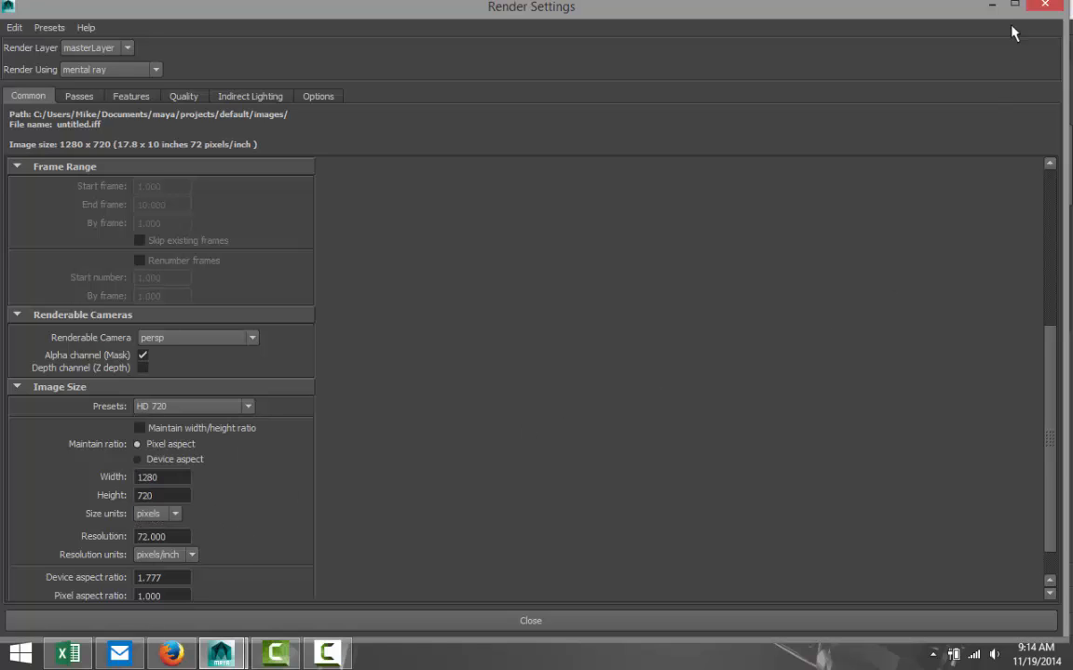
left_click(530, 621)
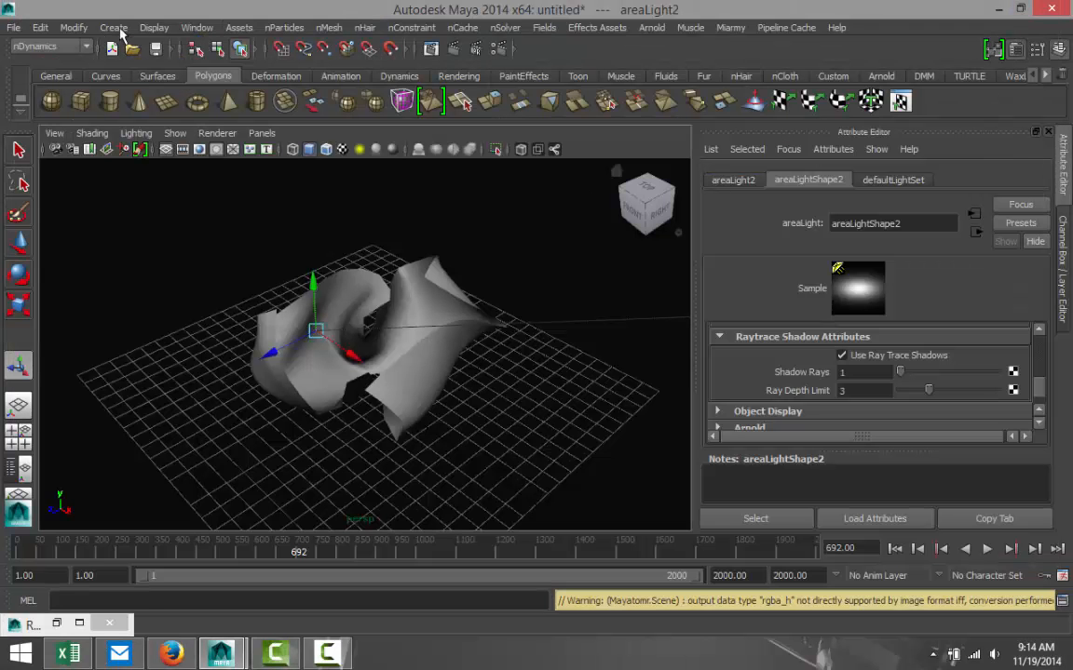
Add a point light raised above the paper ball and a second one moved out right
left_click(112, 27)
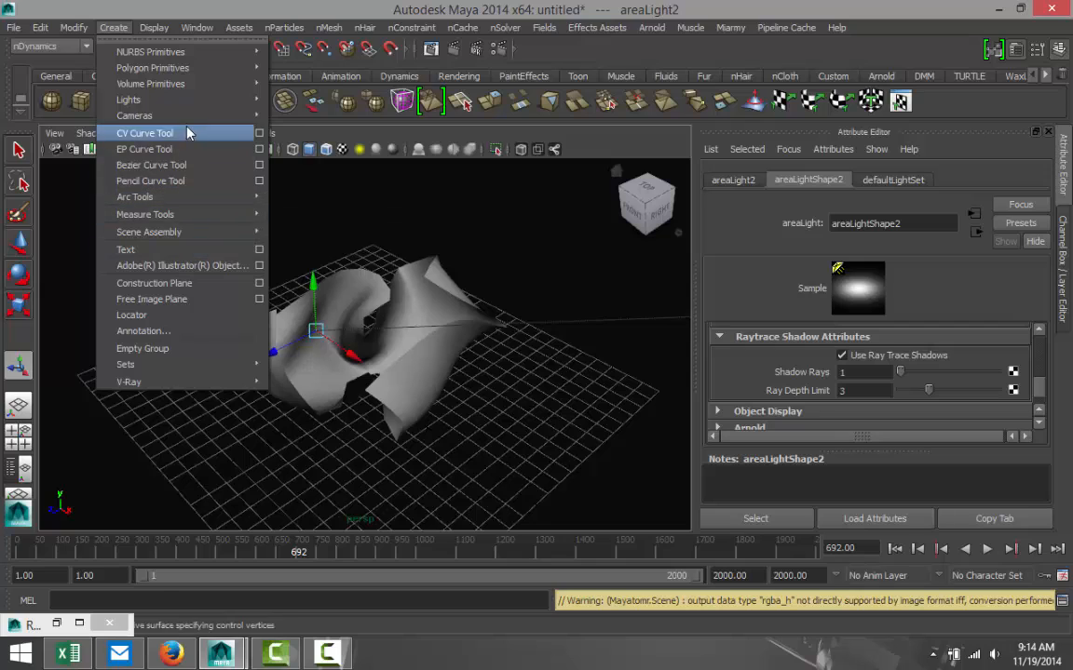
left_click(128, 100)
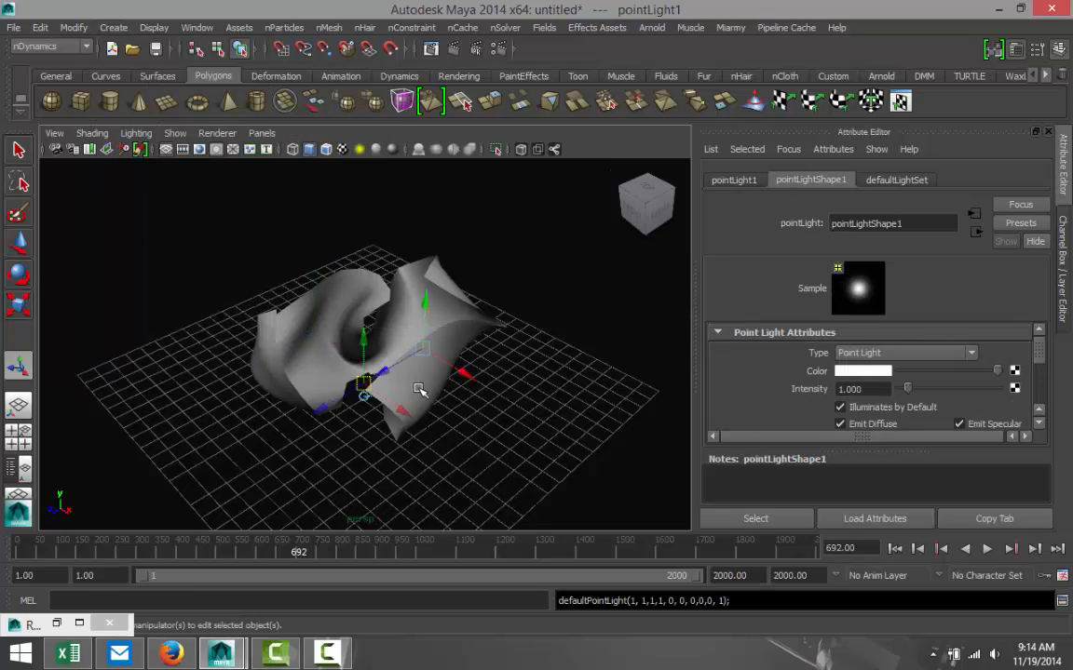
left_click_drag(363, 387, 361, 328)
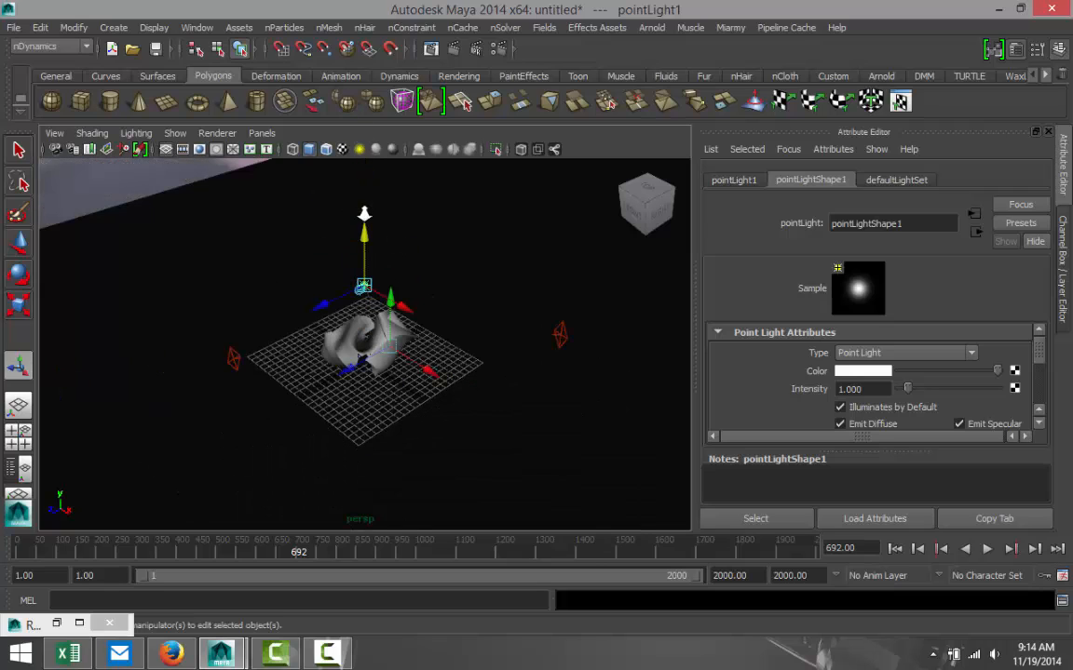
left_click_drag(364, 286, 364, 247)
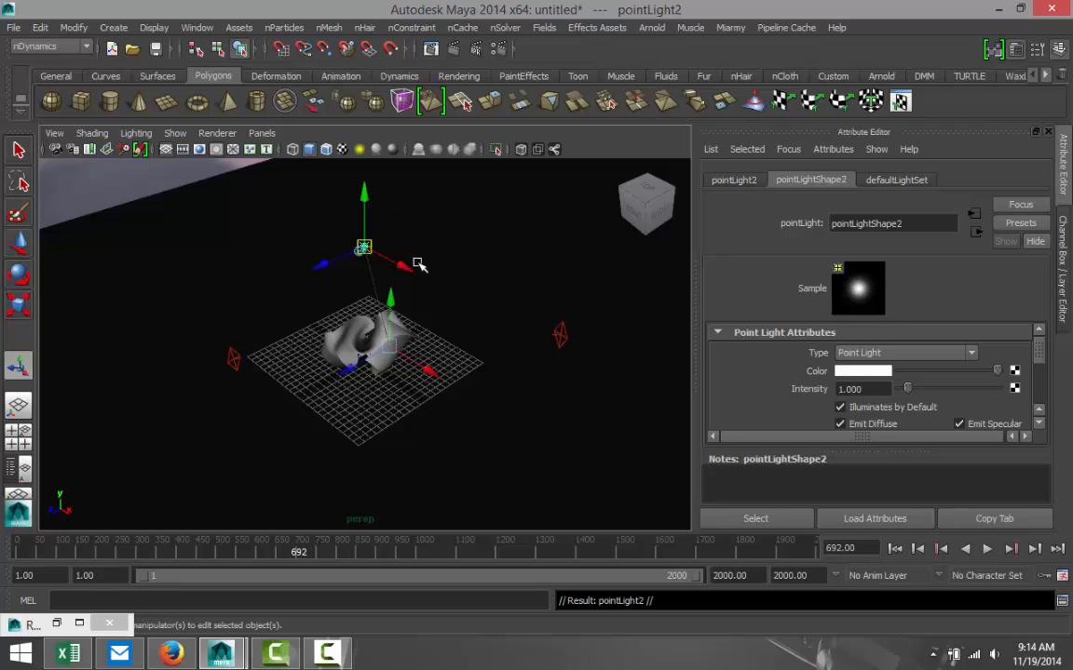
left_click_drag(363, 246, 503, 317)
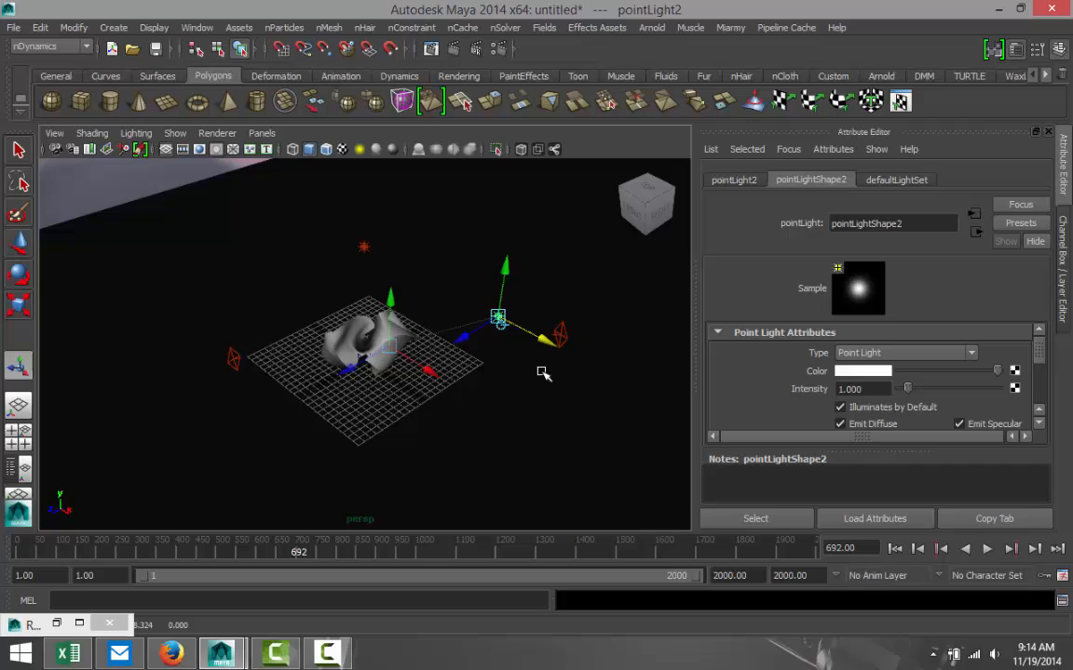
Inspect pointLight1's transform and pointLightShape1 attributes
left_click(364, 247)
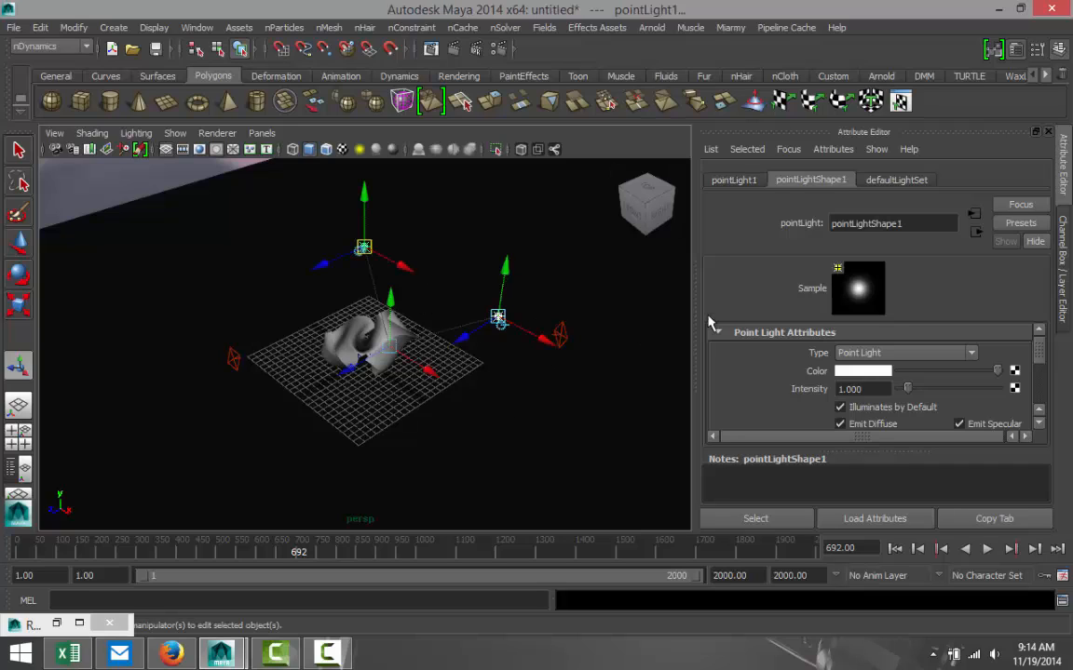
left_click(734, 179)
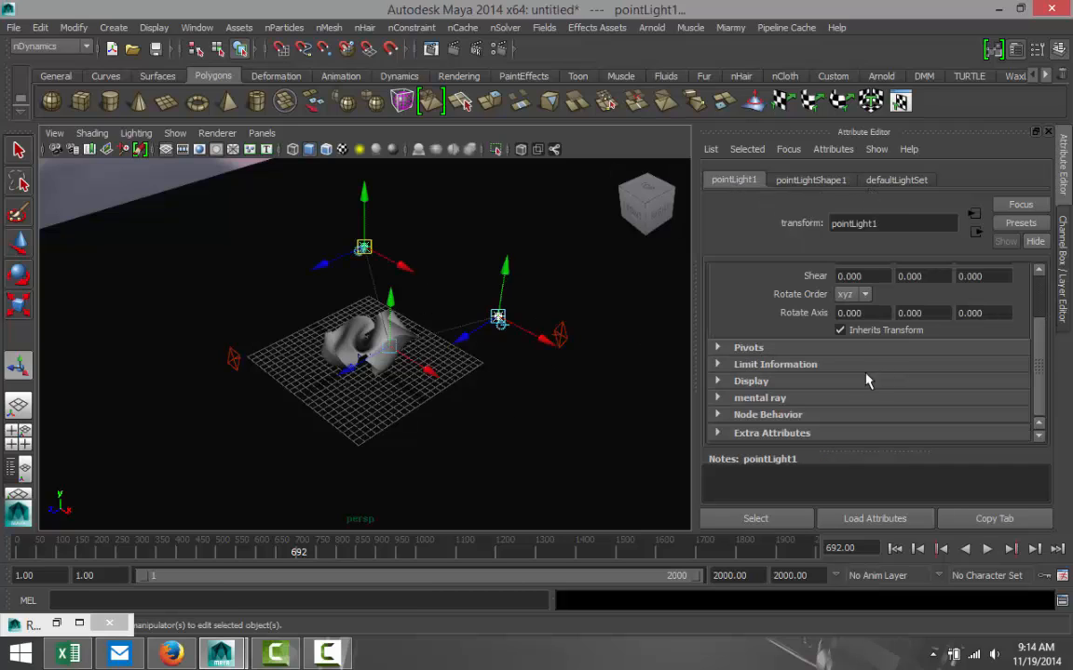
left_click(810, 180)
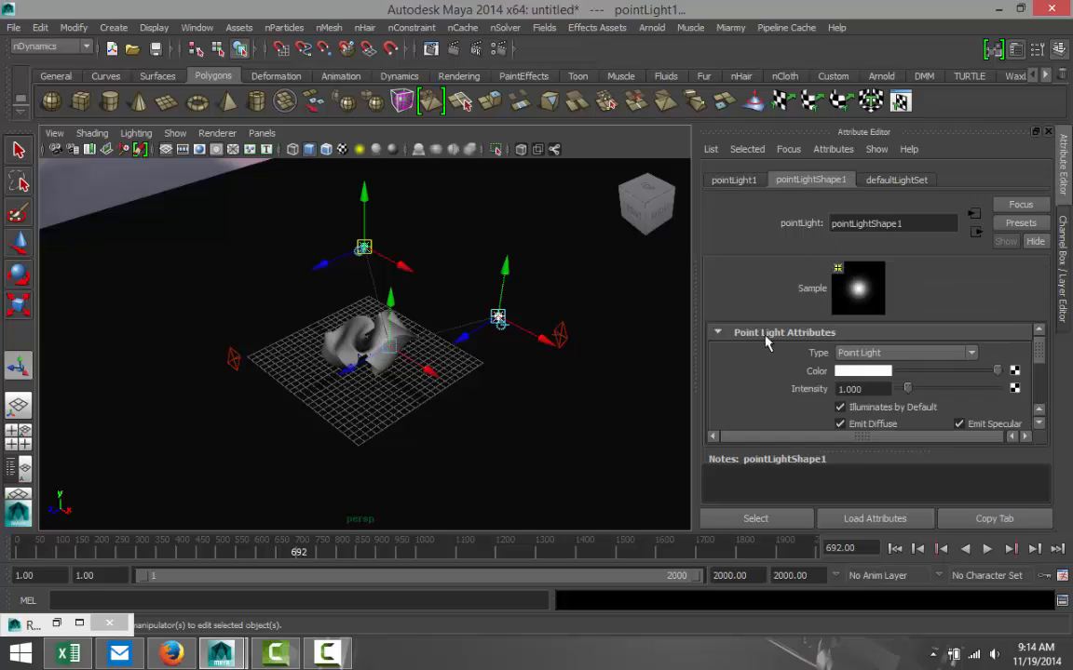
scroll("down", 3)
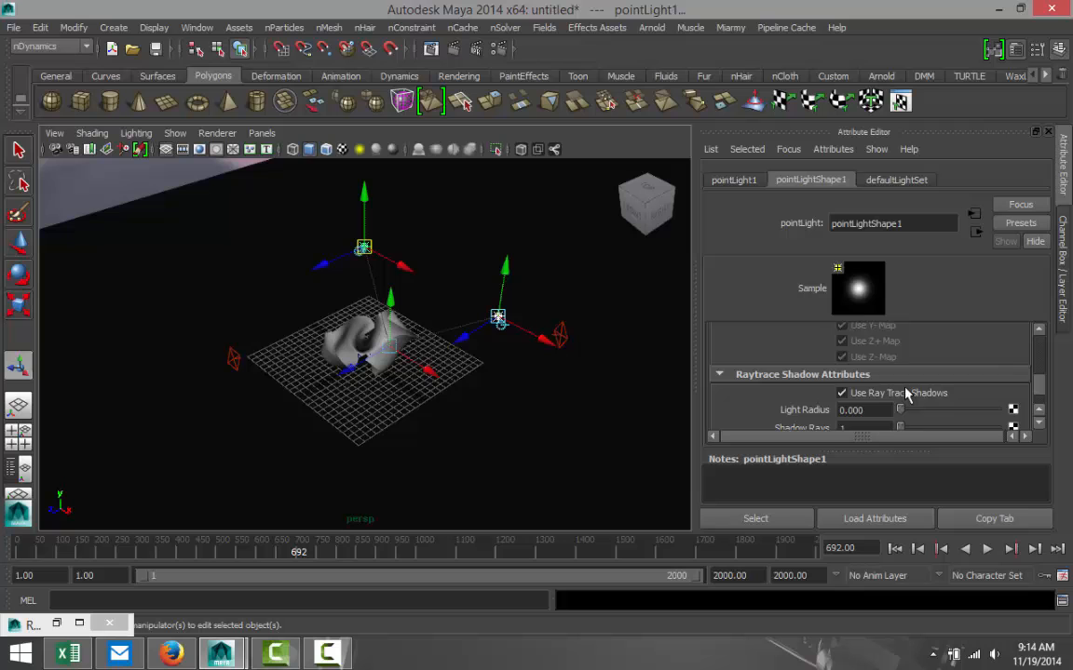
scroll("down", 3)
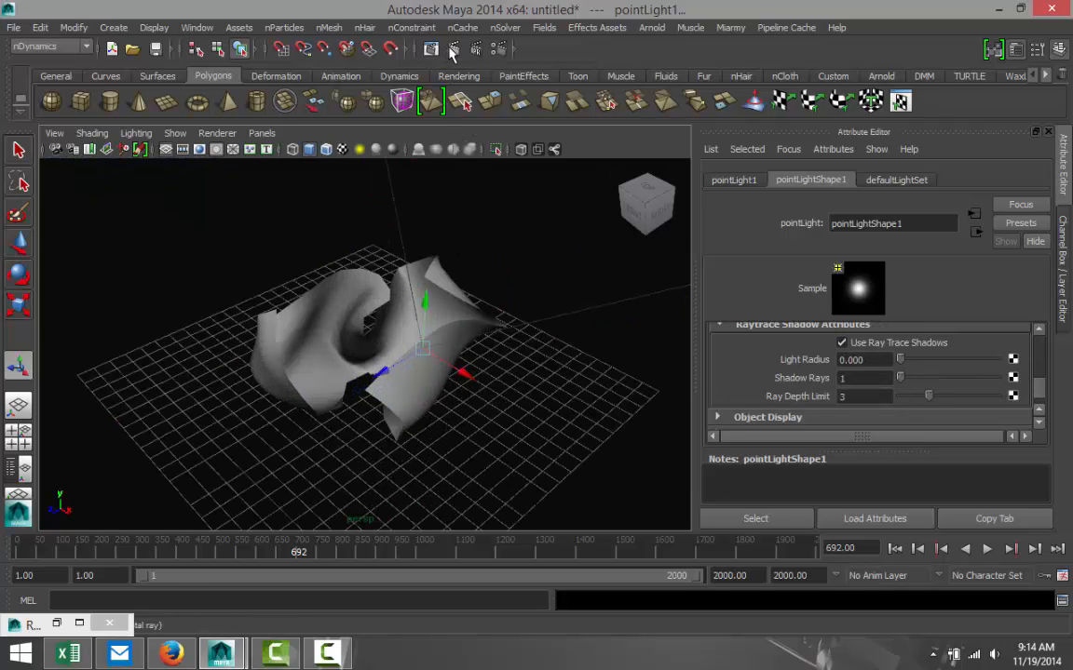
Render the current frame in mental ray at 1280×720 to check the point-light lighting
left_click(453, 48)
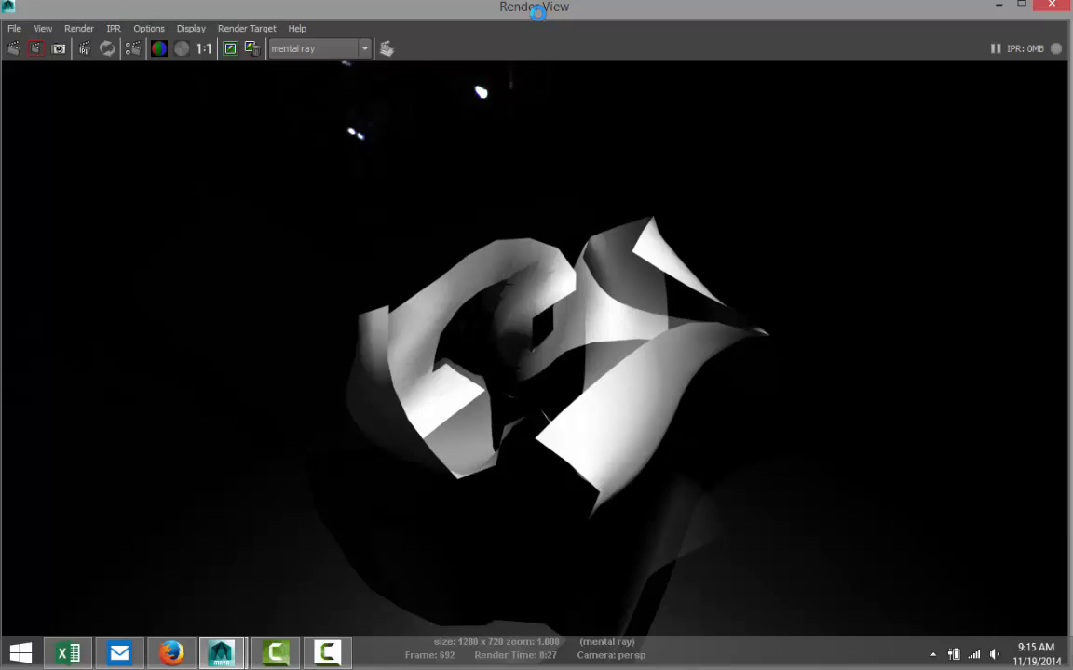
mouse_move(684, 244)
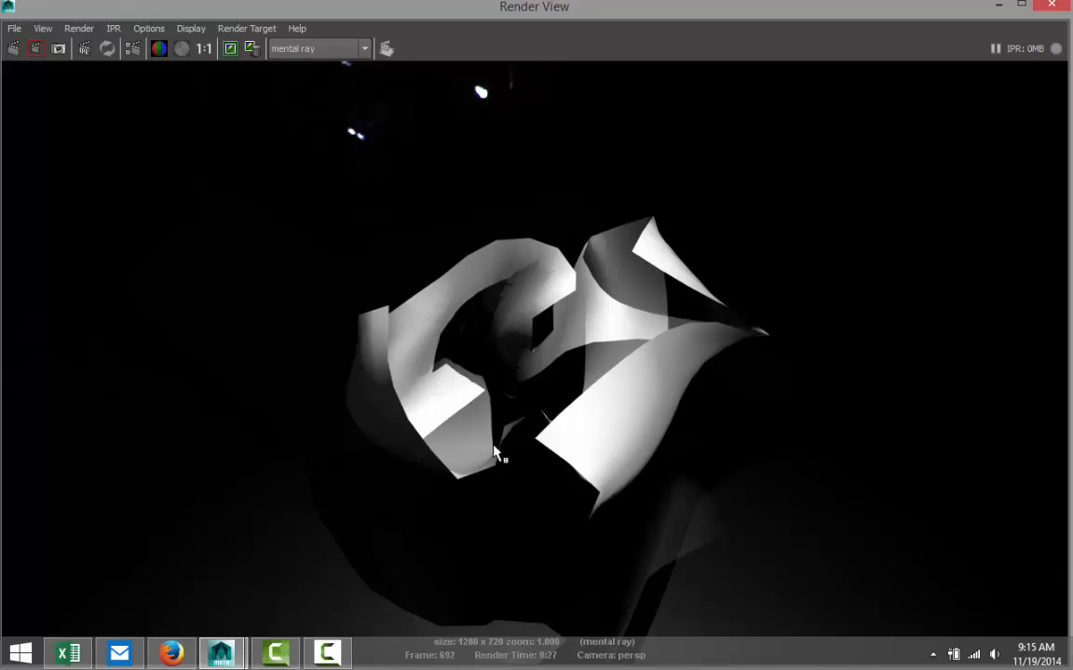
mouse_move(616, 387)
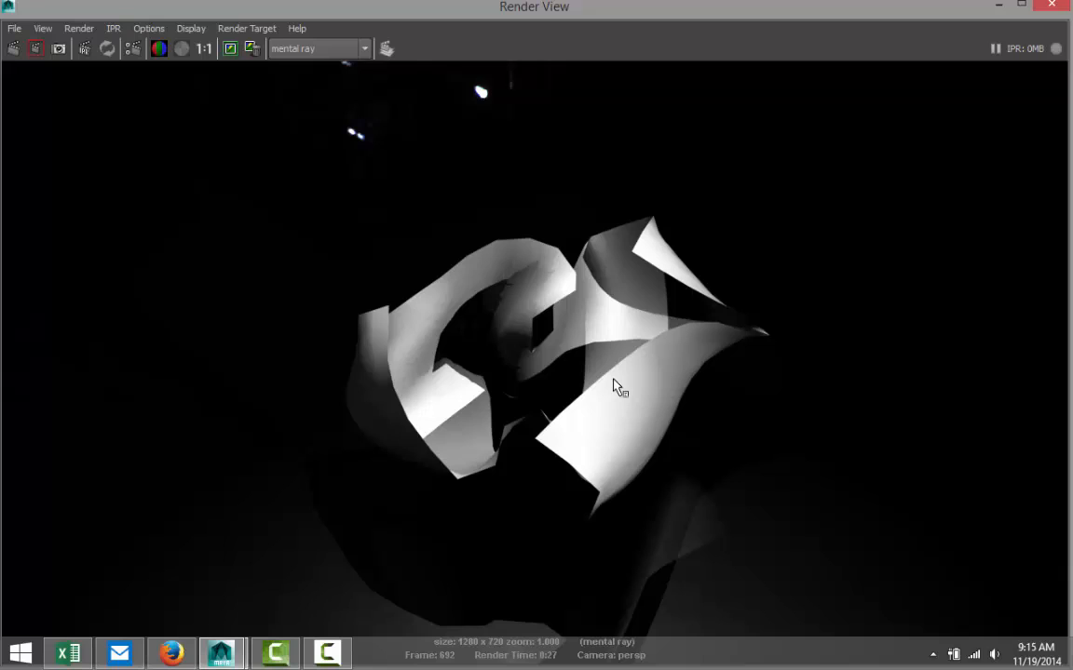
mouse_move(536, 249)
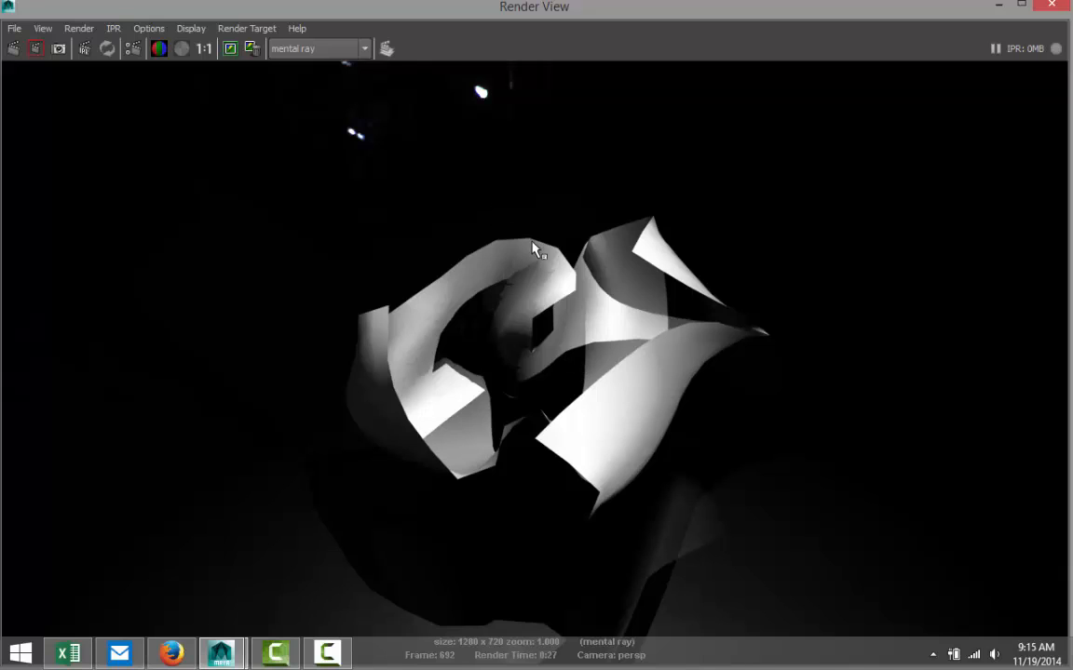
mouse_move(582, 282)
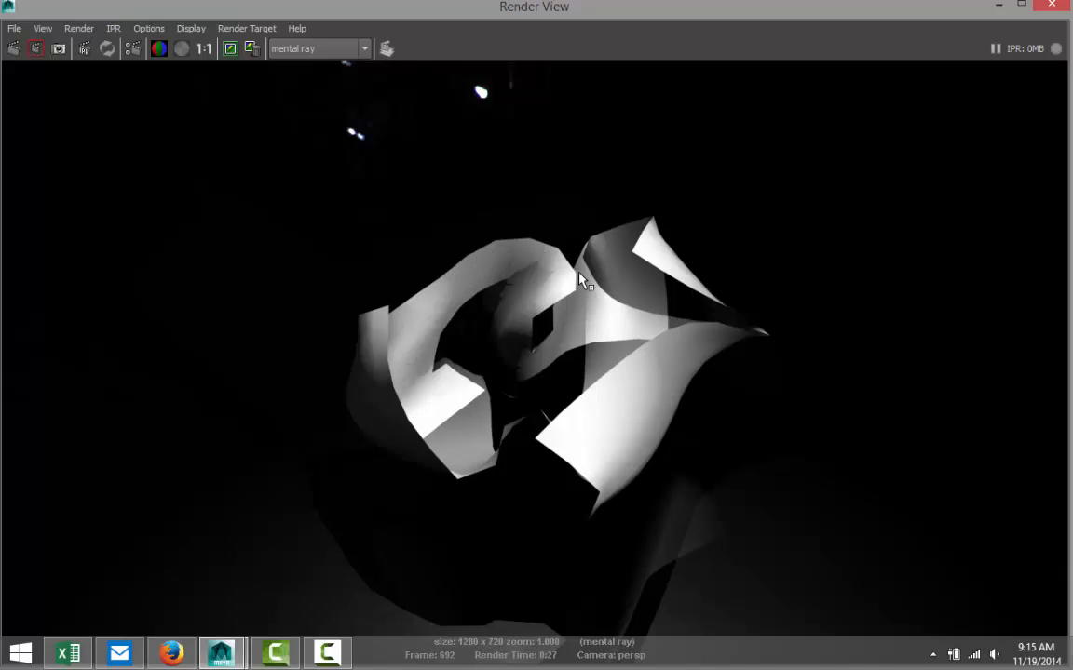
mouse_move(878, 365)
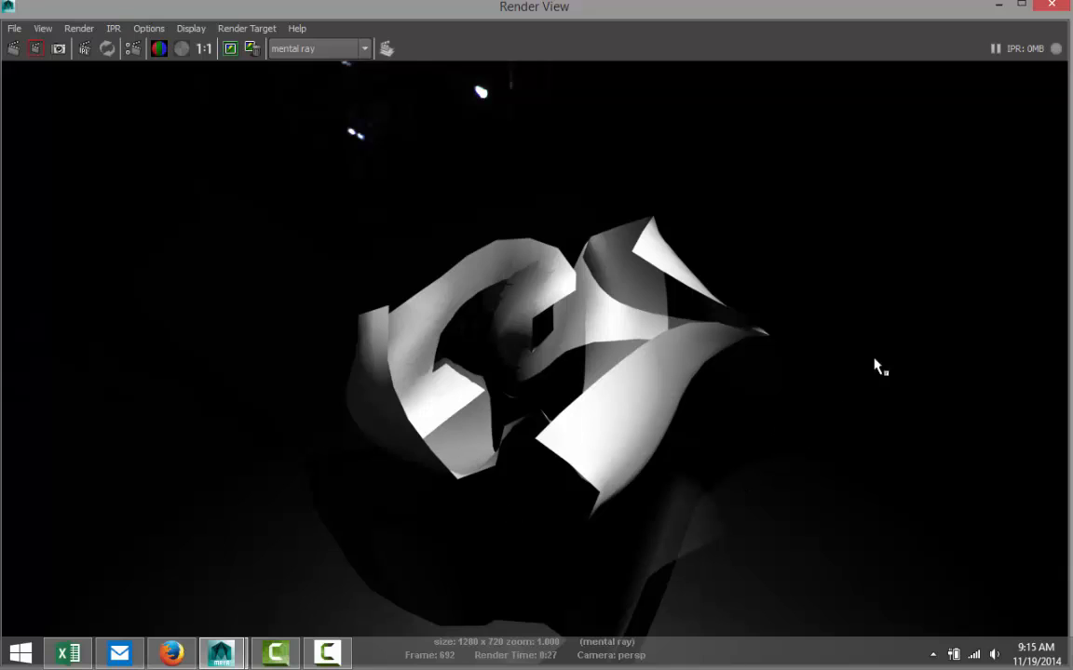
mouse_move(1008, 264)
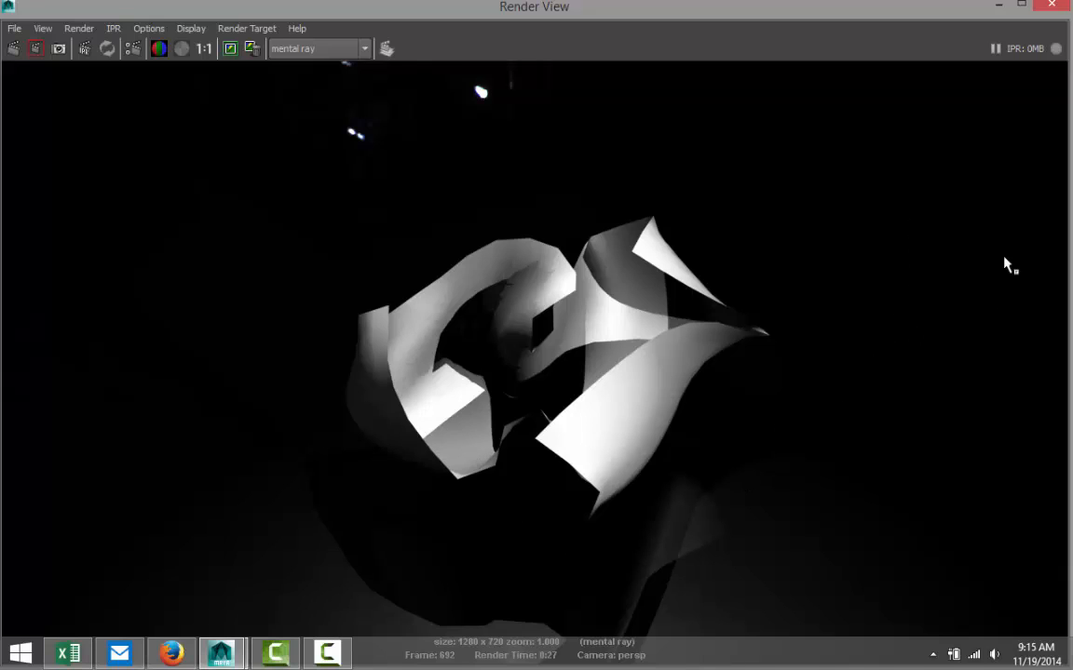